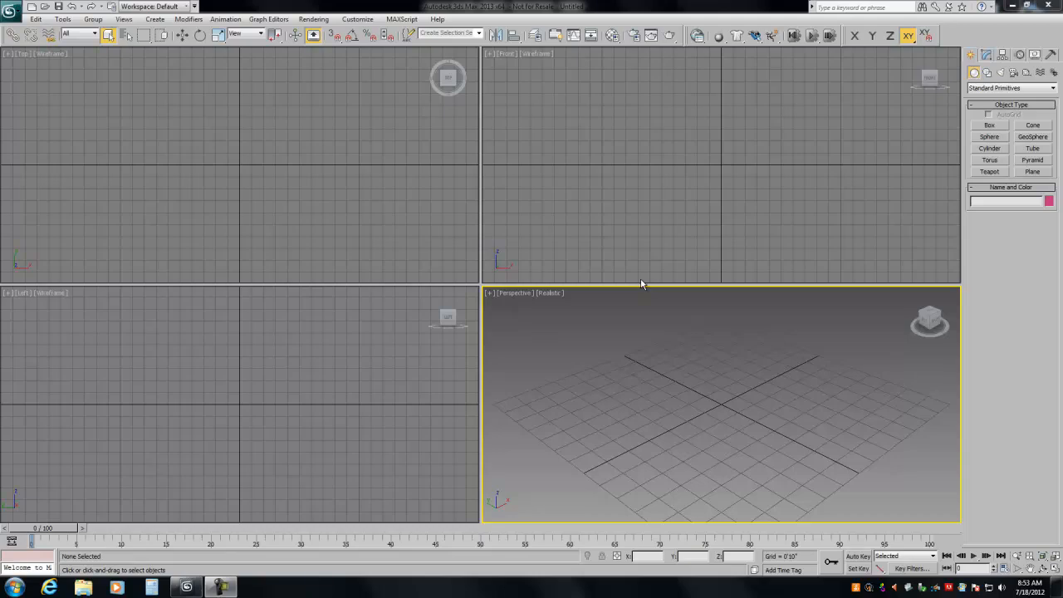
mouse_move(514, 322)
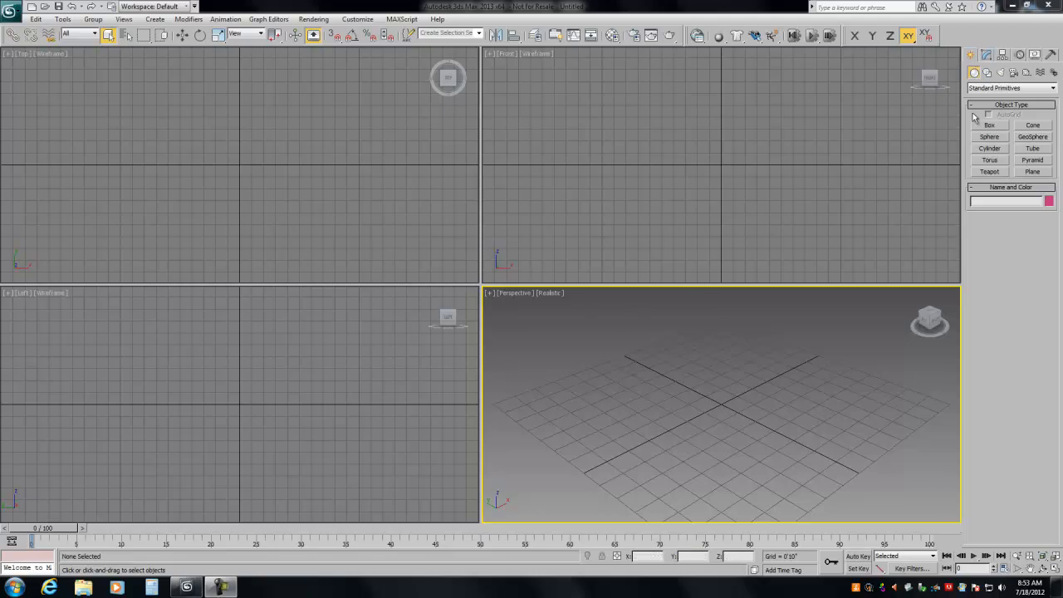
- Draw Box001 with 10' sides in the Top view and type its position as 0,0,0
left_click_drag(170, 125, 229, 166)
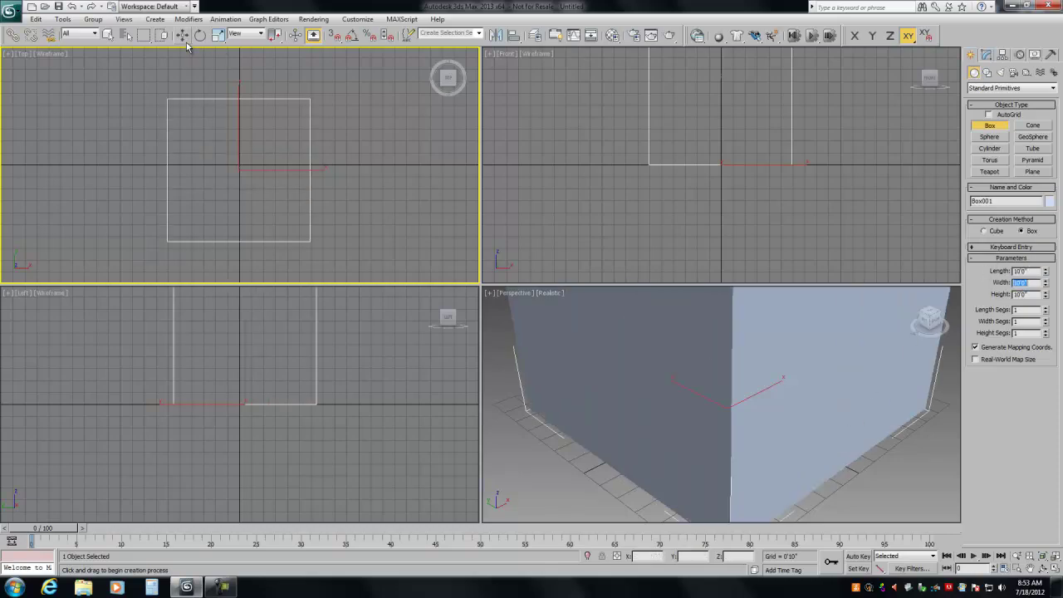
left_click(181, 34)
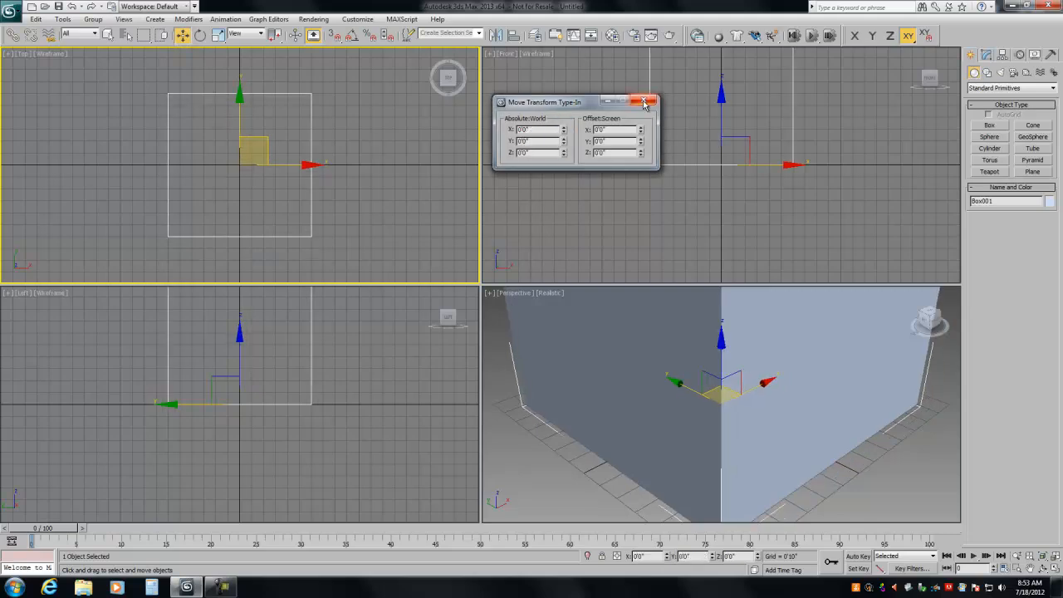
left_click(644, 101)
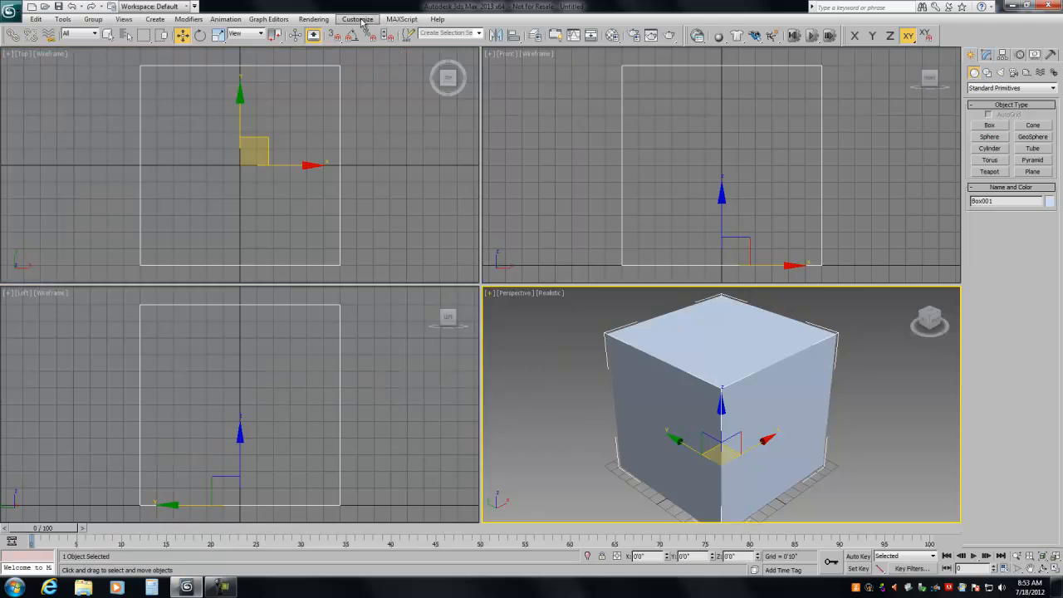
- Inspect the System Unit Scale in Units Setup and cancel without changes
left_click(356, 19)
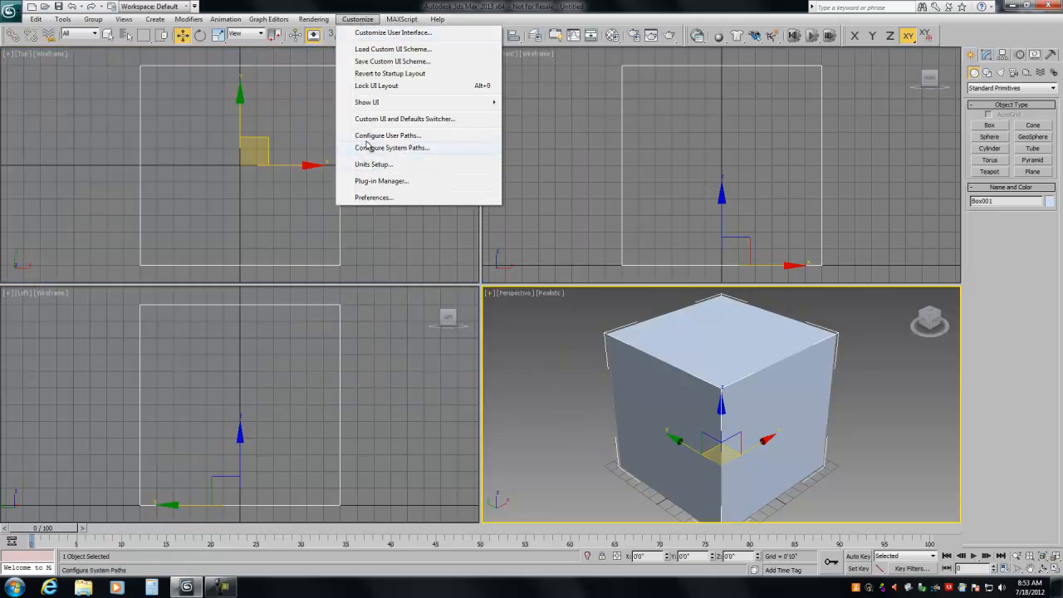
left_click(373, 163)
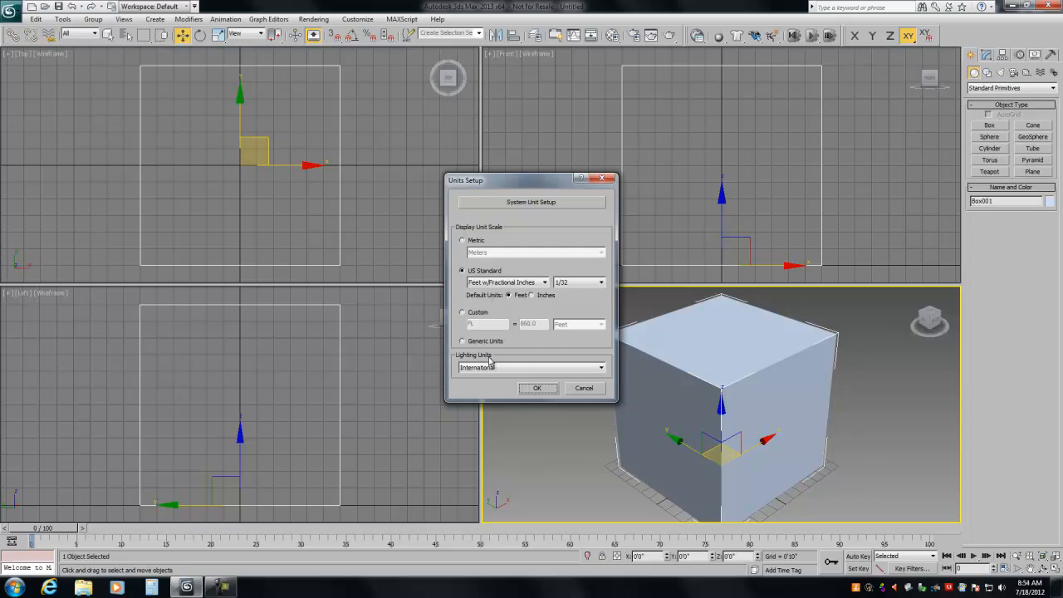
left_click(531, 201)
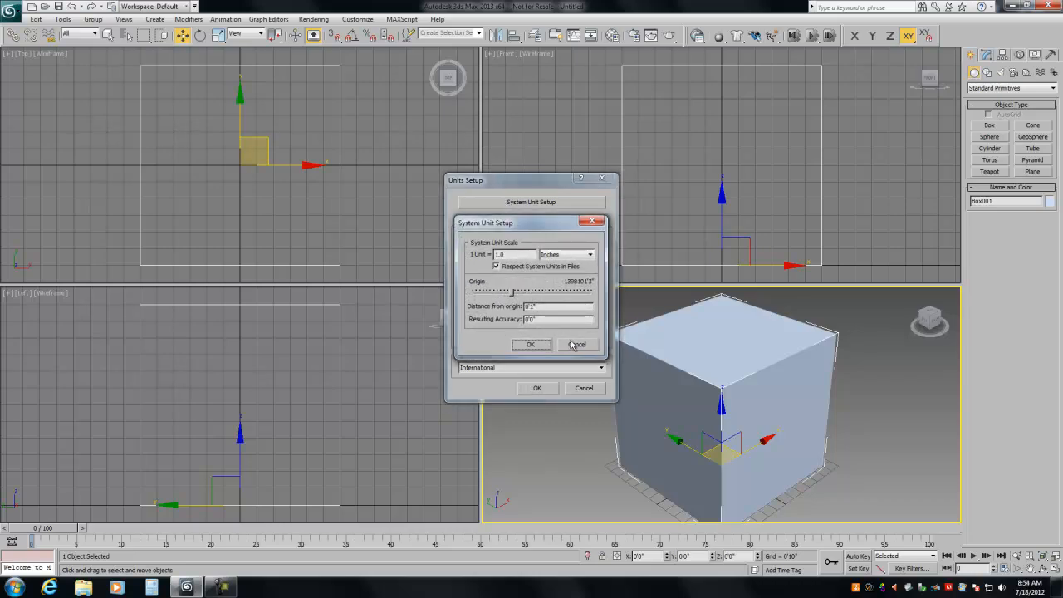
left_click(579, 344)
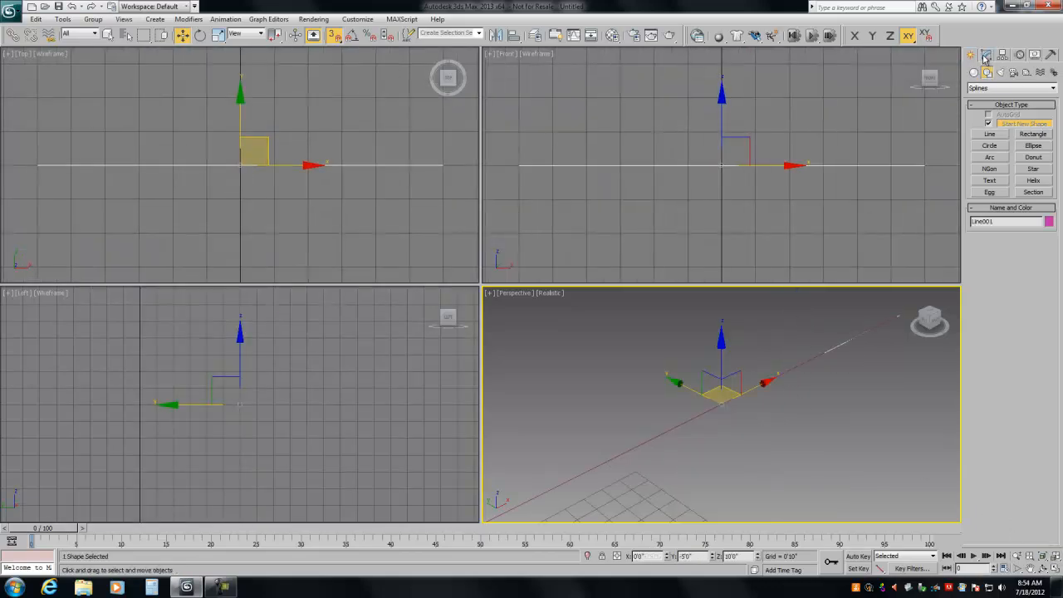
- Enter Line001's Segment sub-object level in the Modify panel
left_click(984, 54)
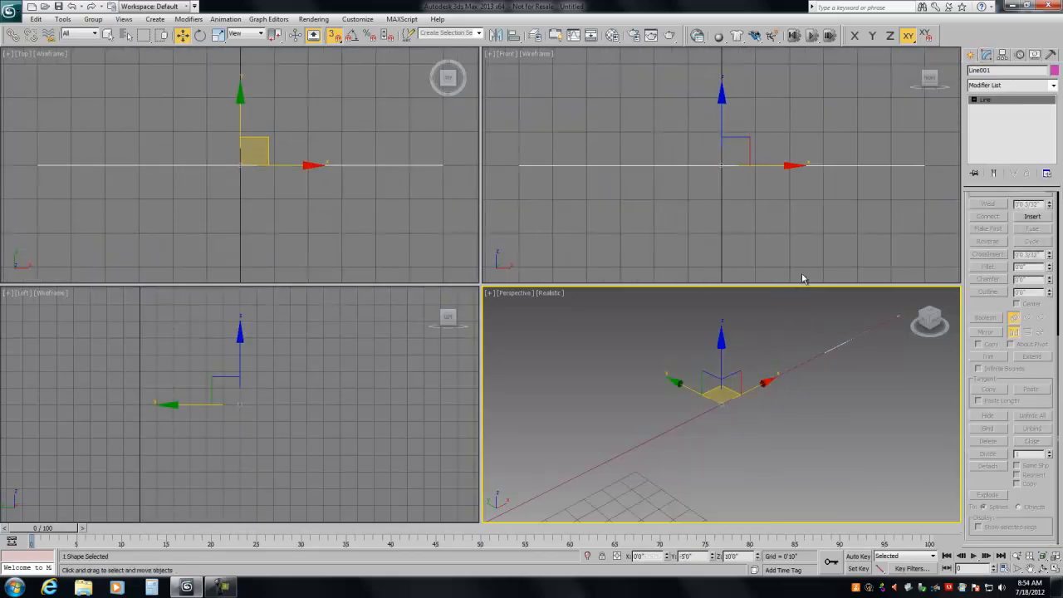
mouse_move(976, 209)
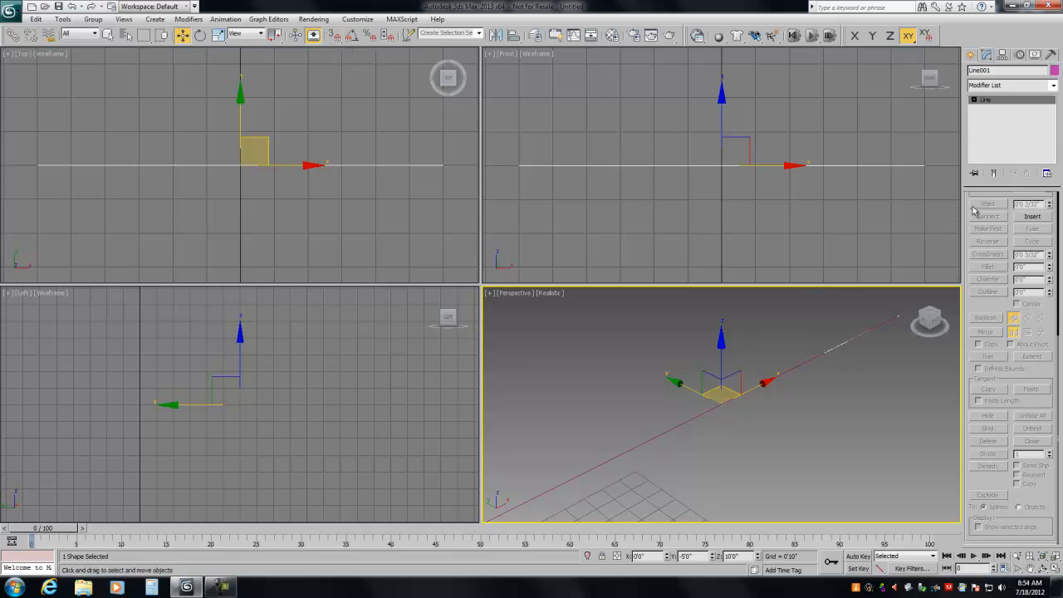
left_click(1013, 243)
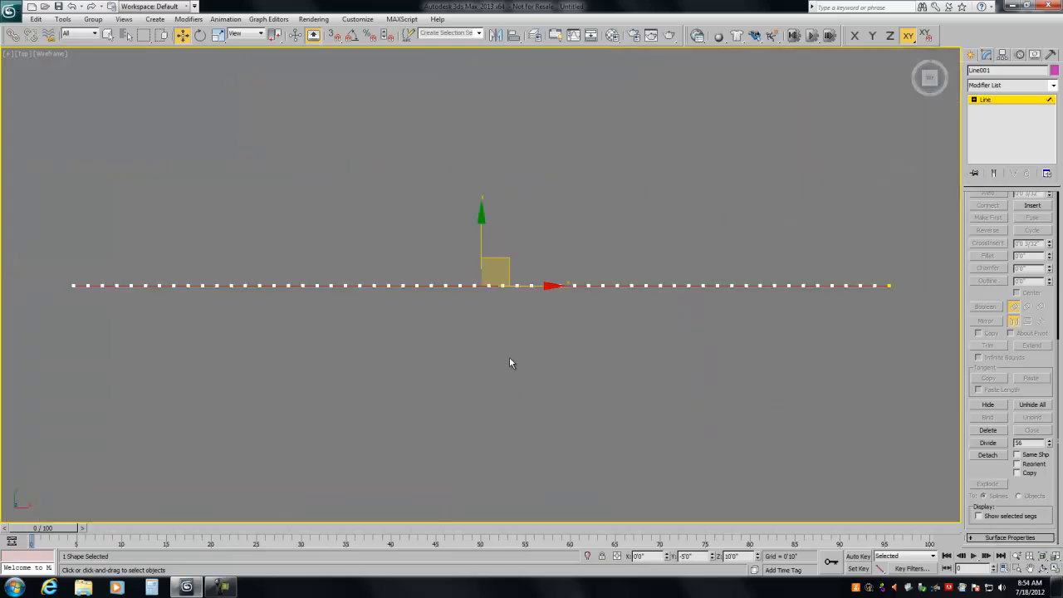
mouse_move(886, 296)
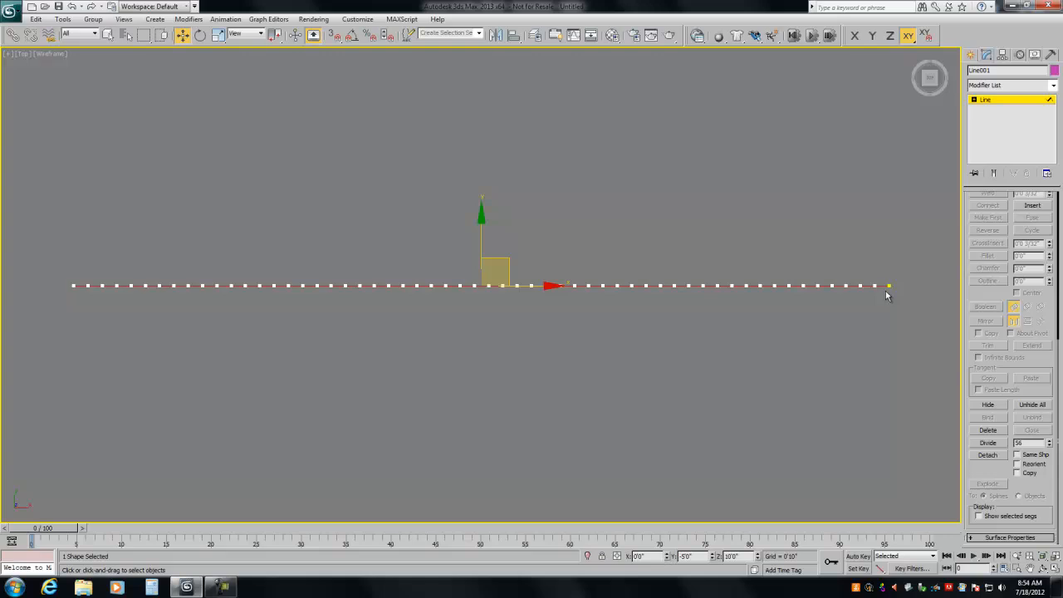
mouse_move(458, 305)
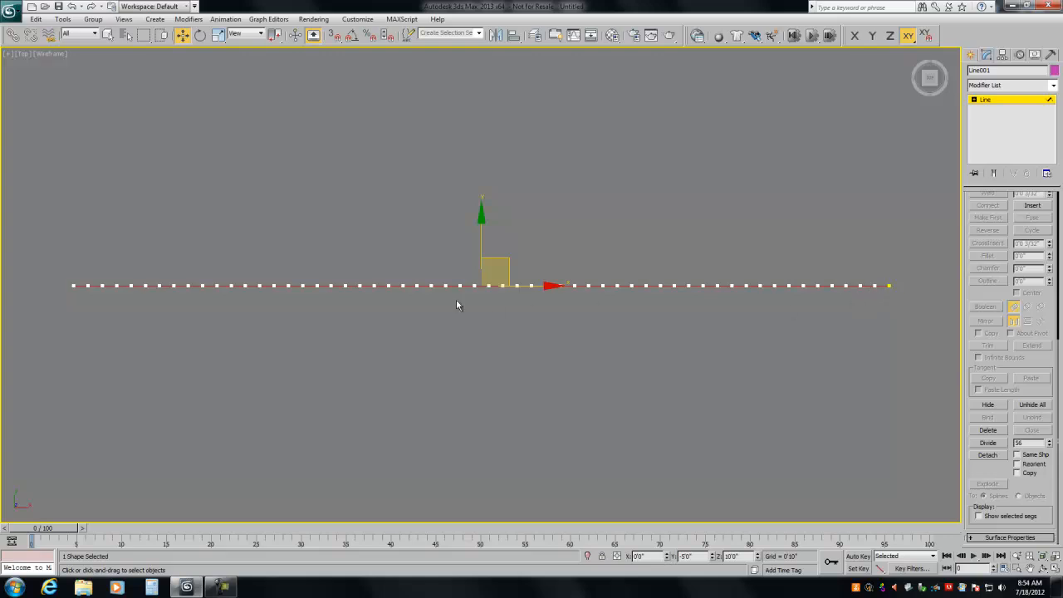
mouse_move(880, 286)
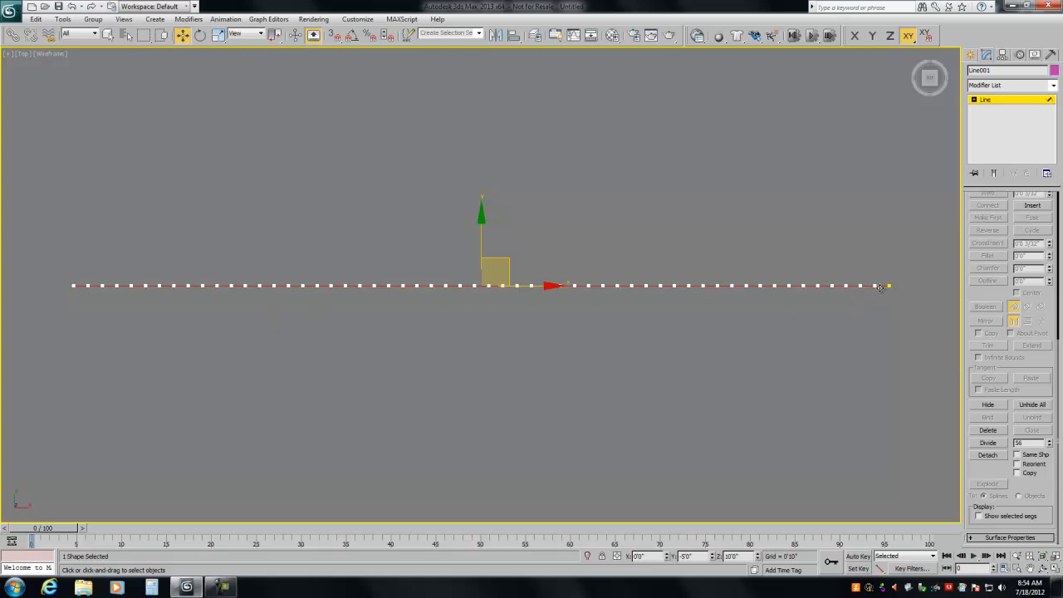
mouse_move(802, 329)
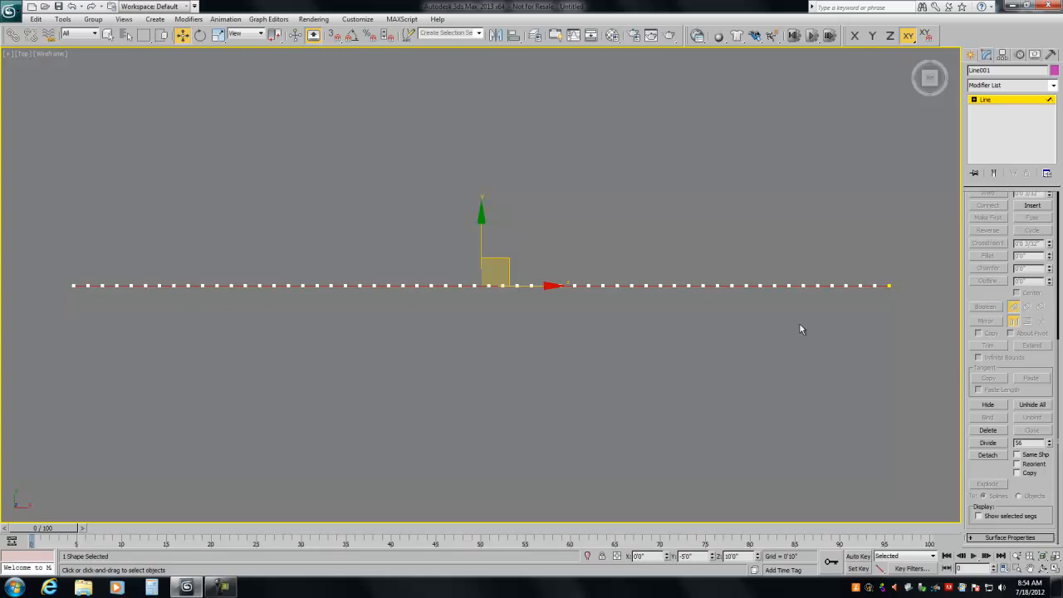
mouse_move(216, 212)
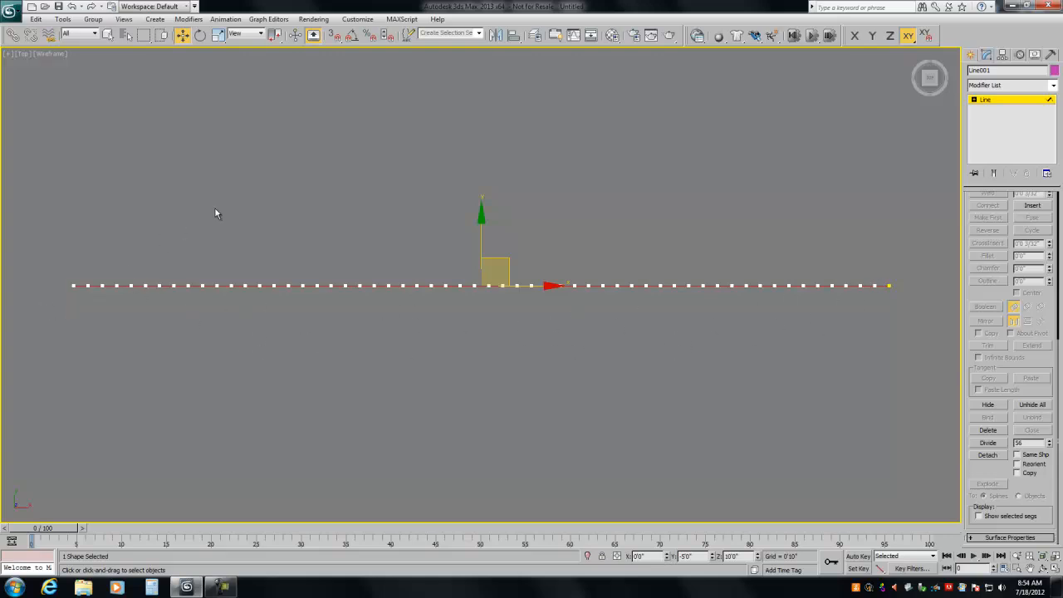
mouse_move(590, 333)
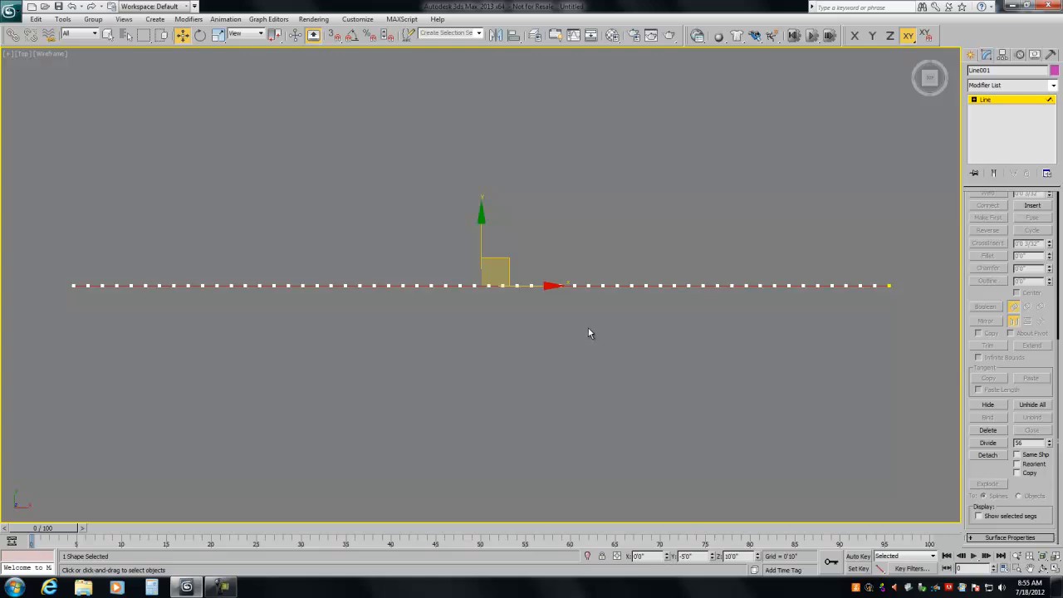
mouse_move(507, 376)
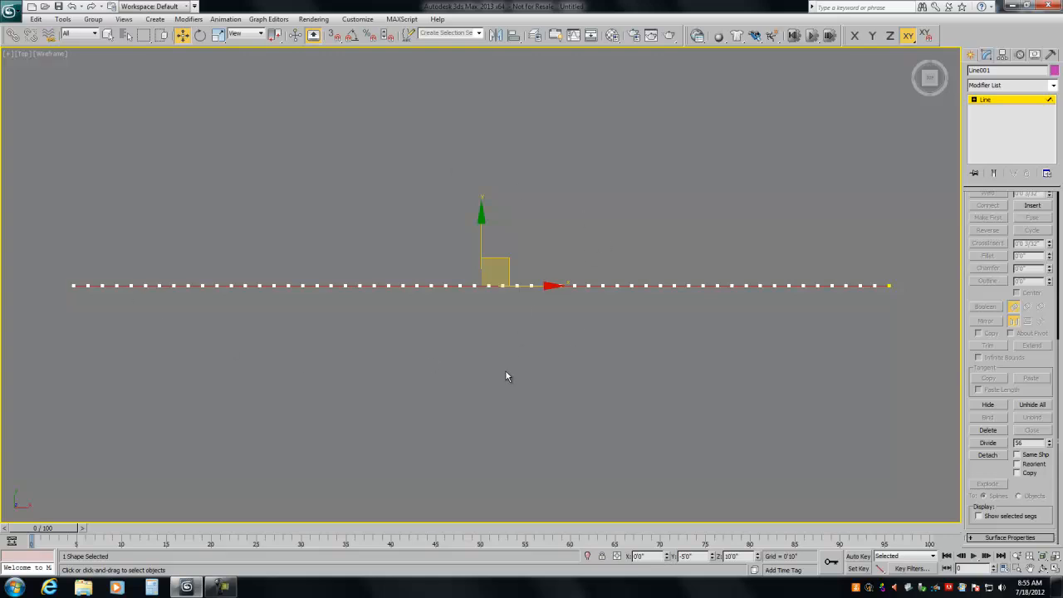
mouse_move(496, 365)
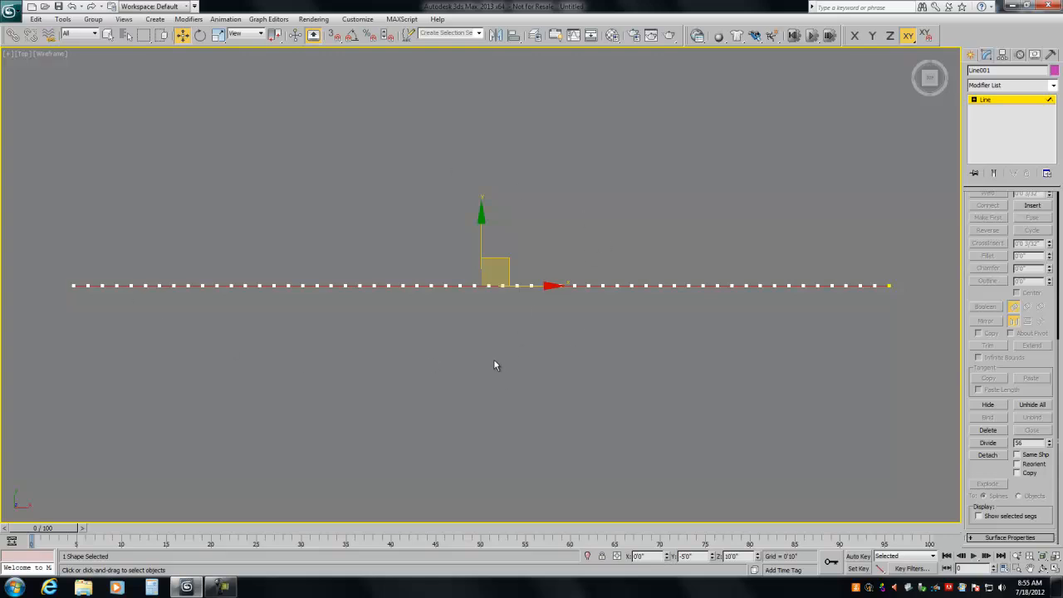
mouse_move(537, 322)
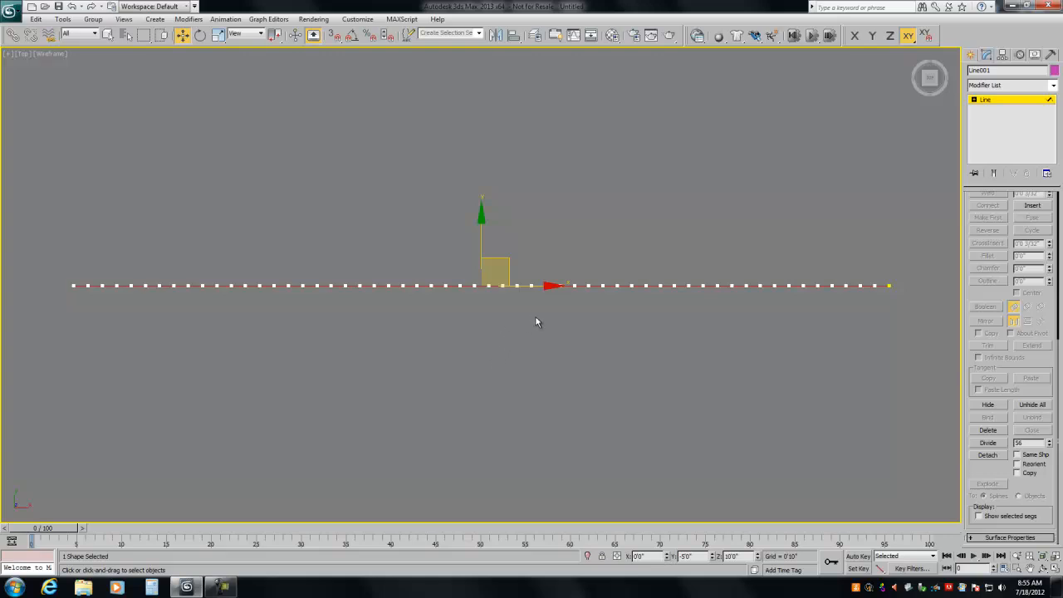
mouse_move(574, 352)
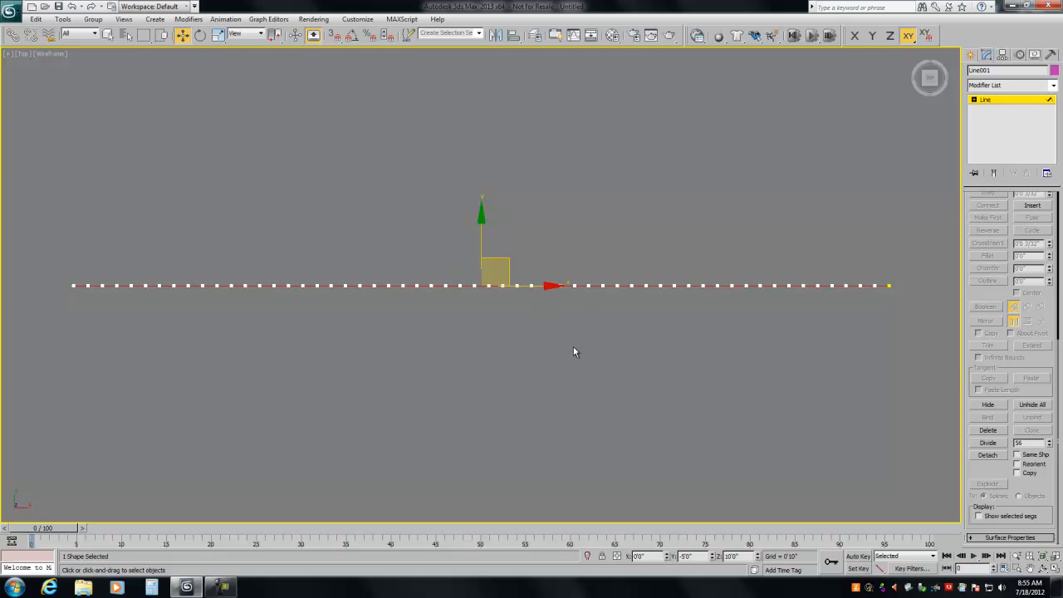
mouse_move(580, 356)
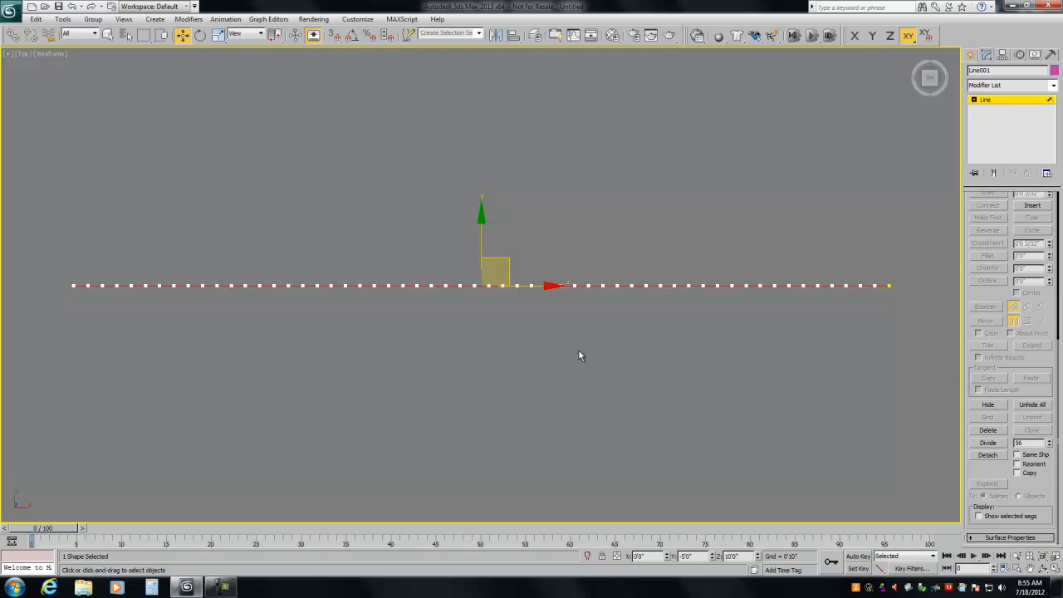
mouse_move(908, 171)
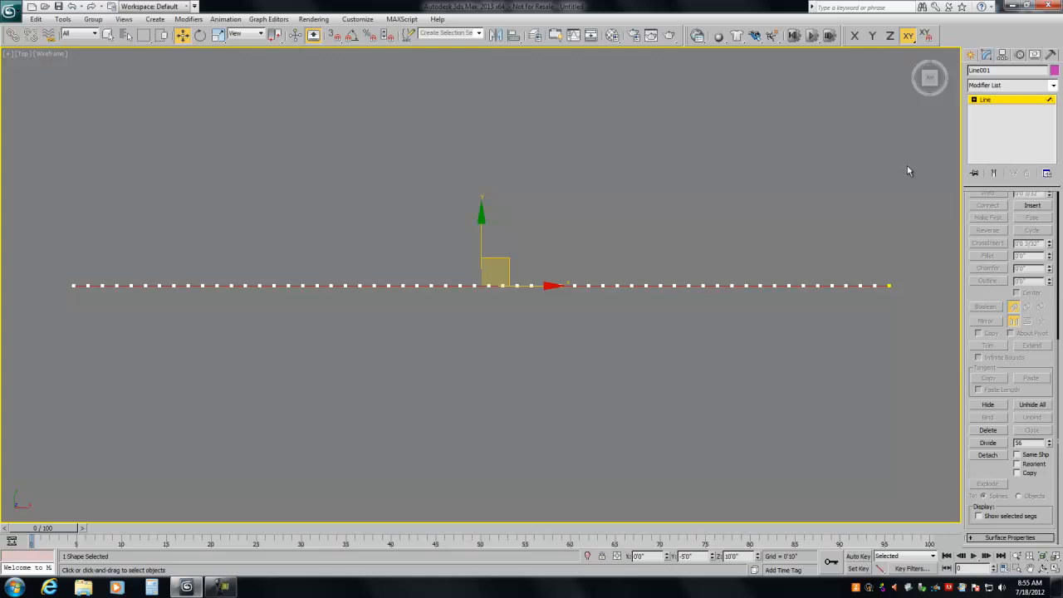
mouse_move(747, 314)
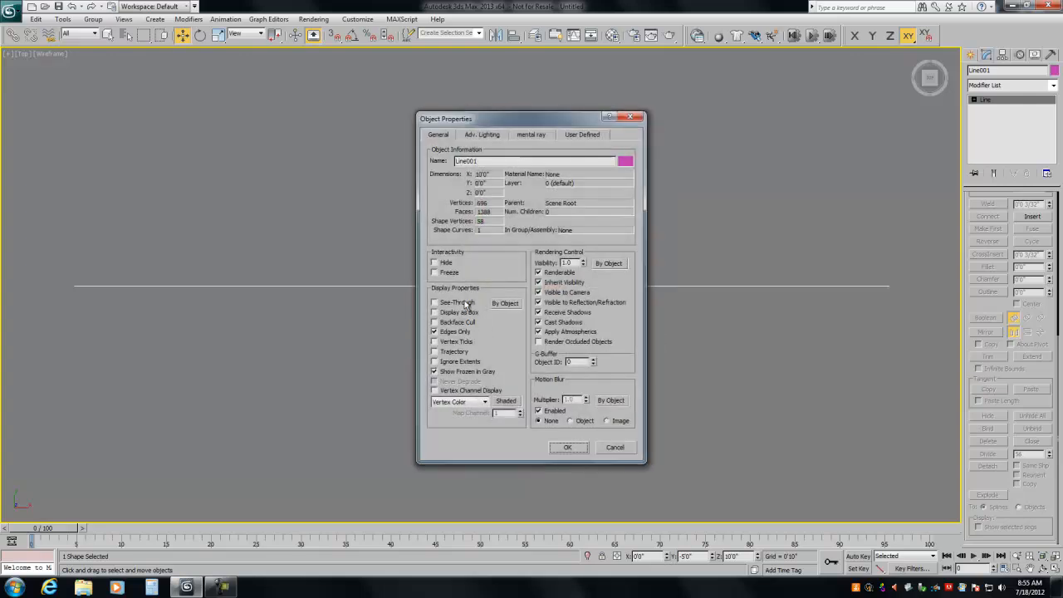
- Enable Vertex Ticks on Line001 and raise the Bend angle toward a full circle
left_click(569, 446)
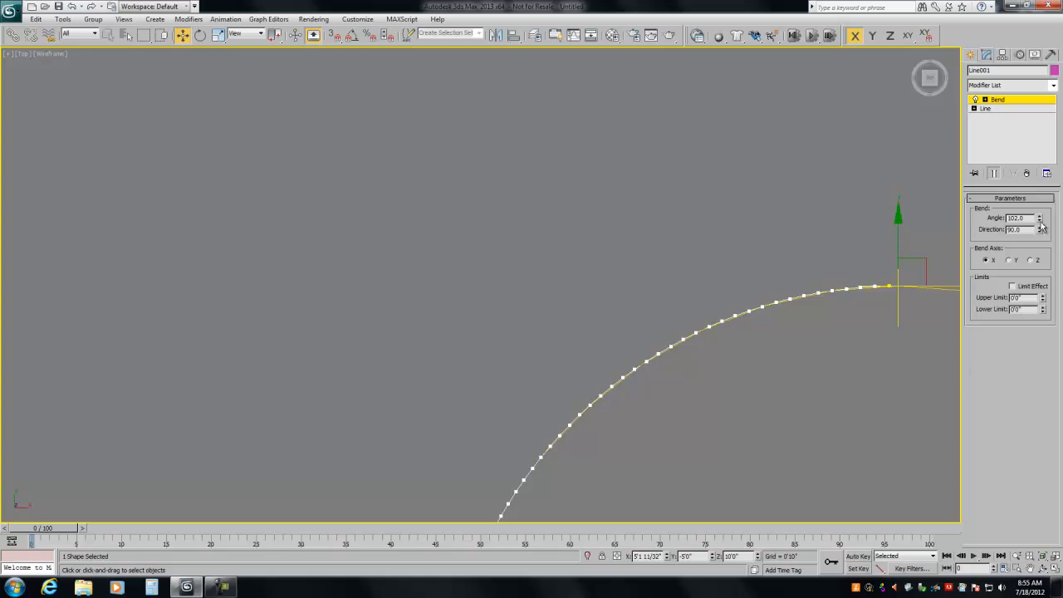
left_click_drag(1039, 218, 1039, 191)
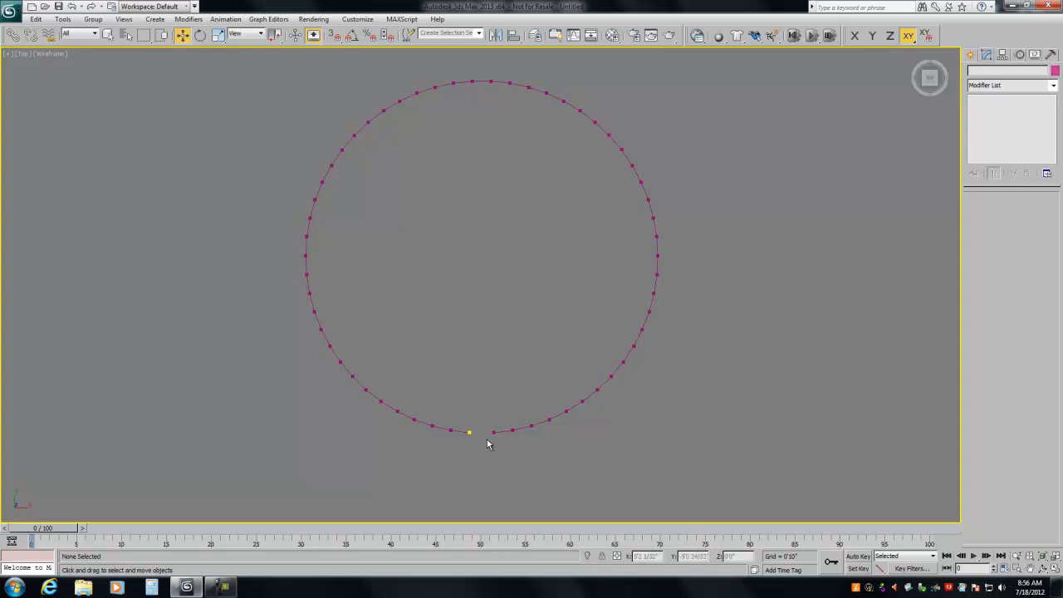
mouse_move(451, 432)
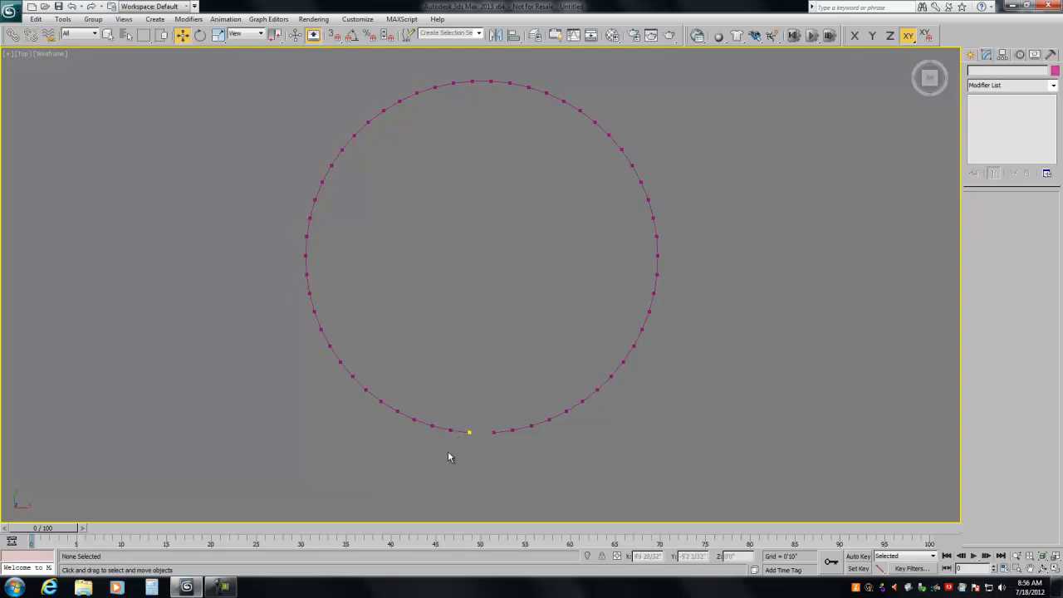
mouse_move(478, 468)
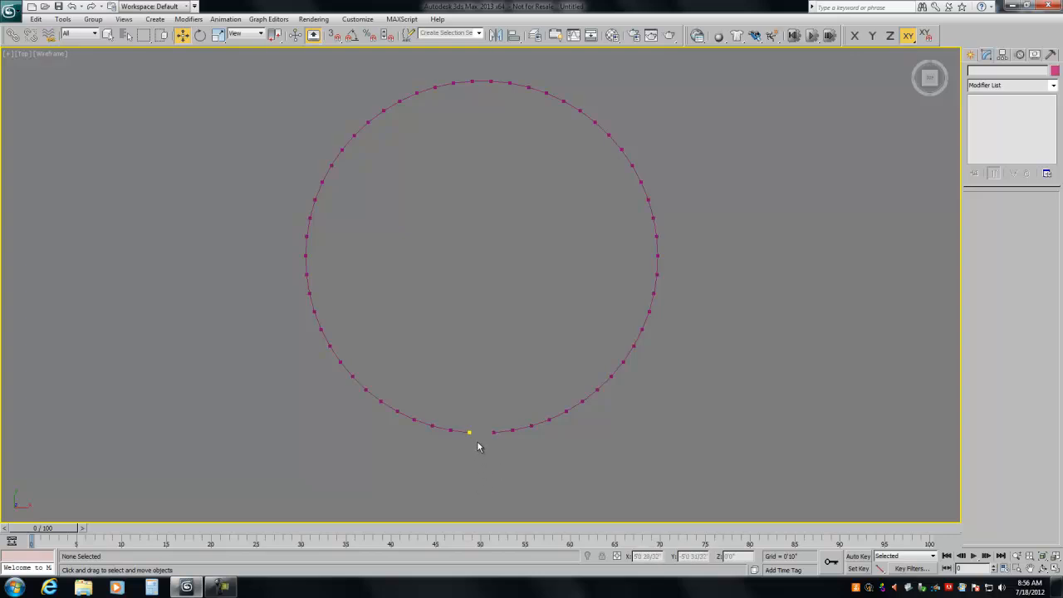
mouse_move(465, 463)
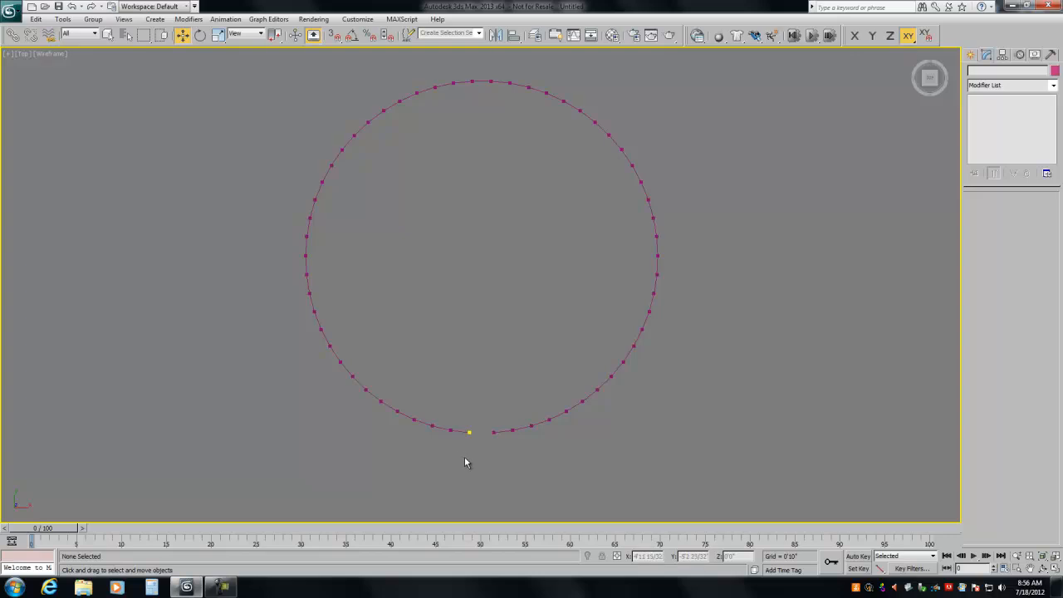
mouse_move(936, 99)
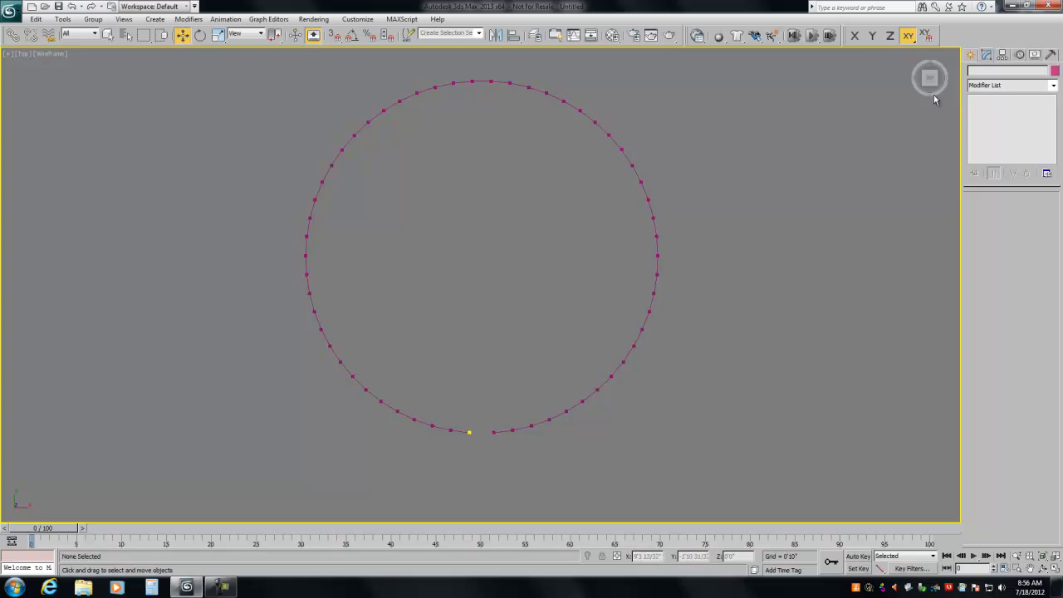
mouse_move(655, 359)
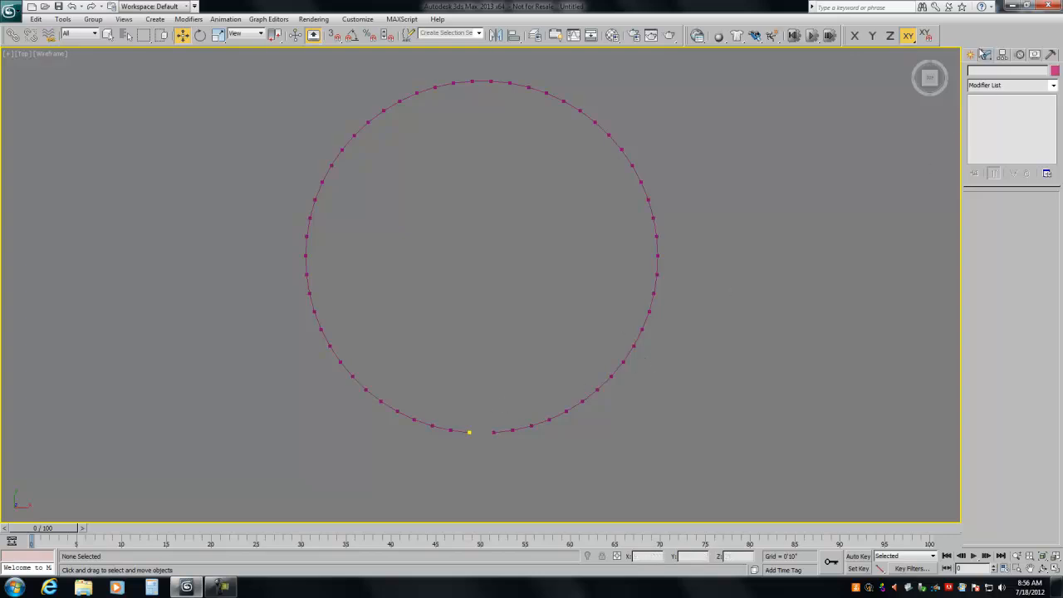
- Start the Bones tool with 3D snapping limited to vertices
left_click(1058, 75)
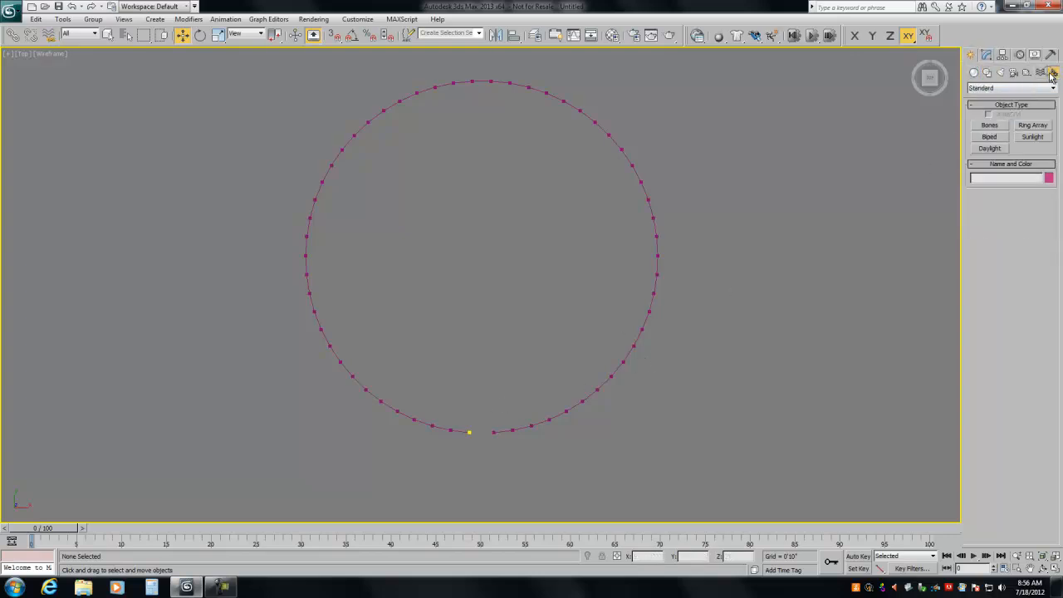
left_click(988, 125)
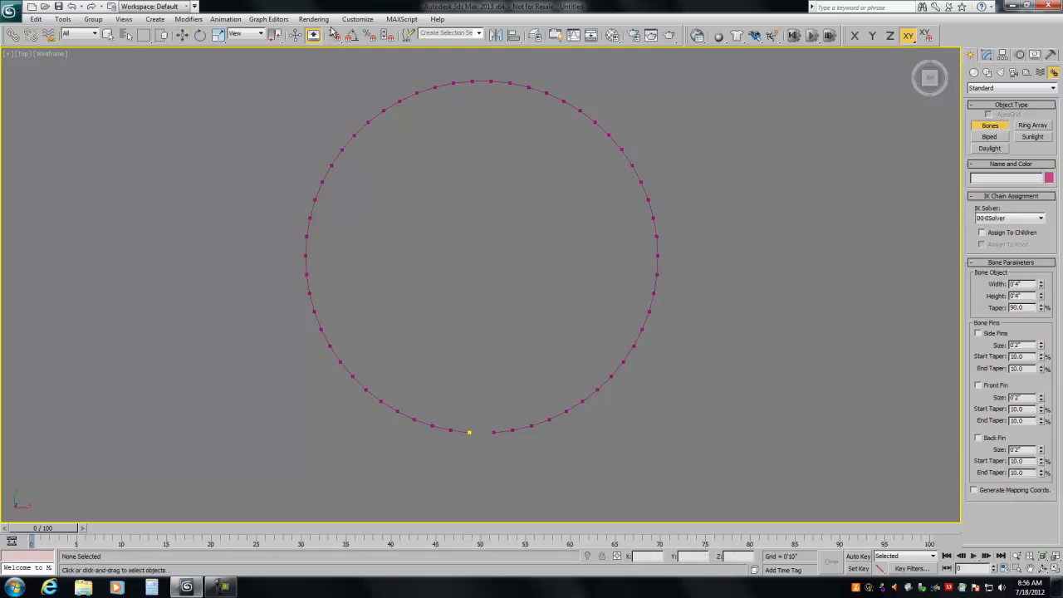
left_click(310, 33)
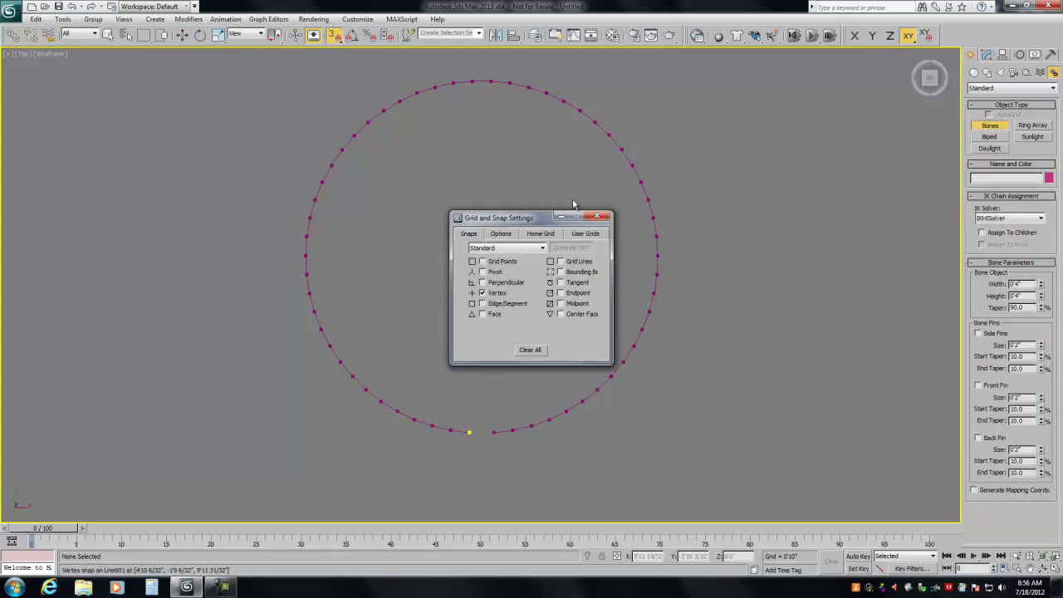
left_click(598, 217)
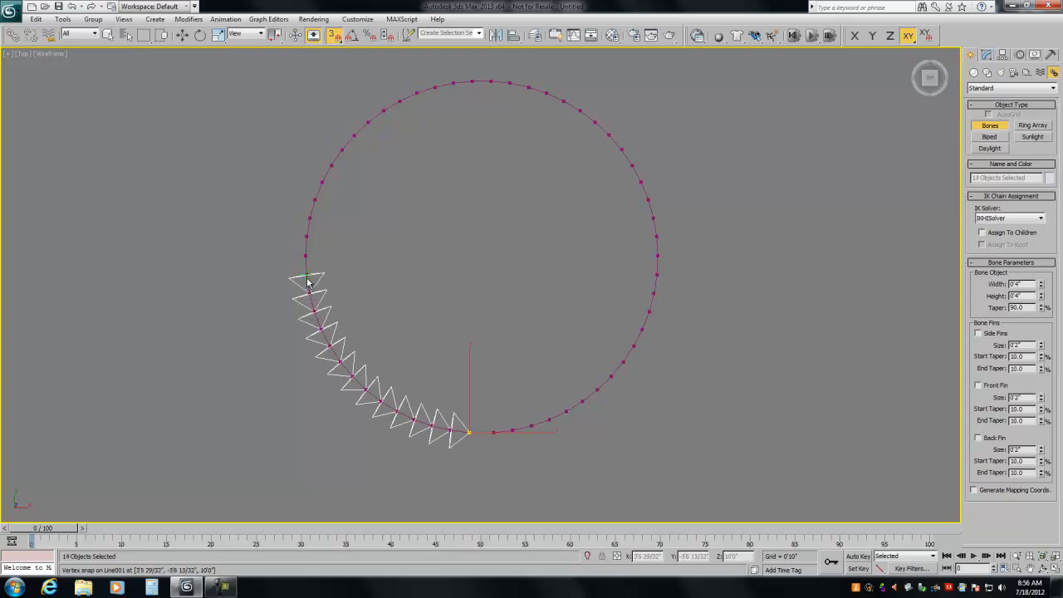
- Place bone joints vertex to vertex around the circular spline
left_click(308, 241)
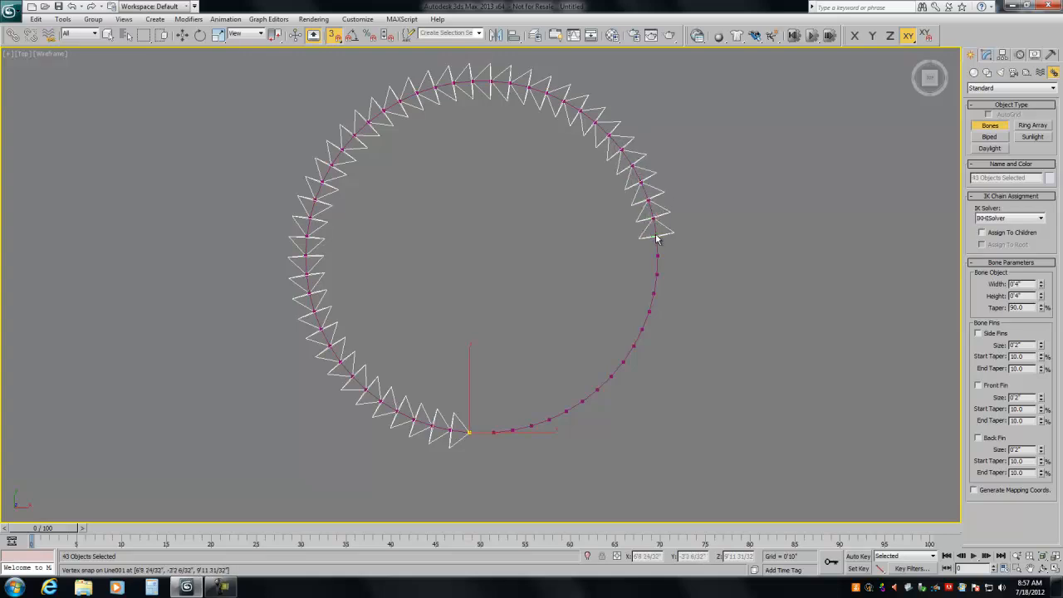
left_click(656, 274)
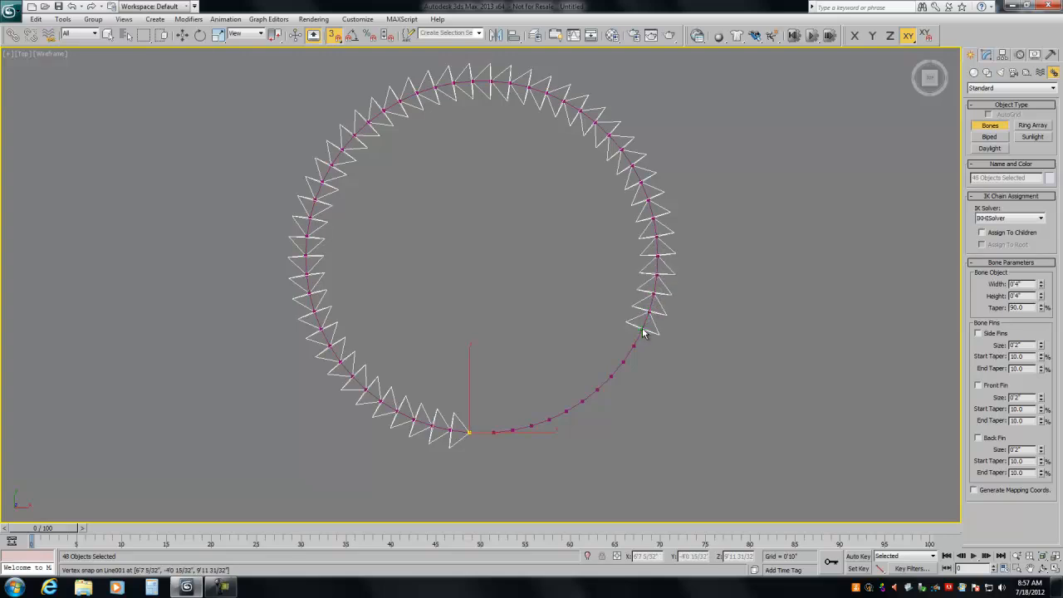
left_click(615, 377)
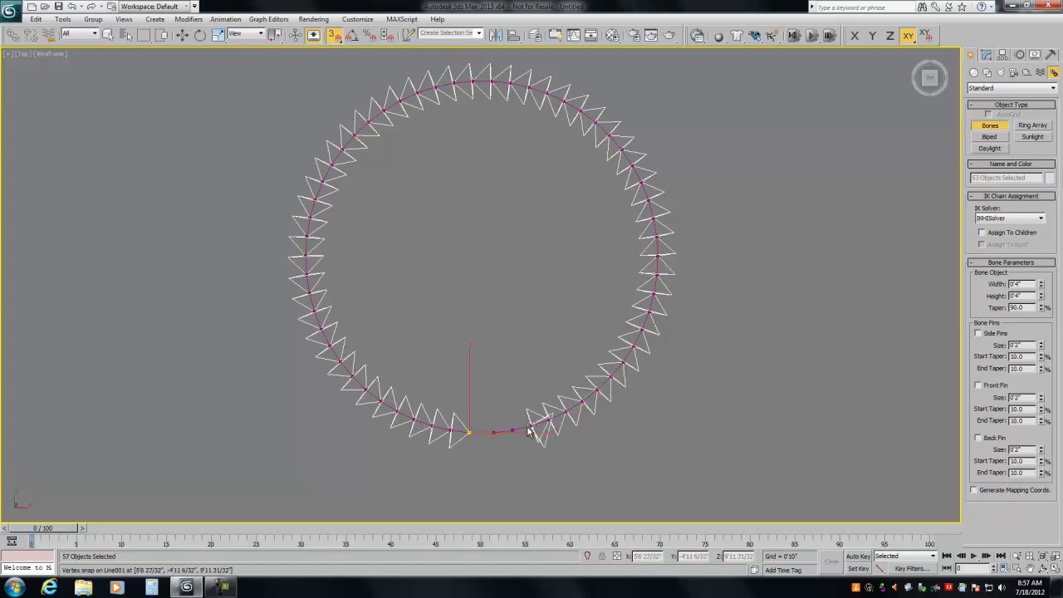
left_click(473, 461)
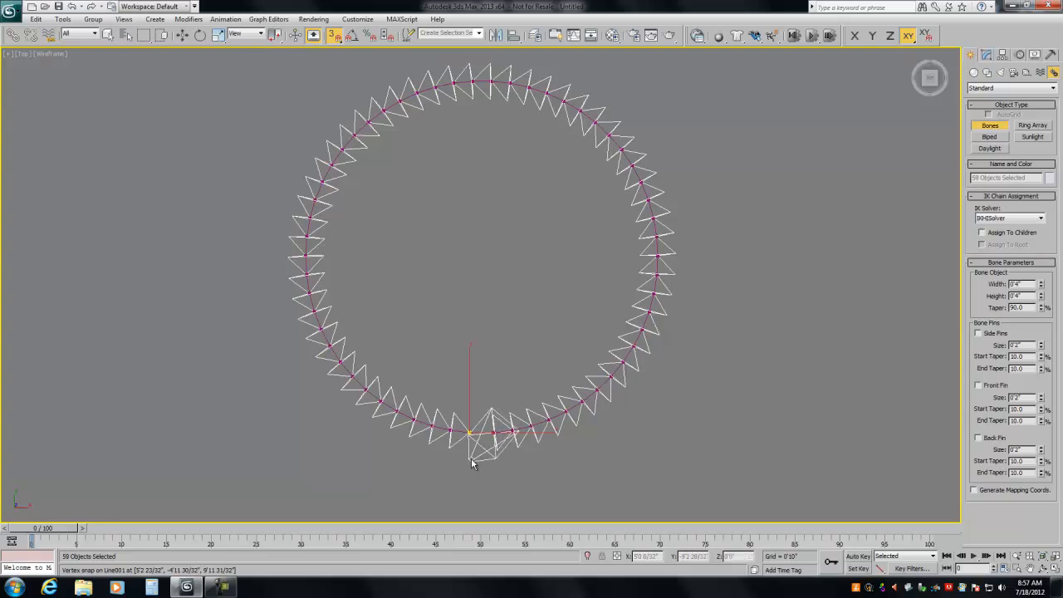
- Finish the chain and give all bones width 2.0, height 2.0 and zero taper in Bone Tools
left_click(471, 451)
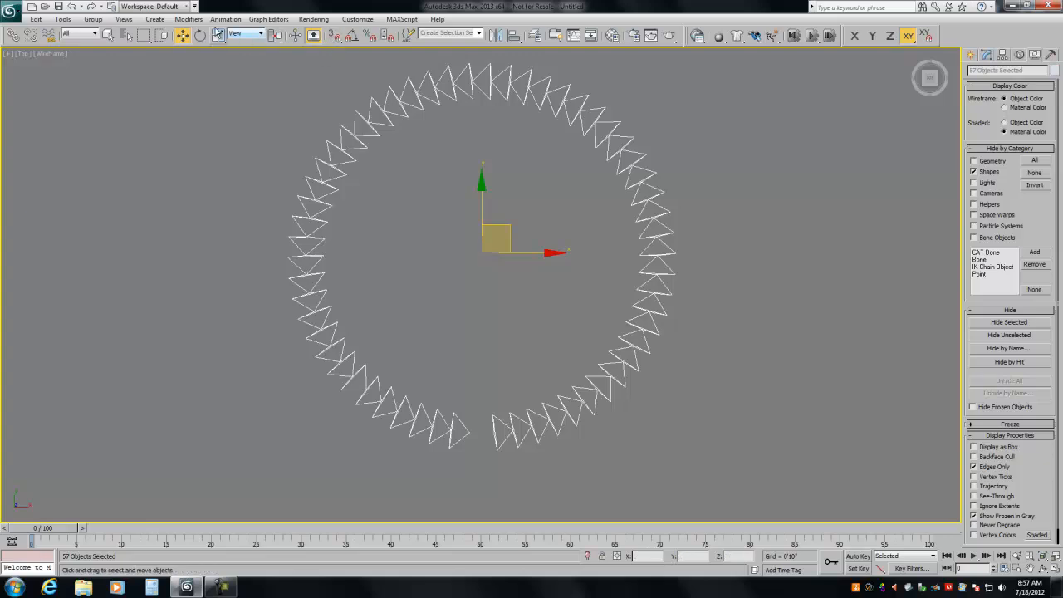
left_click(225, 19)
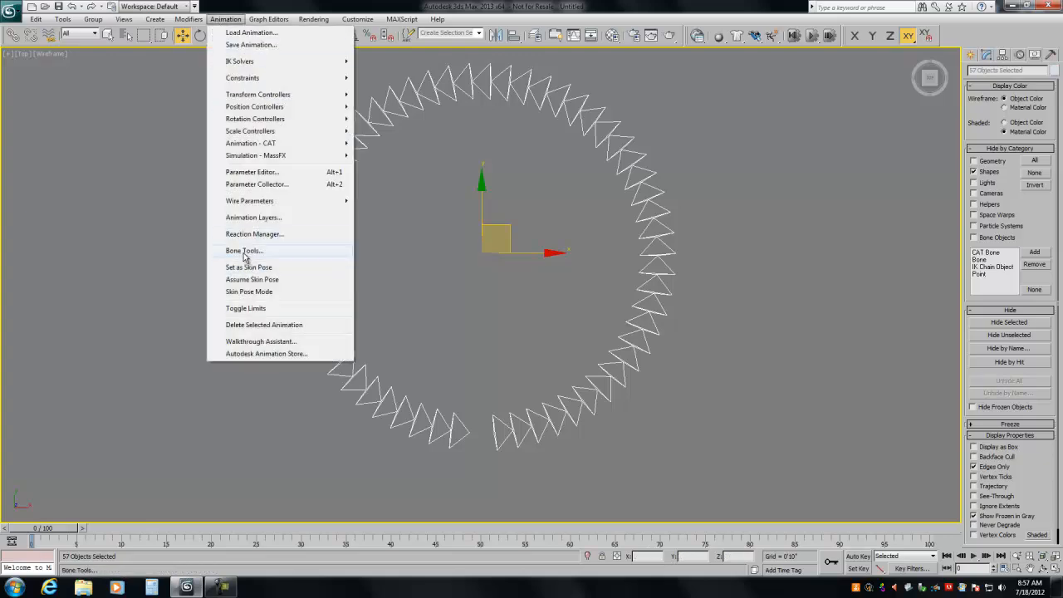
left_click(244, 250)
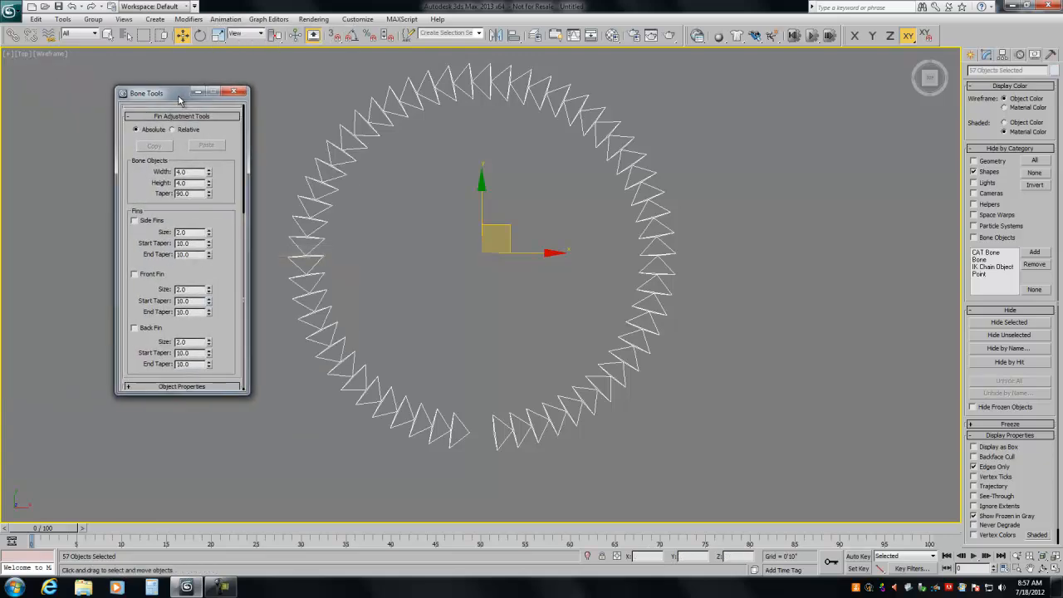
left_click(208, 170)
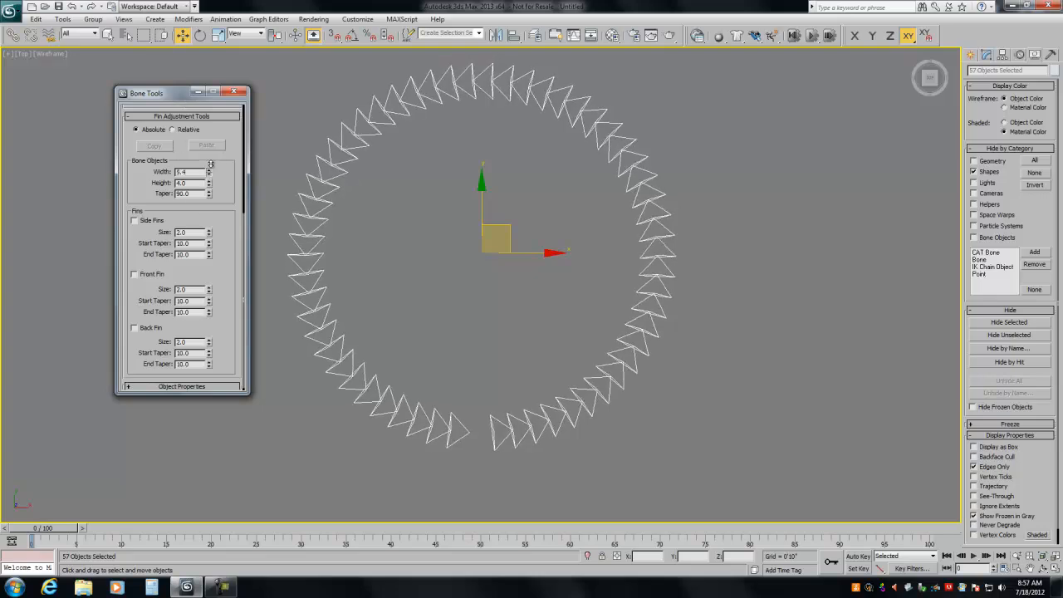
left_click(209, 175)
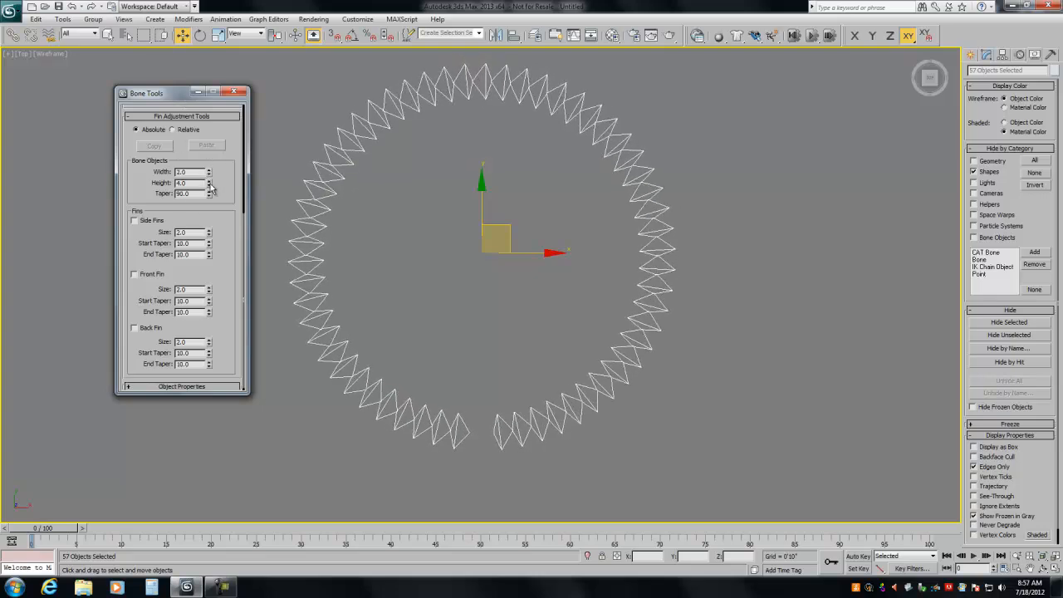
left_click(209, 191)
type("0.9")
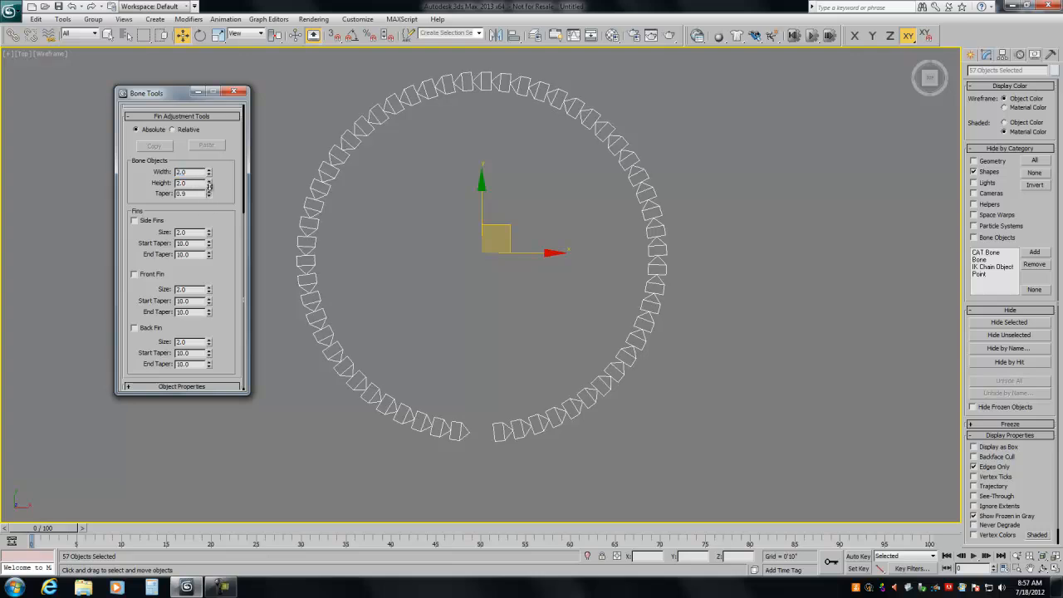
left_click(186, 193)
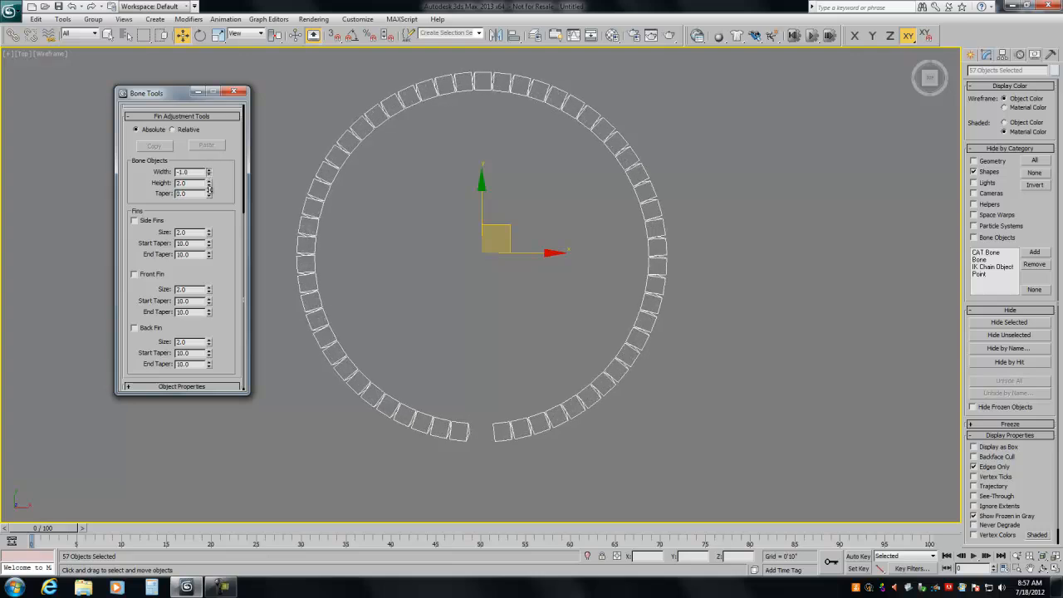
- Fine-tune the bone width spinner for thinner links, ending near -0.4
left_click(209, 170)
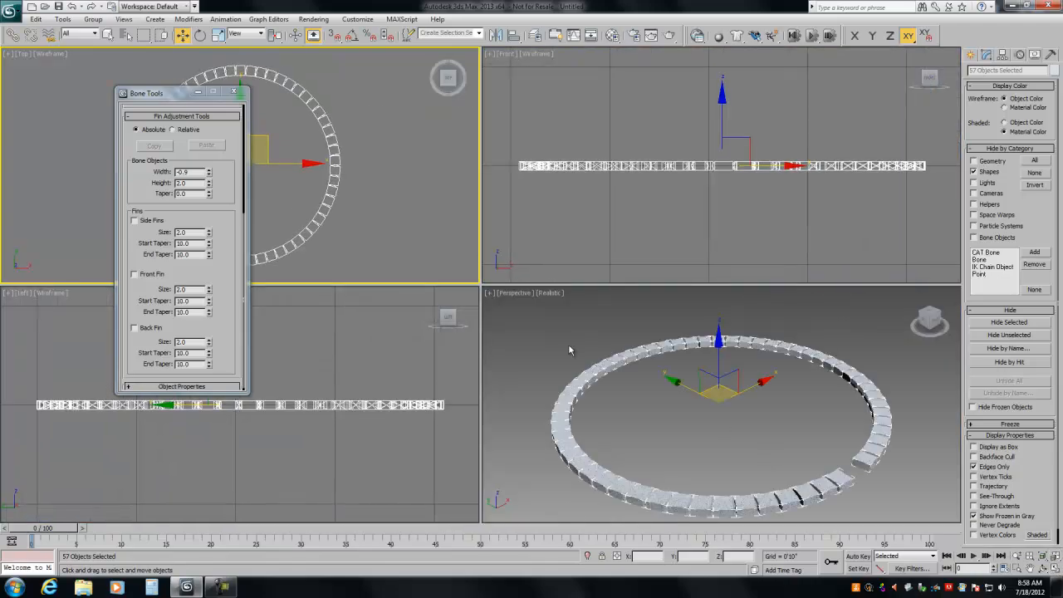
mouse_move(303, 266)
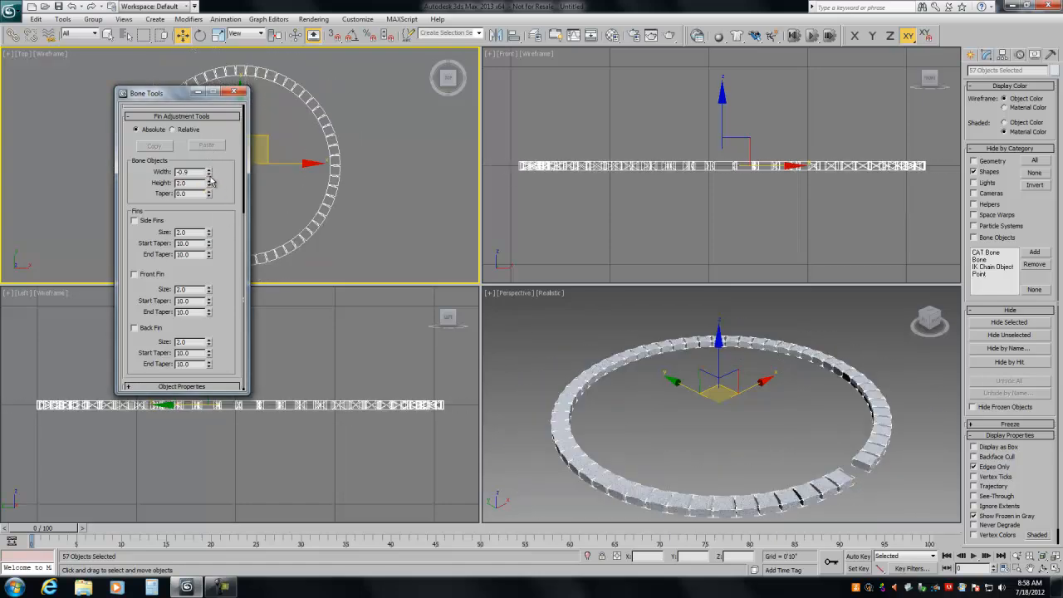
left_click(209, 168)
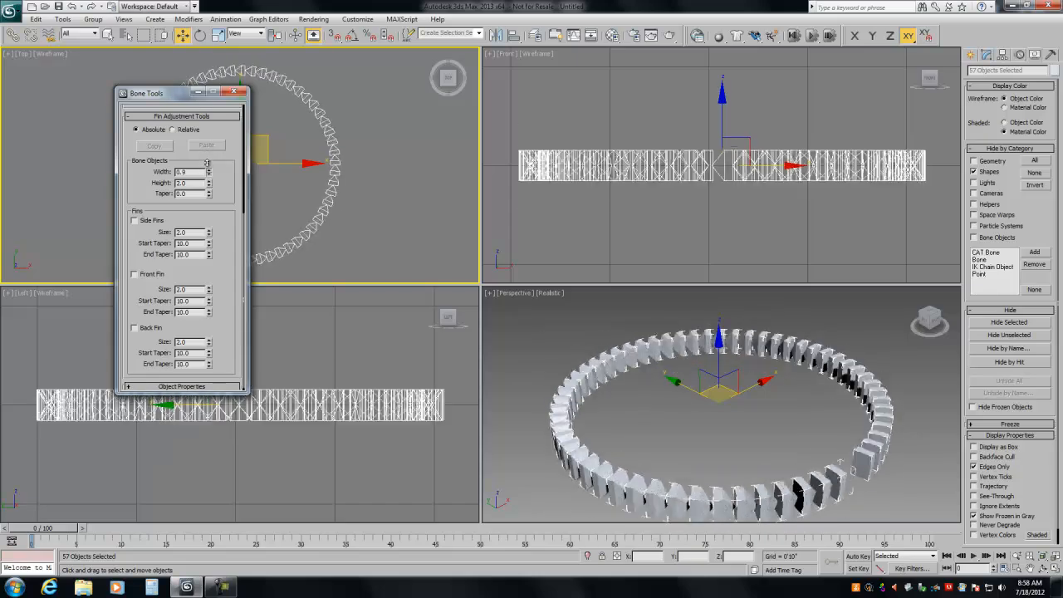
left_click_drag(209, 172, 210, 179)
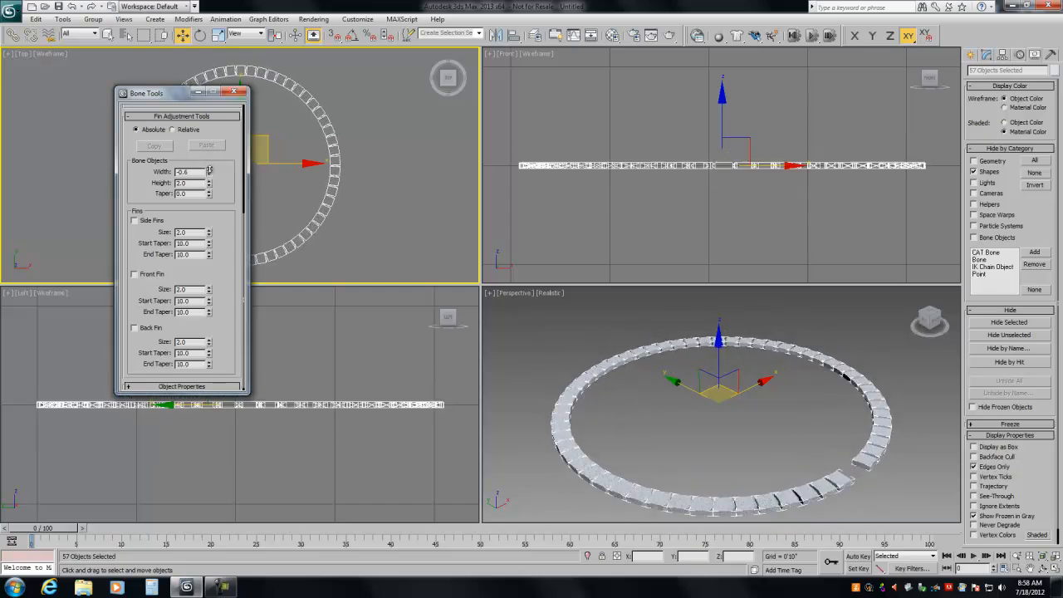
left_click_drag(210, 171, 210, 187)
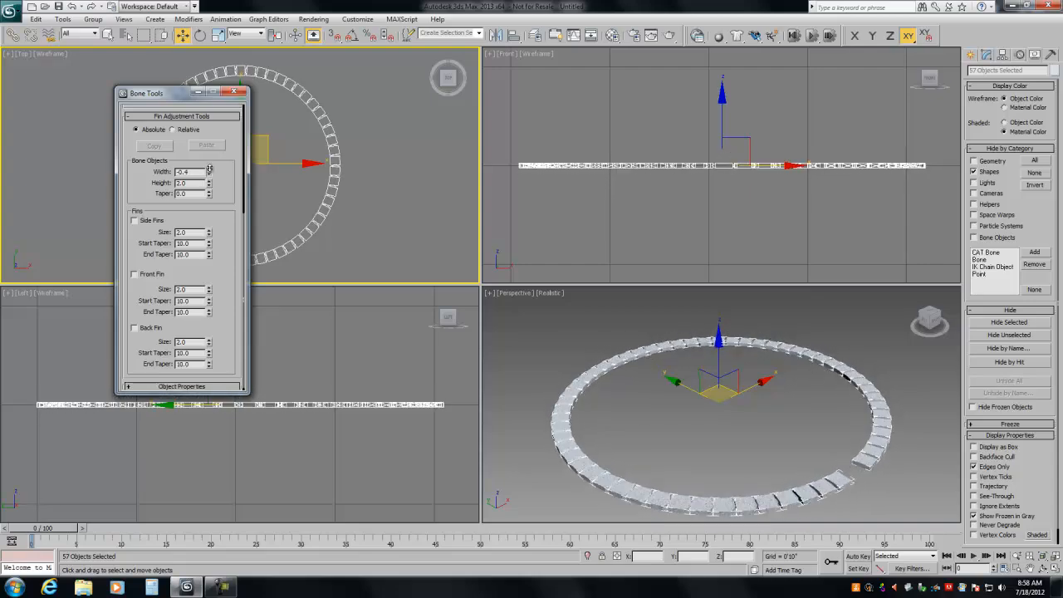
left_click(210, 175)
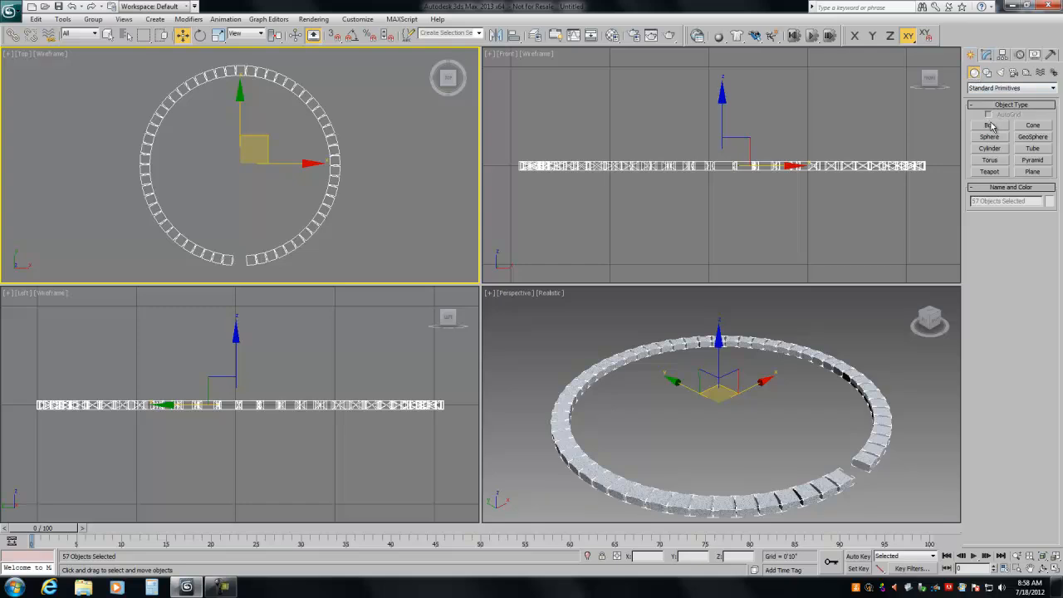
- Drag out a tall box beside the ring's gap and enlarge the side view
left_click(988, 124)
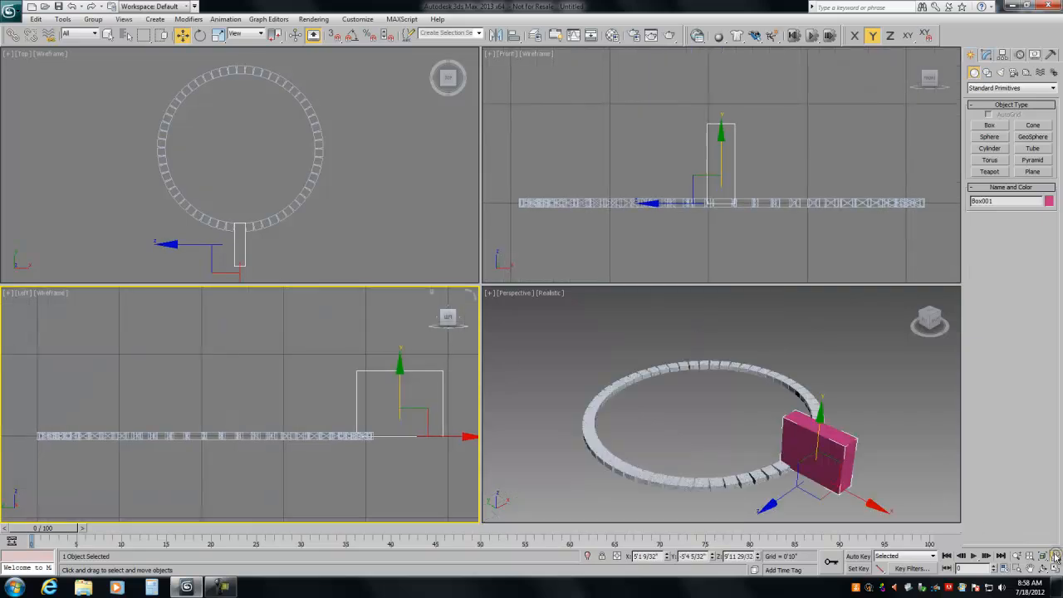
left_click(987, 54)
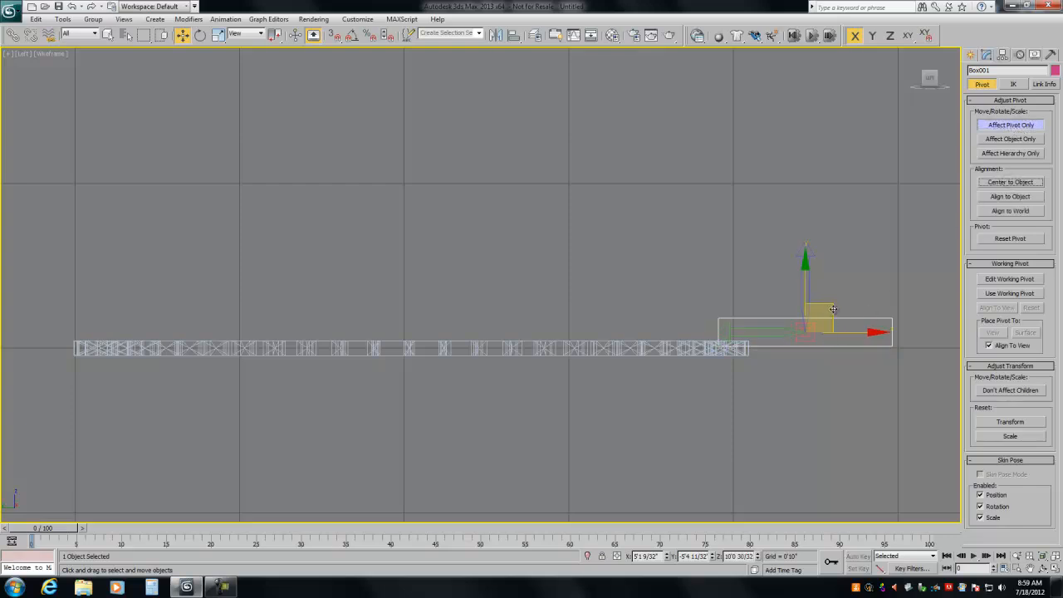
- Move the box pivot to its chain end, maximize the Top view, and rename it 'pendant s'
left_click_drag(830, 312, 762, 328)
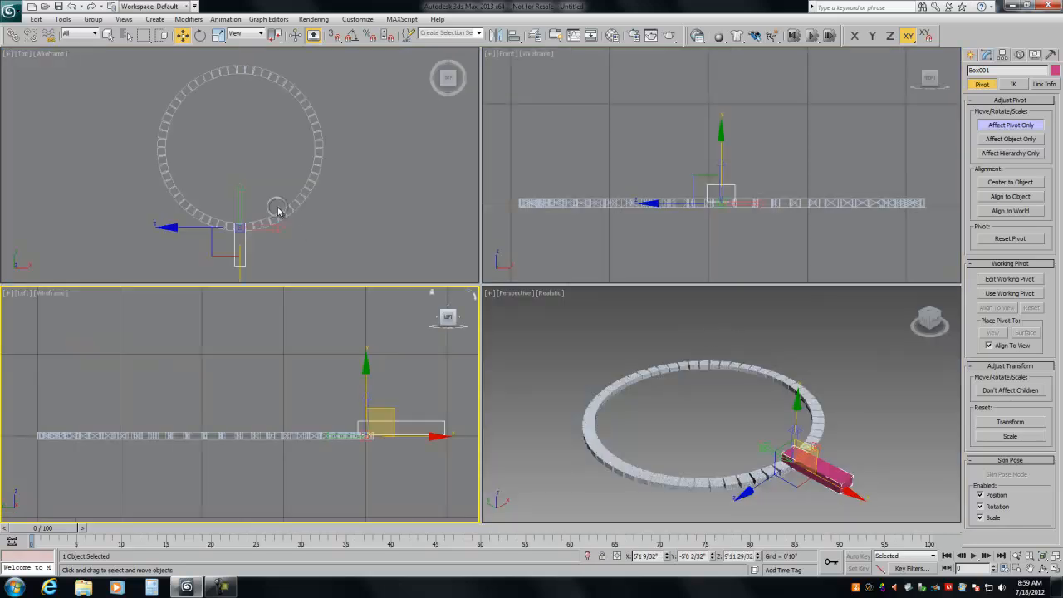
key("Alt+W")
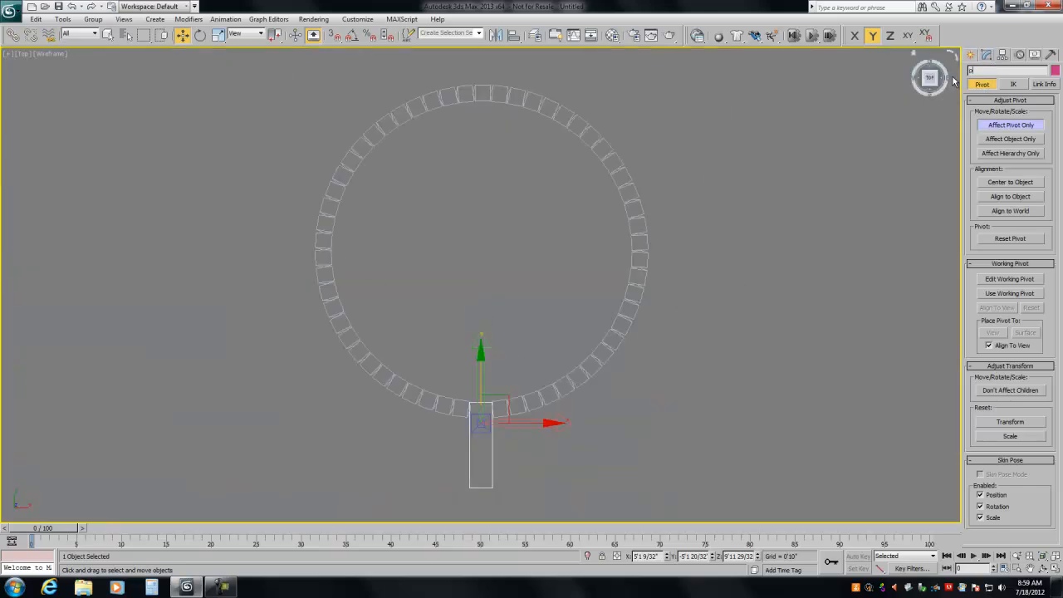
type("pendant s")
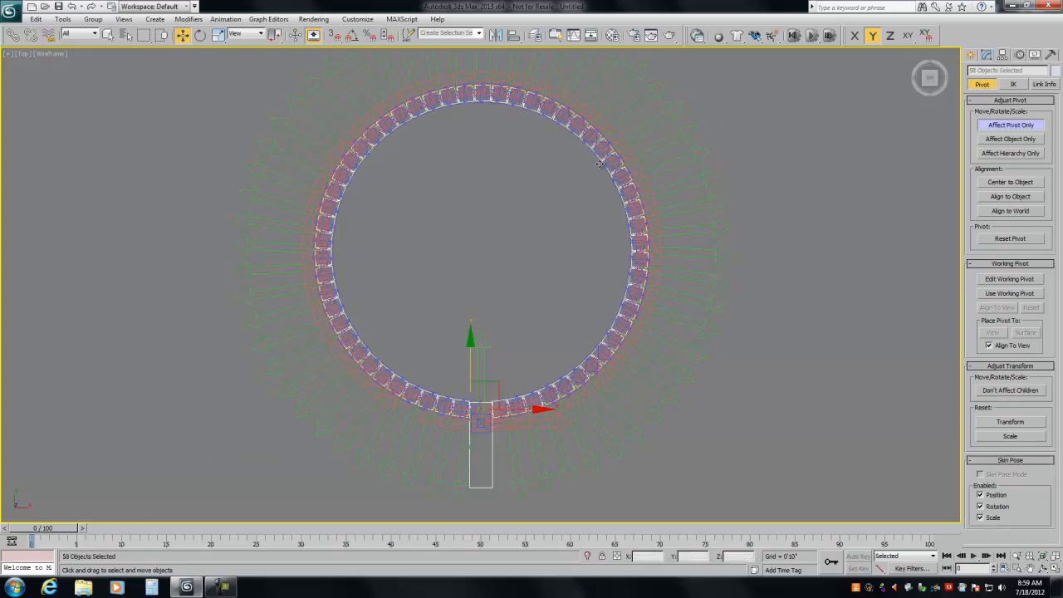
- Apply Object Properties changes to the selected pieces and maximize the Top view
right_click(599, 164)
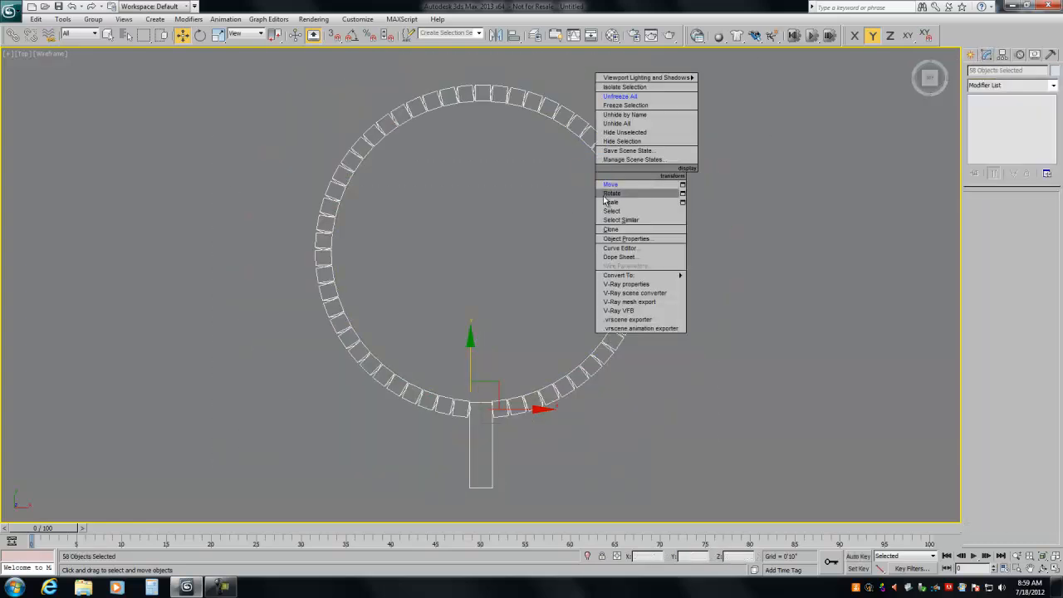
left_click(627, 238)
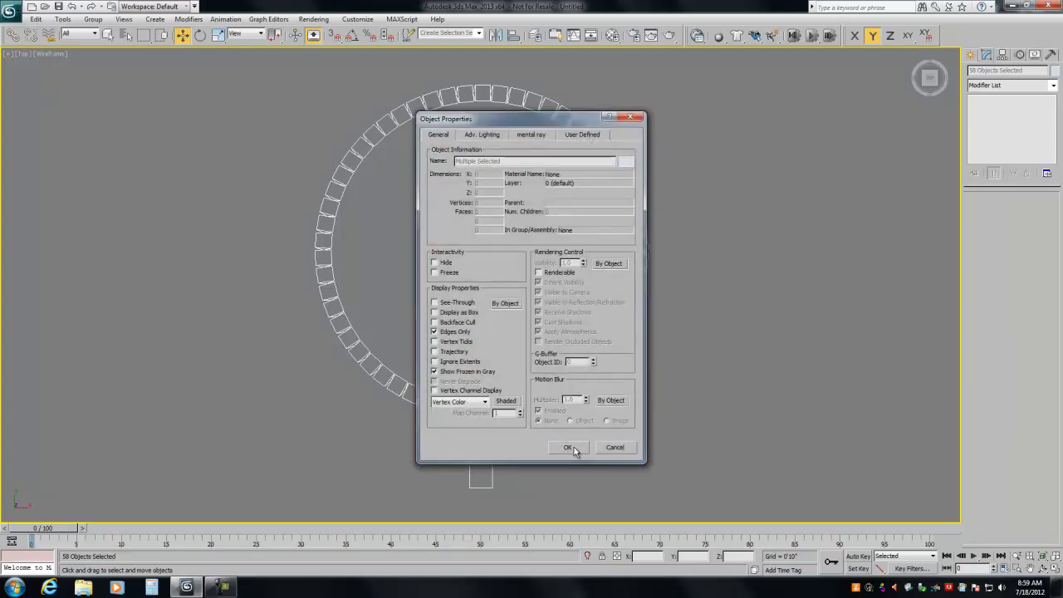
left_click(568, 448)
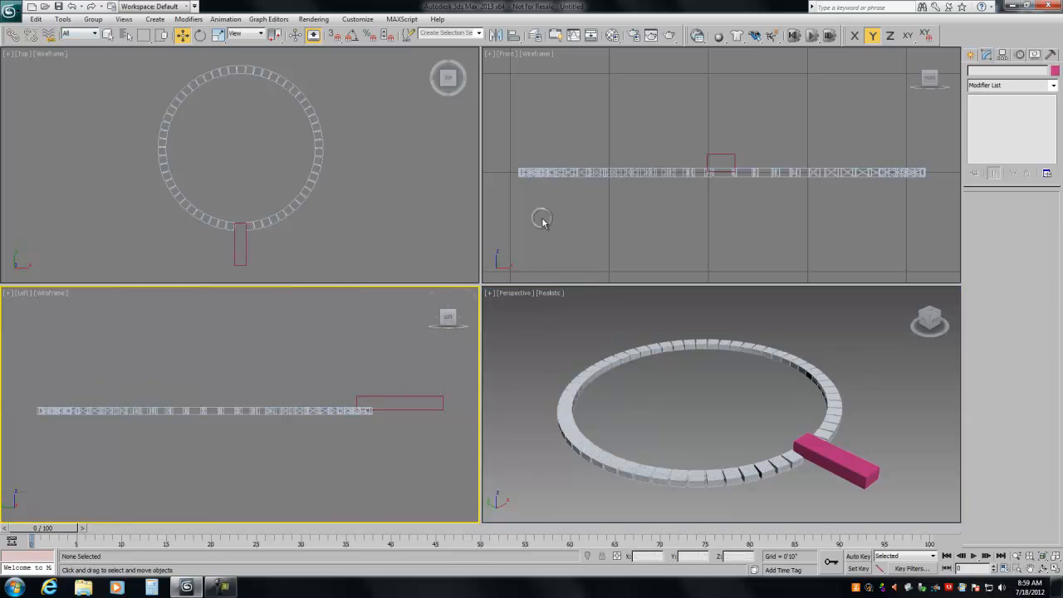
left_click(382, 257)
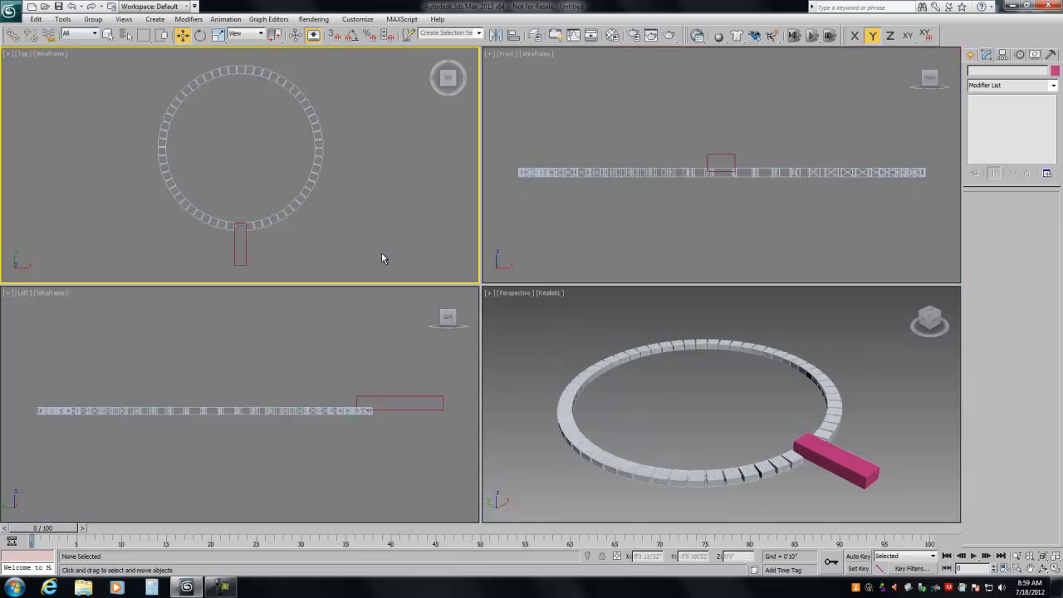
key("Alt+W")
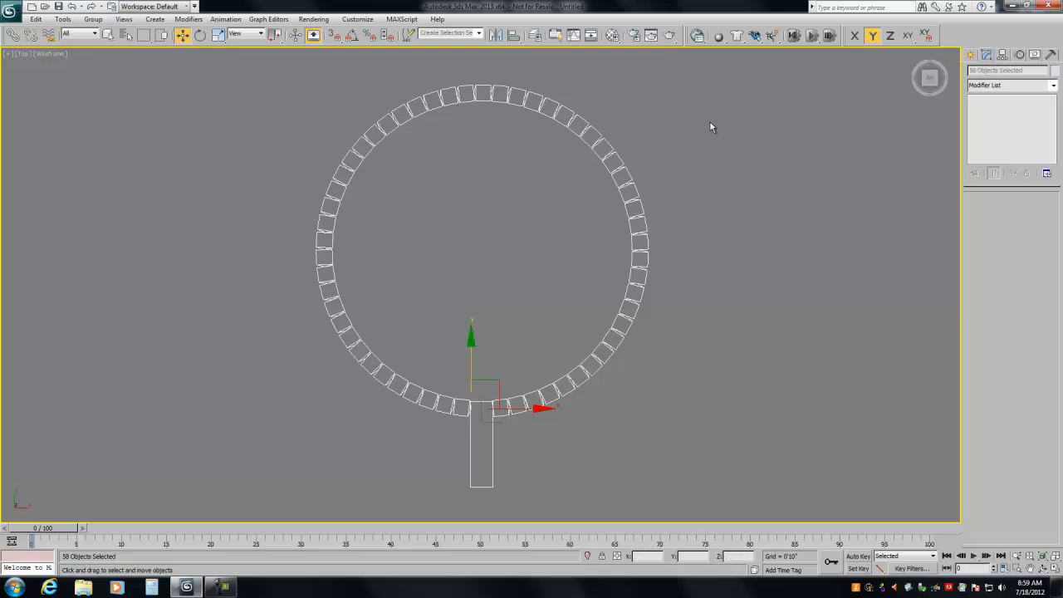
mouse_move(332, 308)
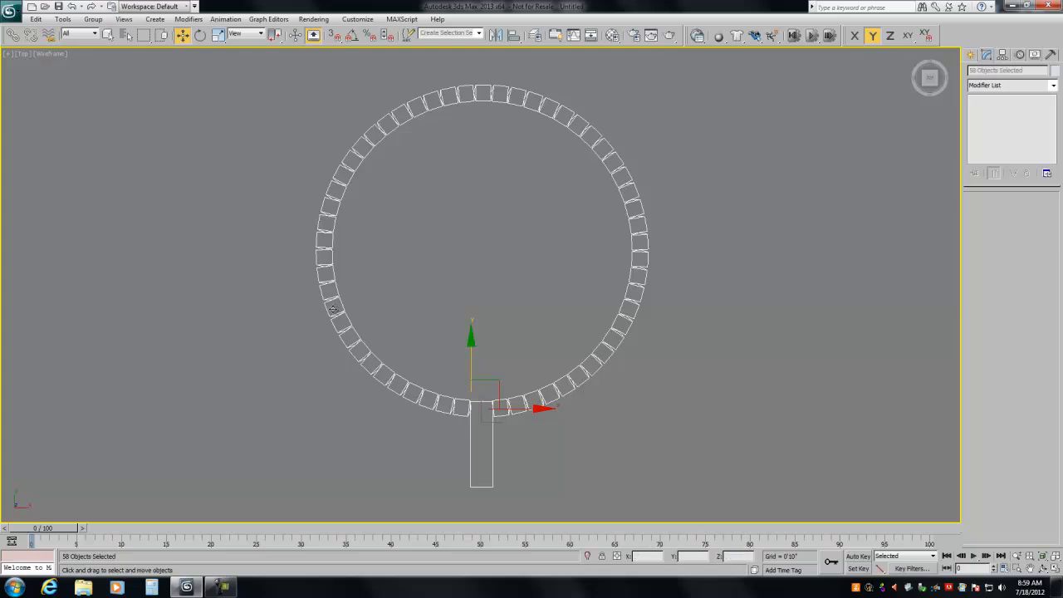
mouse_move(295, 345)
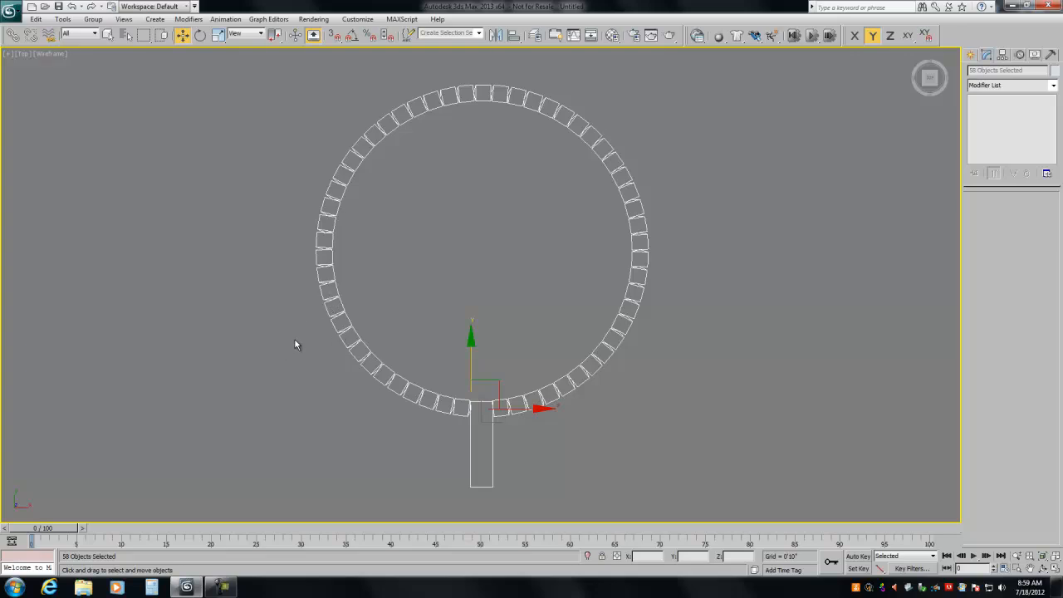
mouse_move(486, 344)
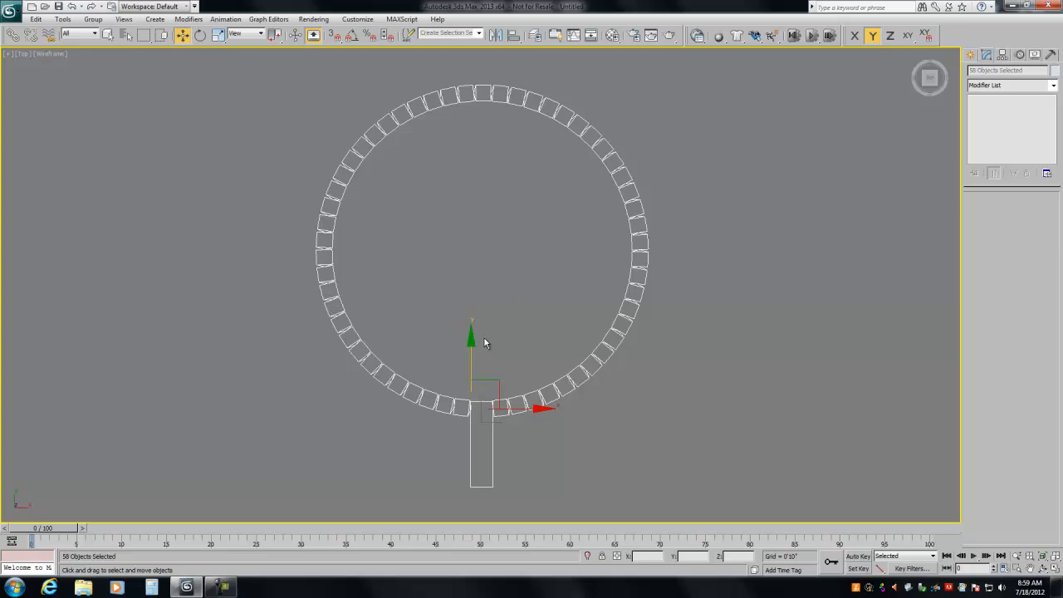
mouse_move(704, 40)
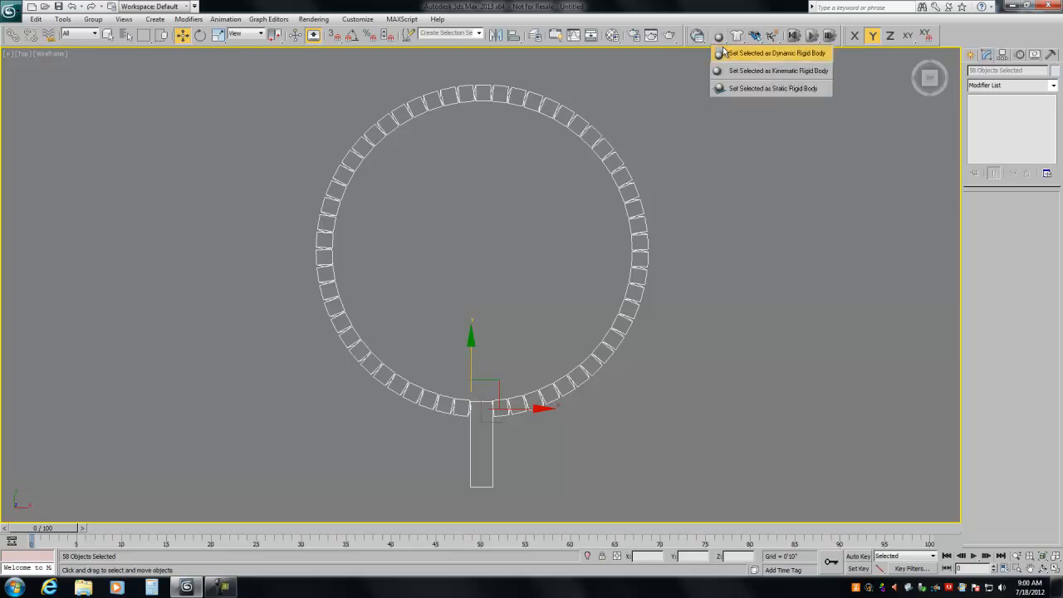
mouse_move(753, 59)
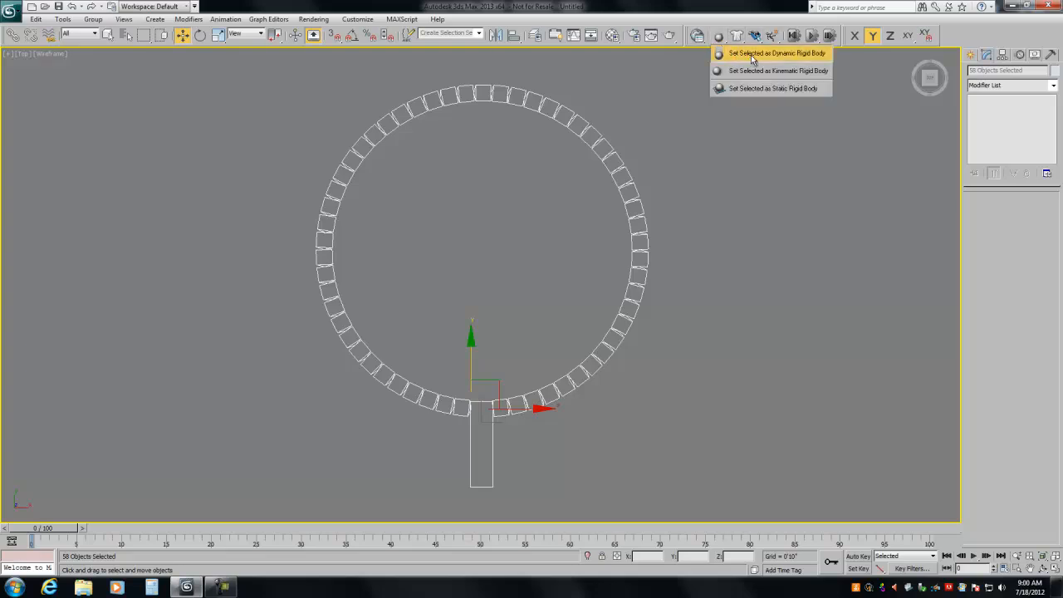
- Apply Set Selected as Dynamic Rigid Body to the 58 selected necklace pieces
left_click(771, 53)
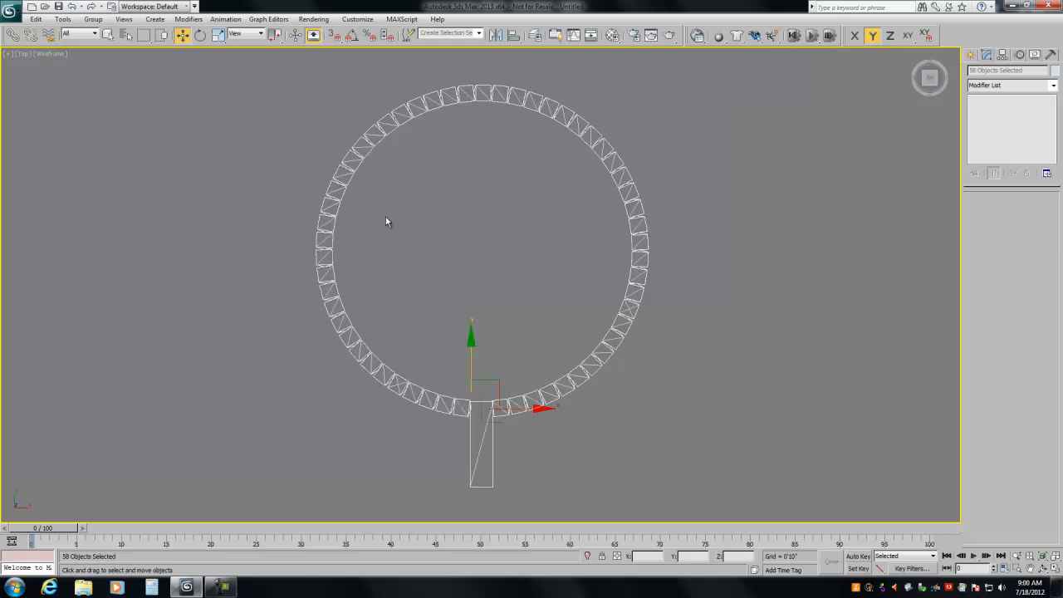
mouse_move(689, 155)
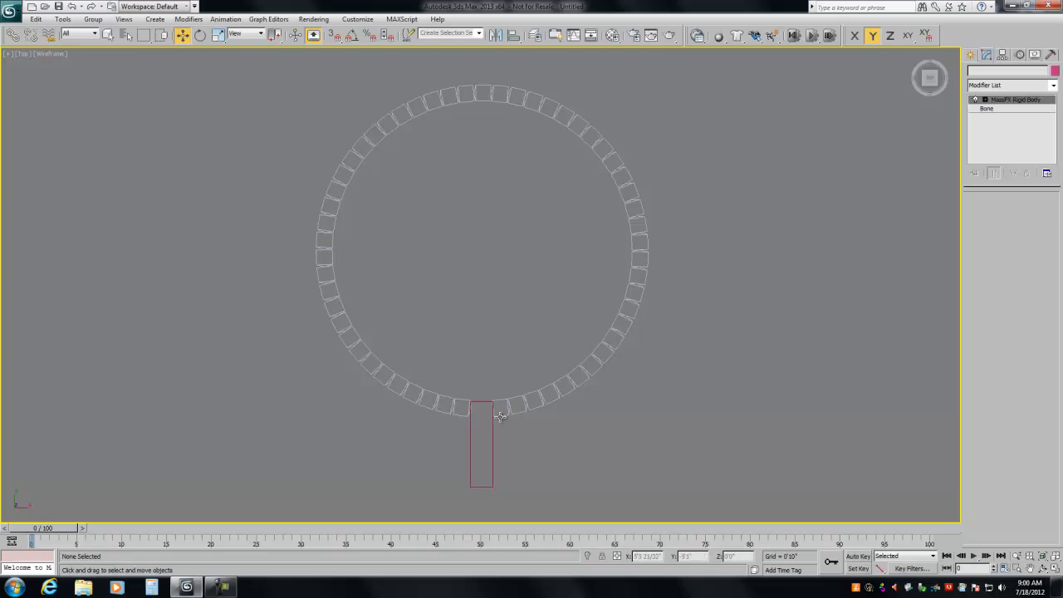
- Select Bone057 and add a Universal Constraint from the MassFX constraint flyout
left_click(500, 412)
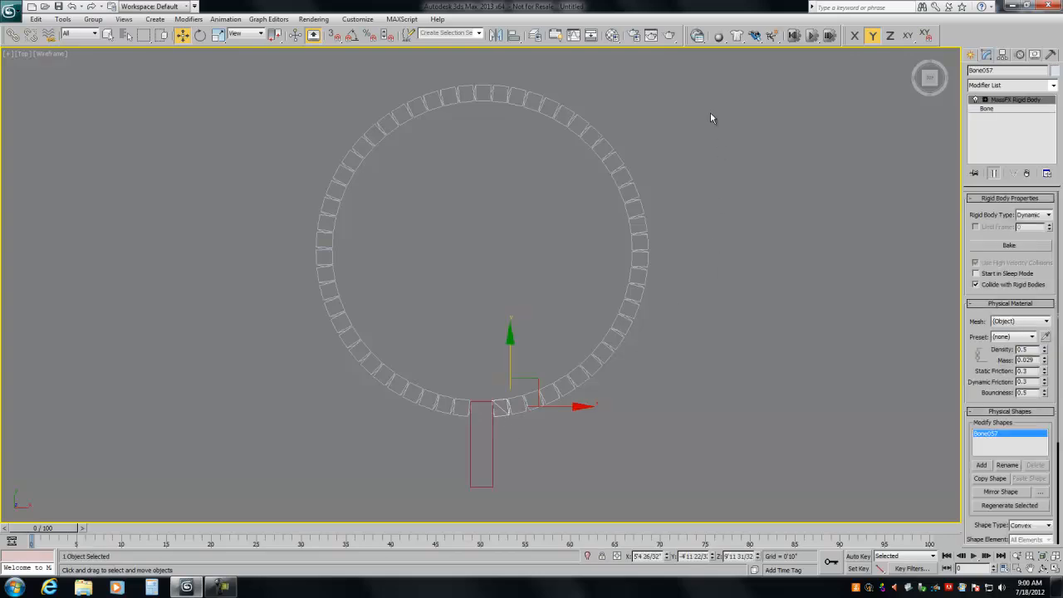
mouse_move(753, 35)
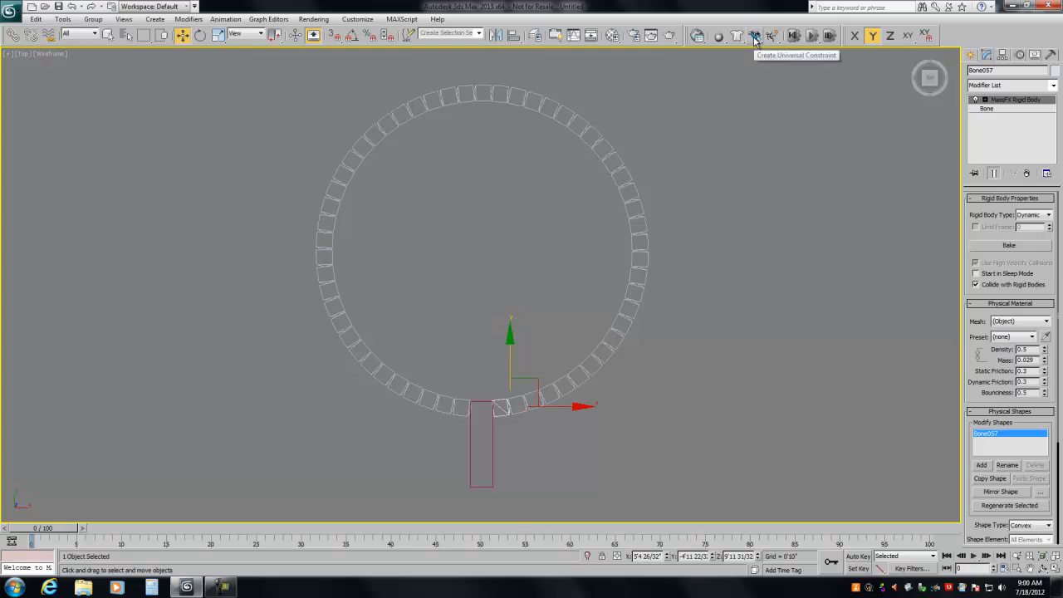
left_click(753, 35)
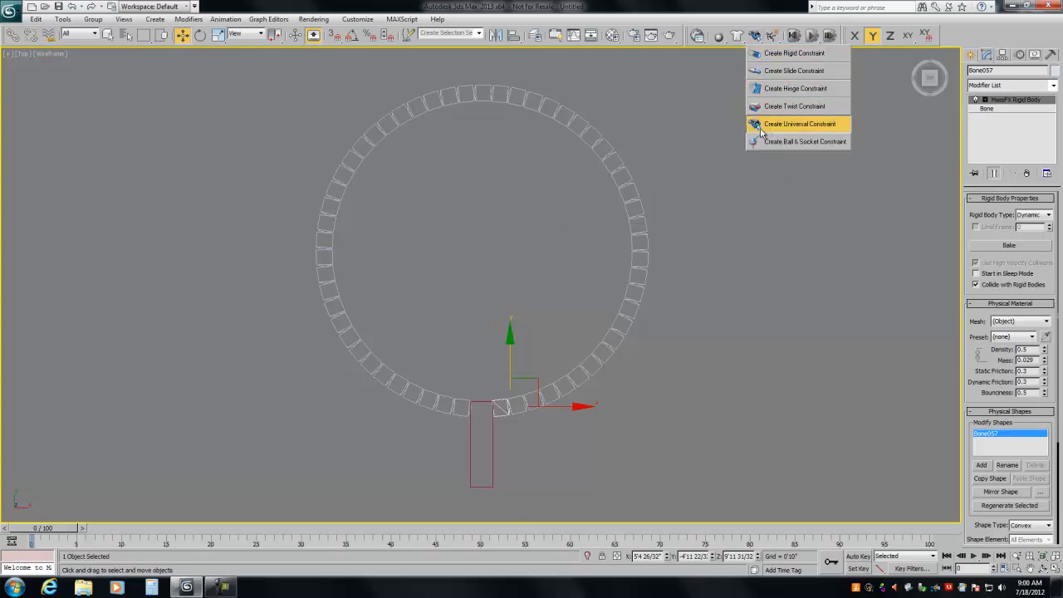
mouse_move(787, 135)
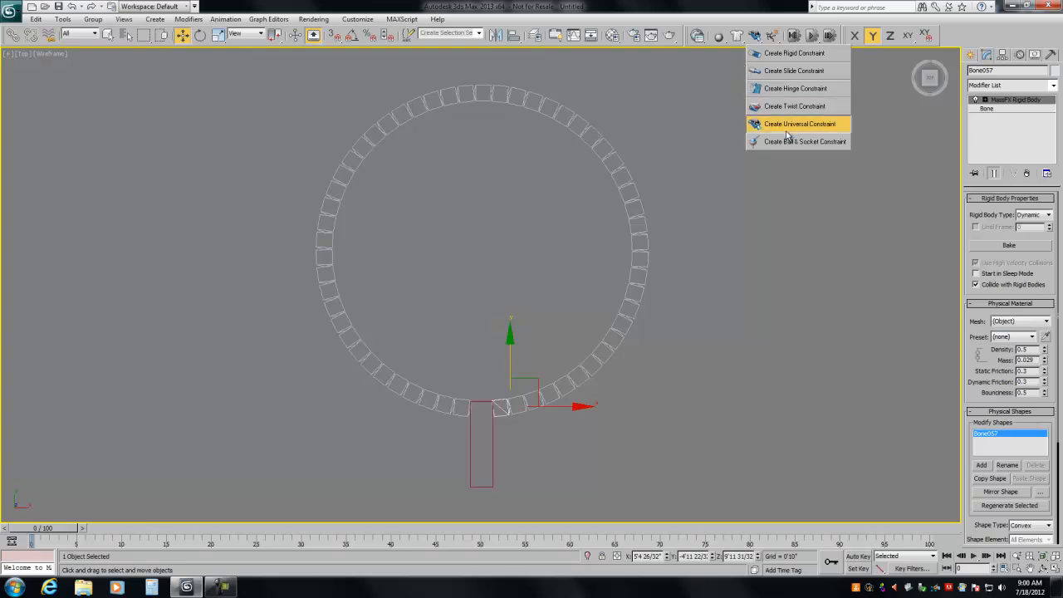
mouse_move(785, 131)
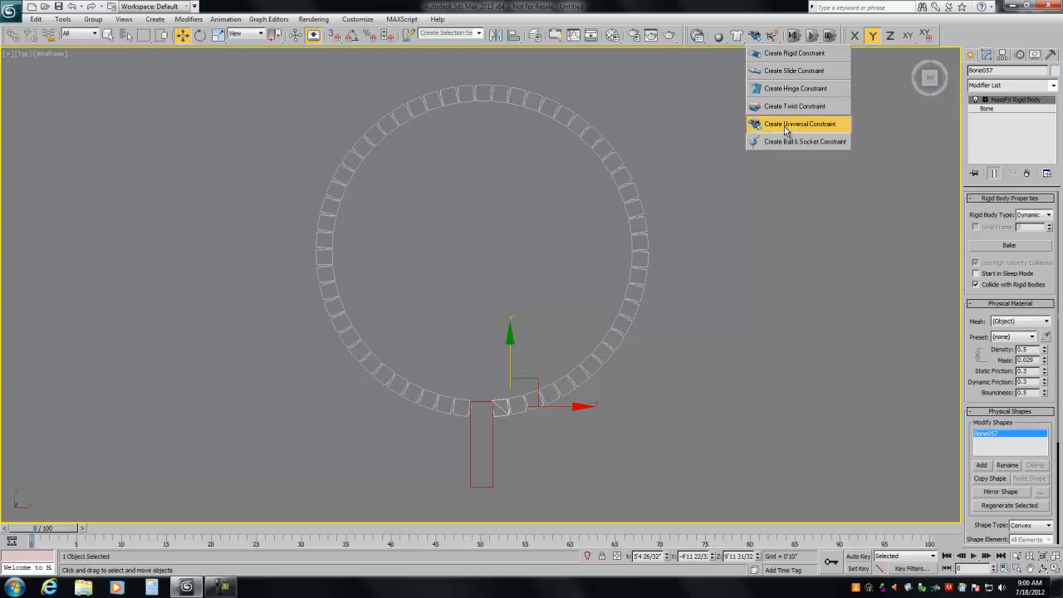
left_click(798, 123)
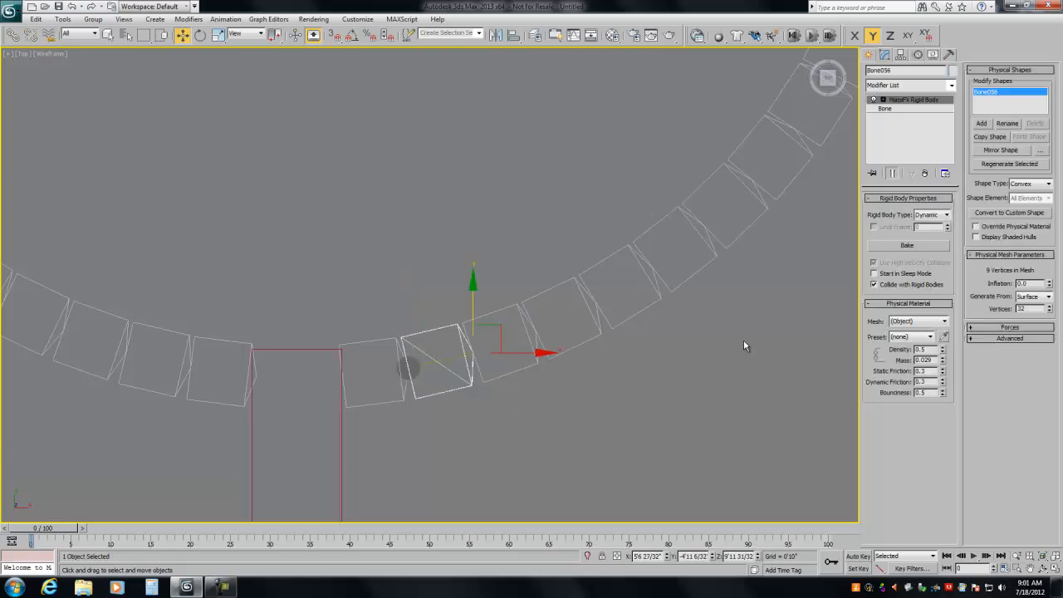
mouse_move(1000, 528)
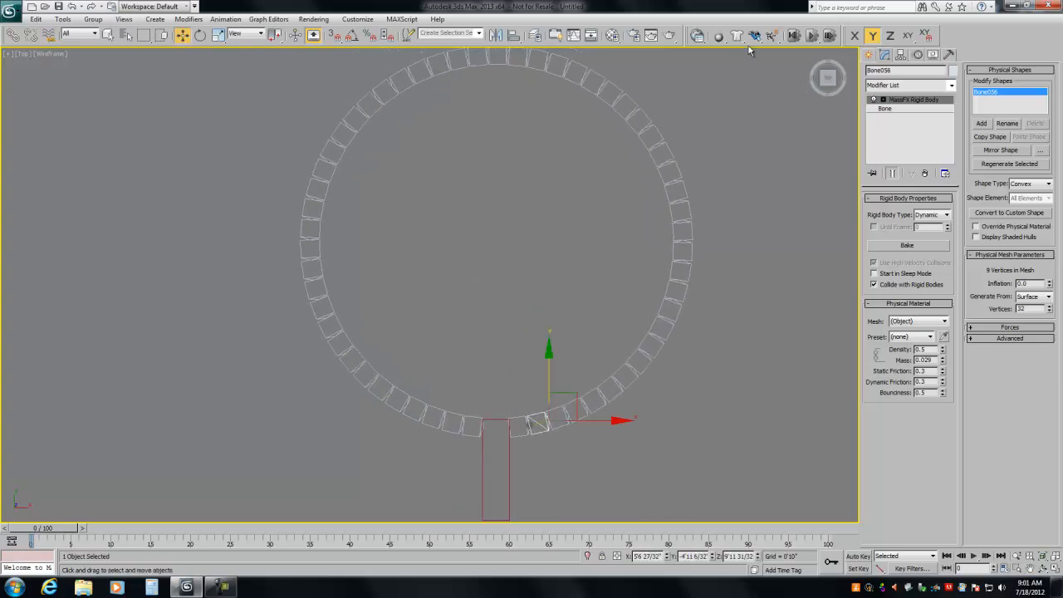
mouse_move(761, 35)
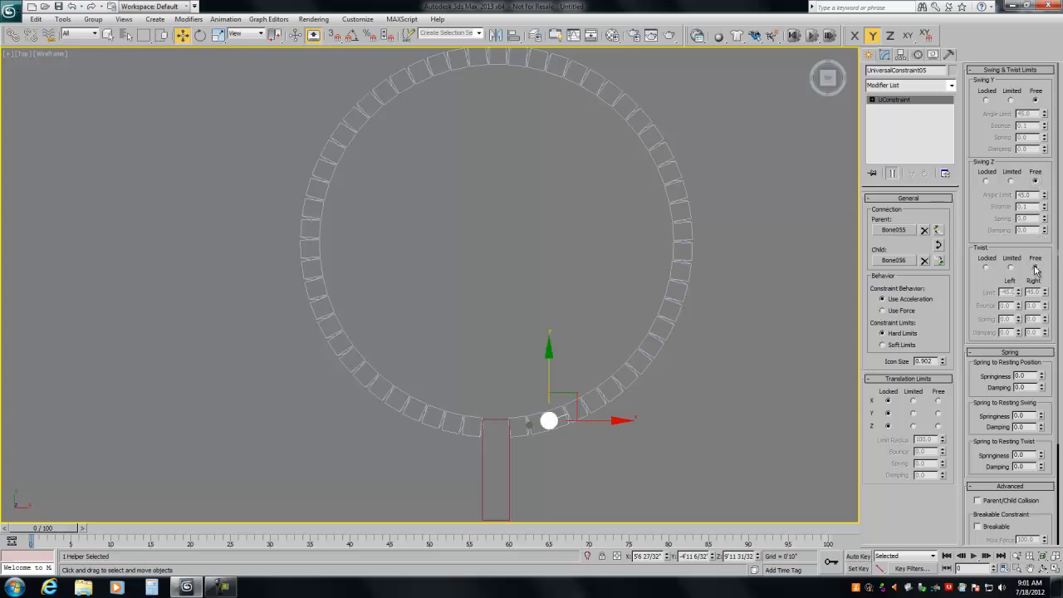
mouse_move(674, 401)
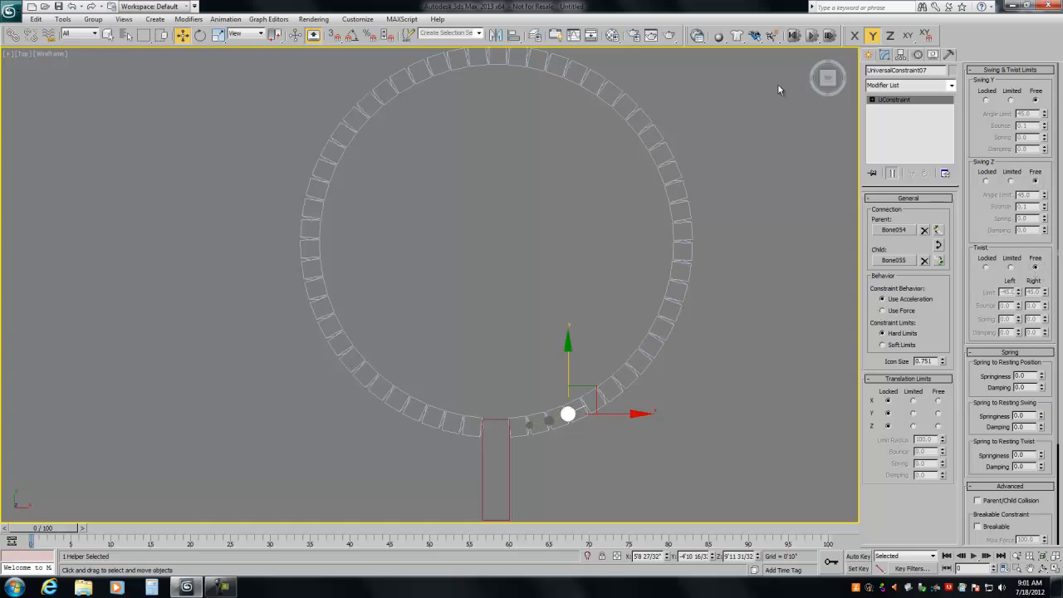
mouse_move(732, 136)
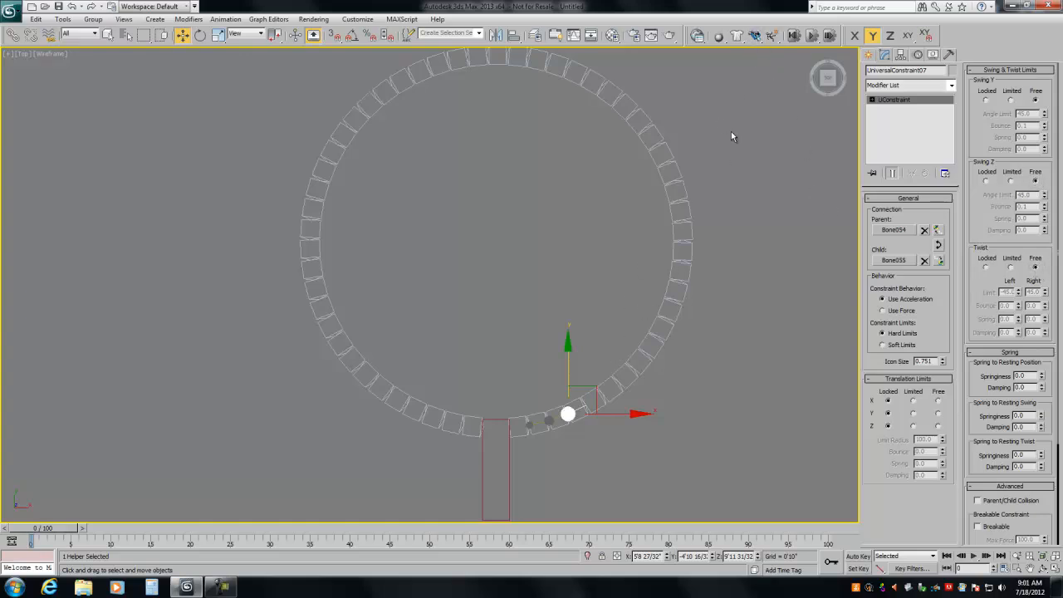
mouse_move(615, 358)
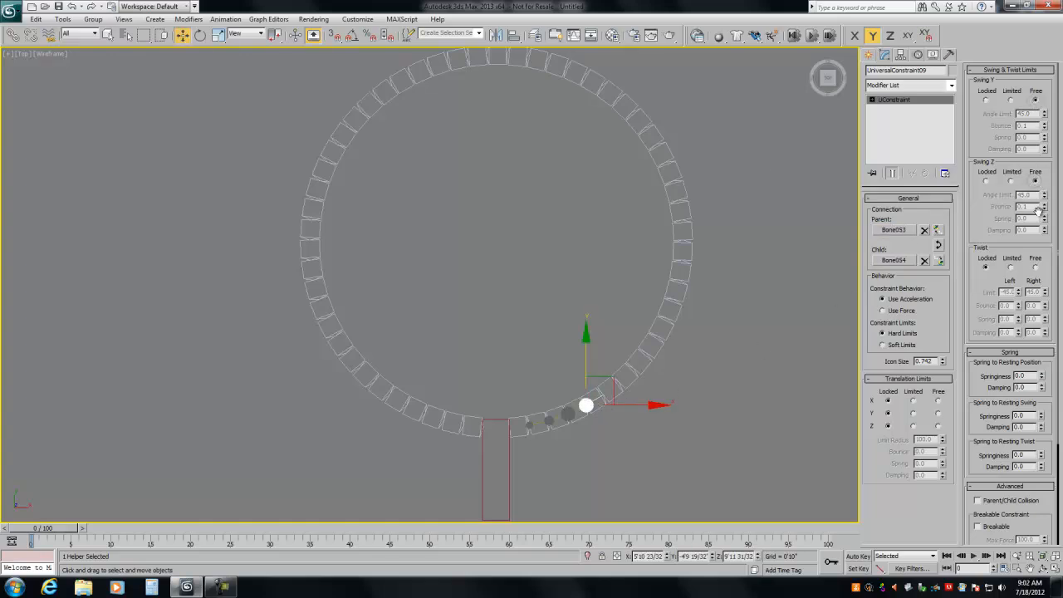
mouse_move(595, 409)
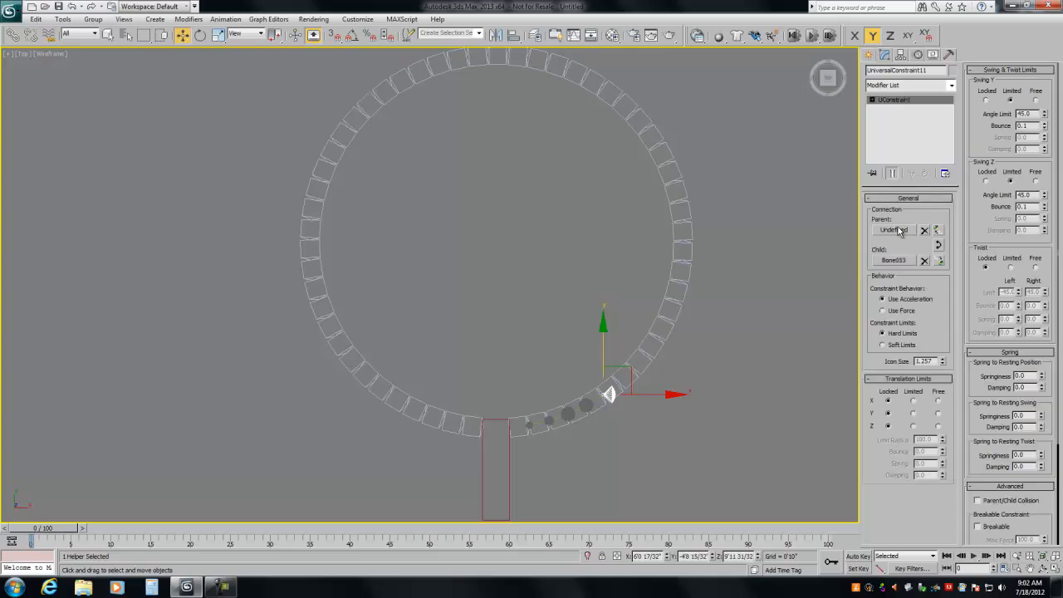
- Pick the neighbouring bone as the universal constraint's parent and adjust its limits
left_click(895, 230)
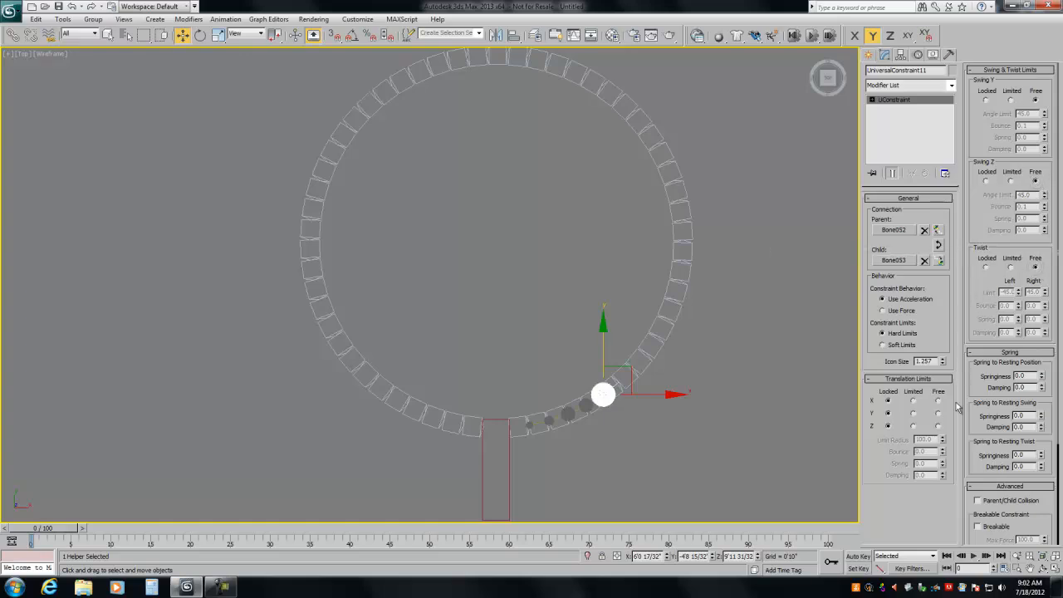
left_click_drag(942, 358, 943, 365)
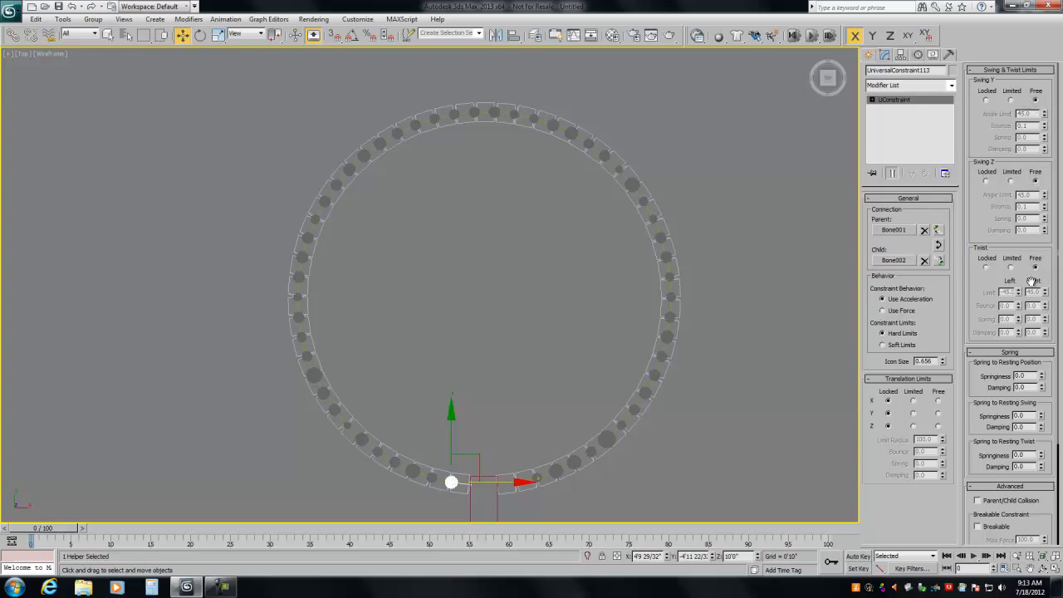
mouse_move(751, 35)
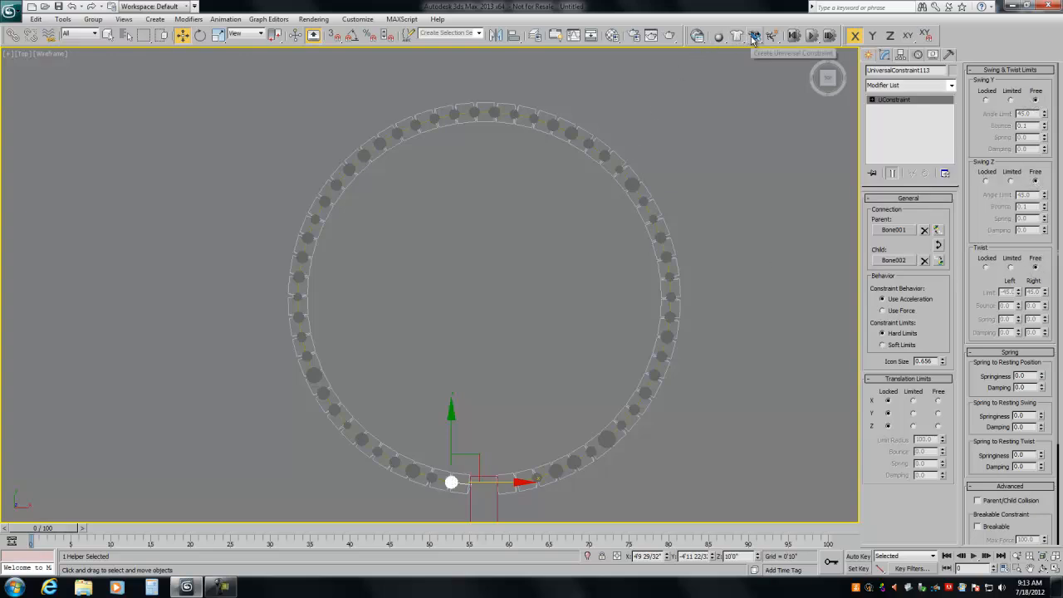
mouse_move(718, 182)
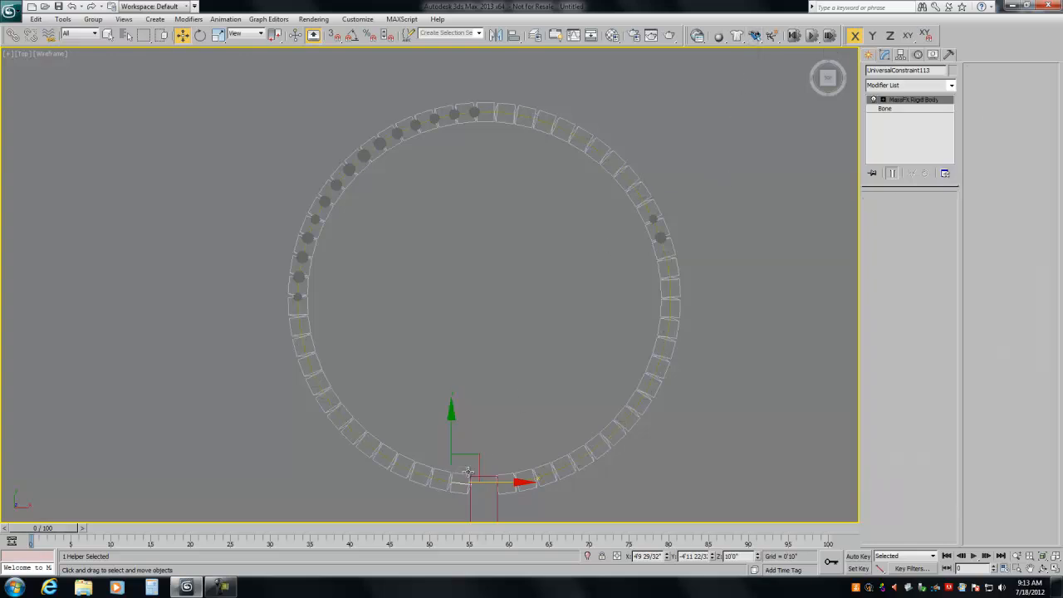
- Constrain Bone001 to the pendant box as parent, then rewind to frame 0
left_click(469, 482)
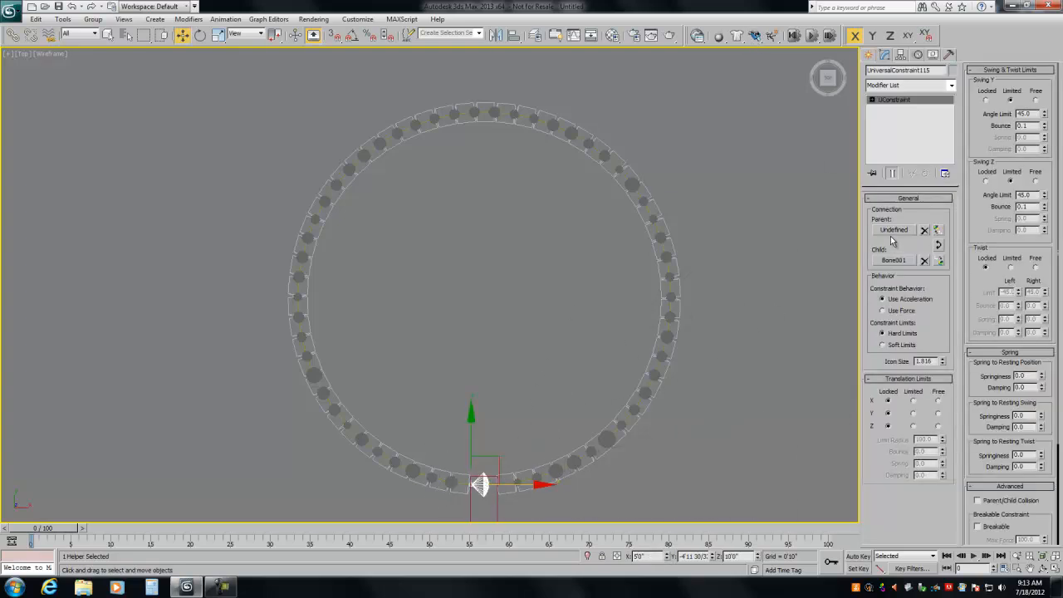
left_click(896, 230)
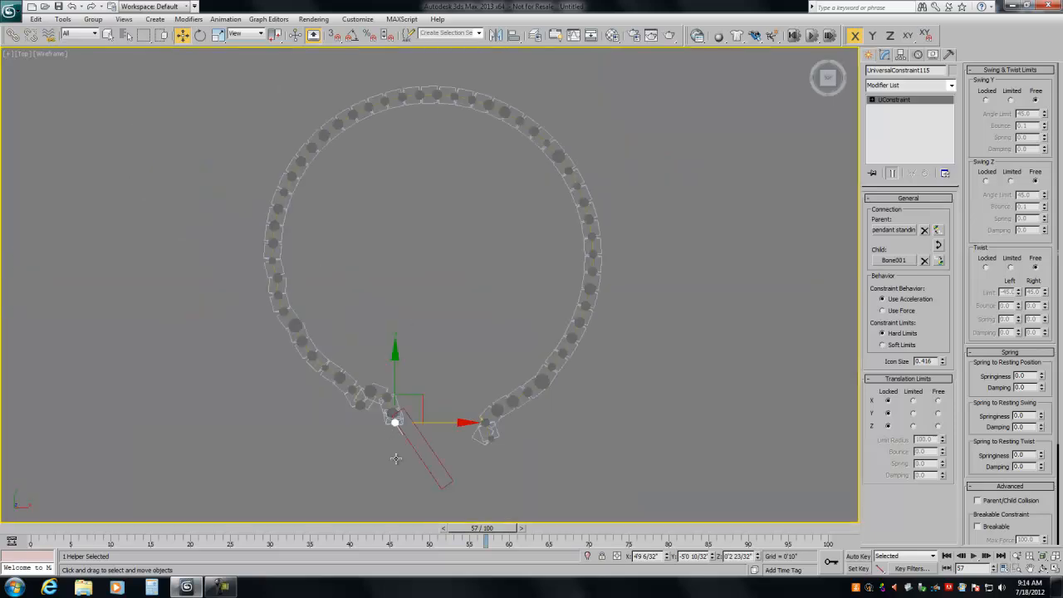
left_click_drag(486, 528, 171, 528)
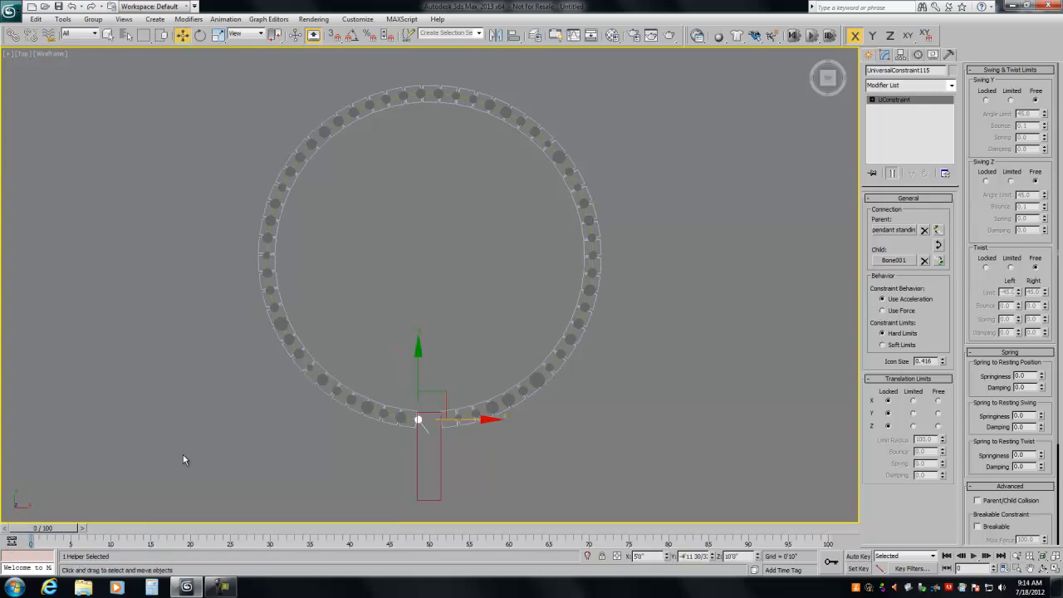
mouse_move(486, 412)
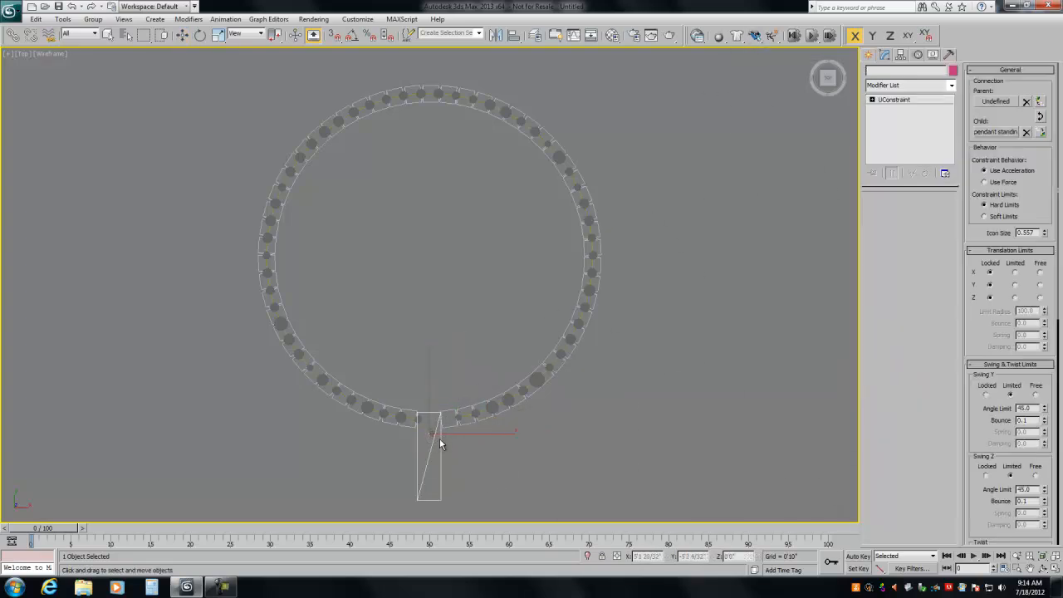
- Set Bone057 as the pendant's constraint parent and show four viewports
left_click(429, 431)
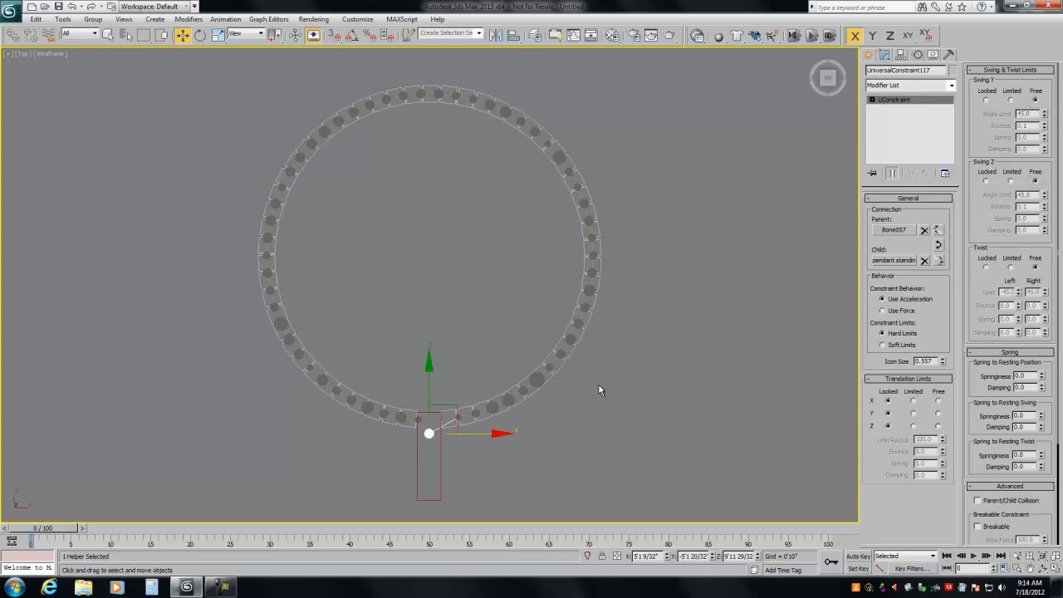
mouse_move(451, 447)
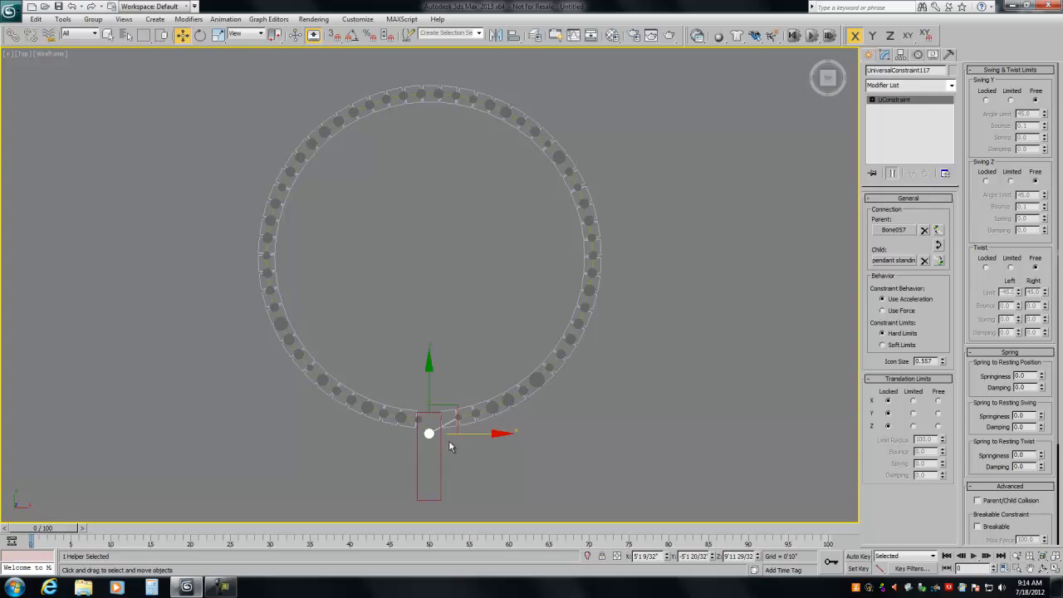
mouse_move(449, 436)
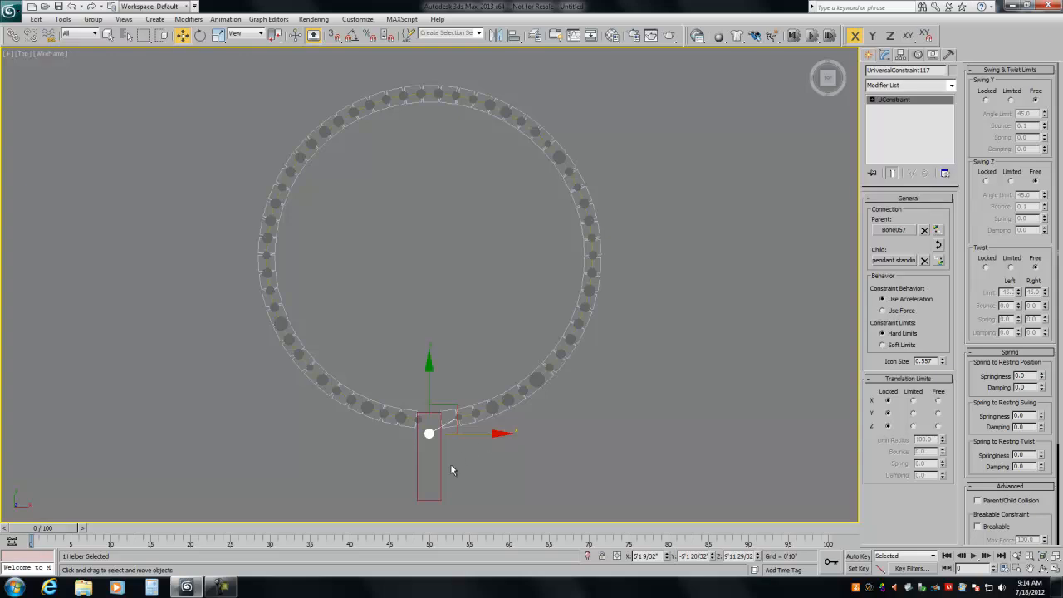
key("Alt+W")
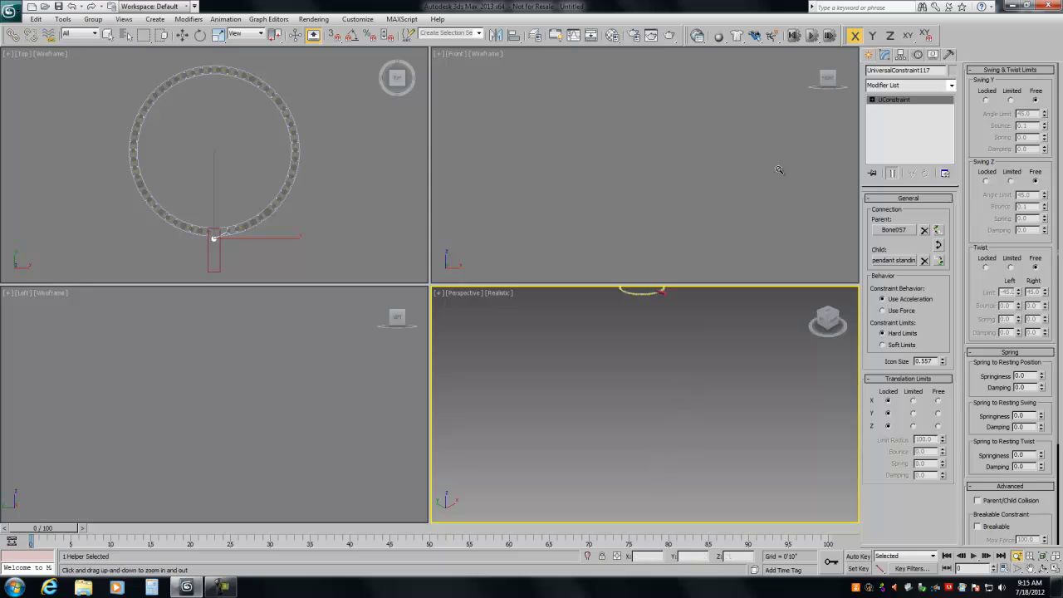
mouse_move(801, 53)
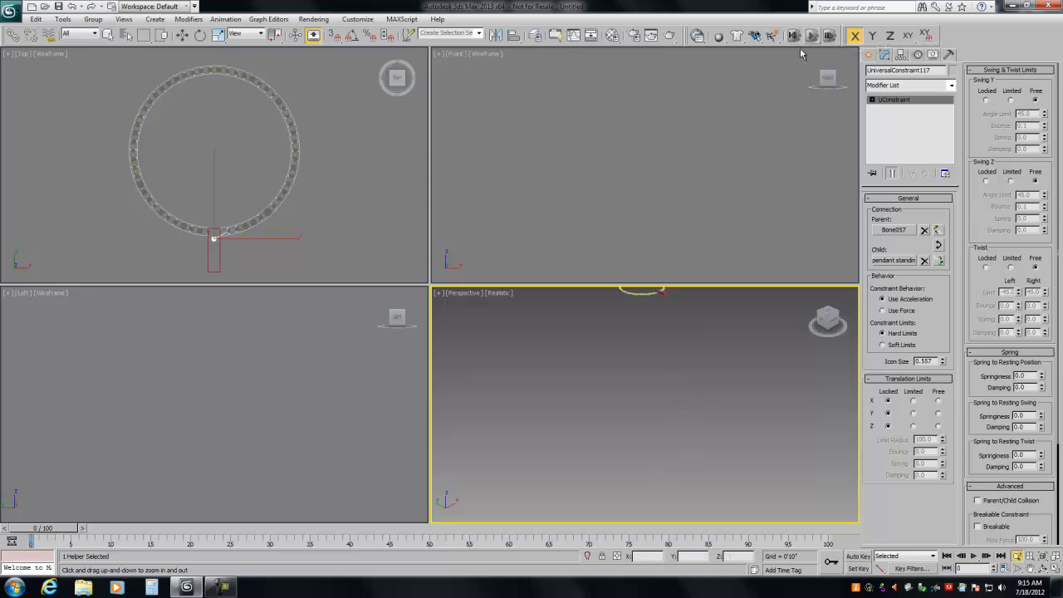
- Run the MassFX simulation and scrub through it to watch the pendant tug the ring
left_click(814, 36)
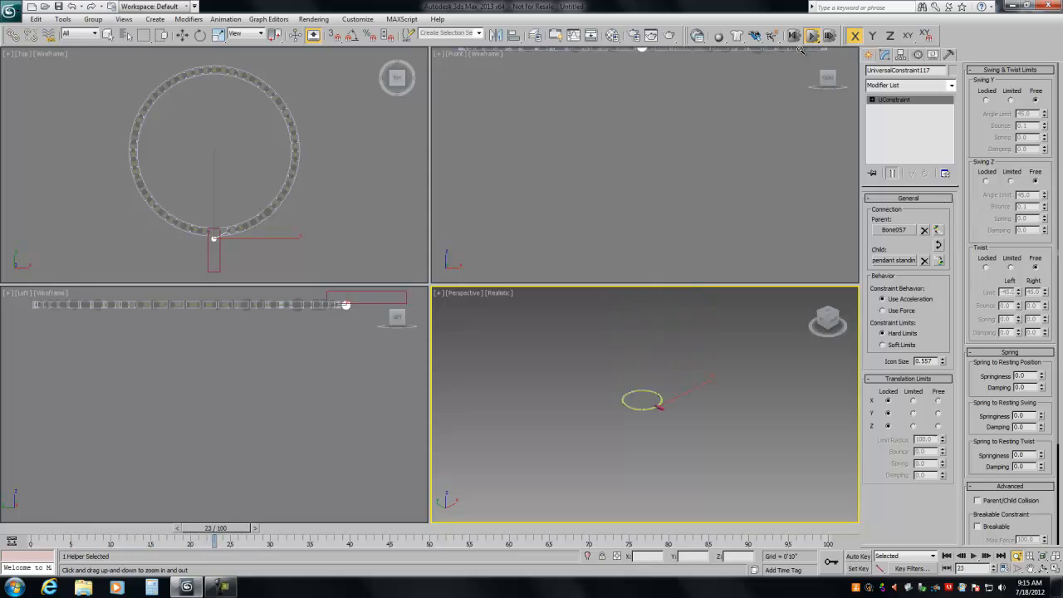
left_click_drag(214, 540, 278, 540)
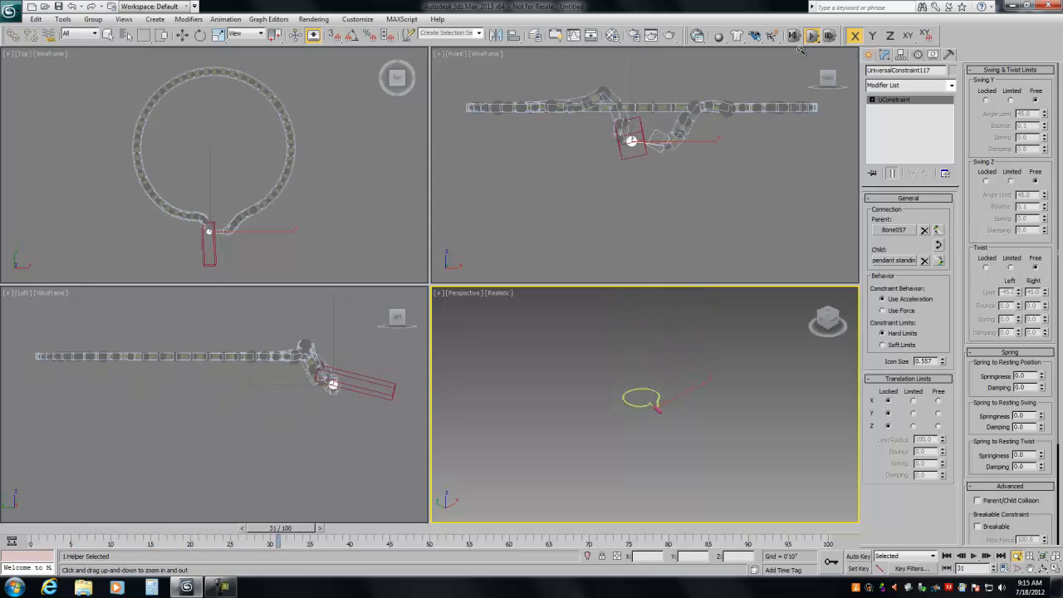
left_click_drag(278, 541, 341, 540)
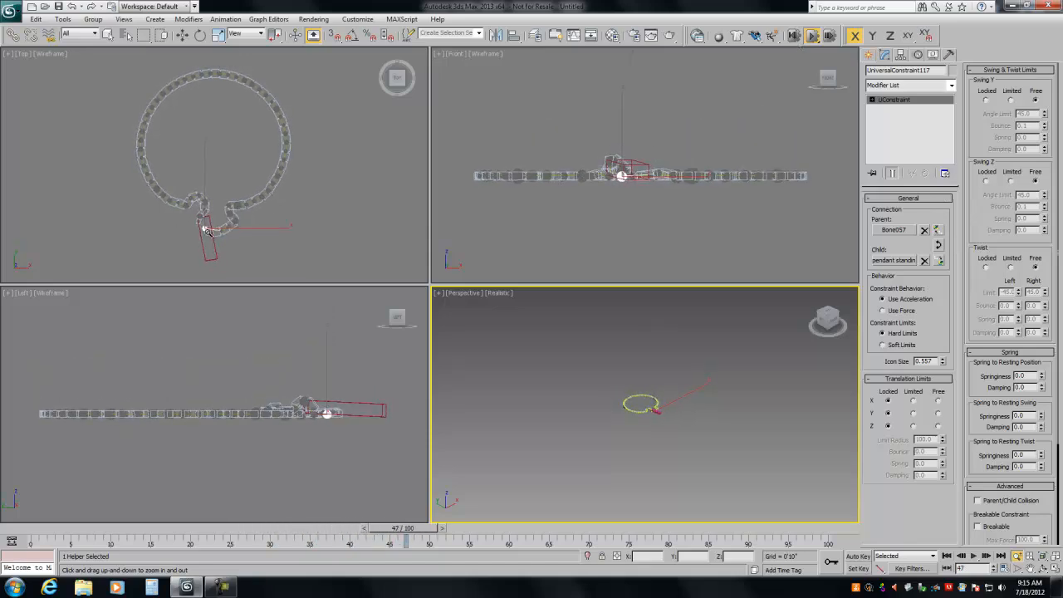
left_click_drag(404, 527, 469, 528)
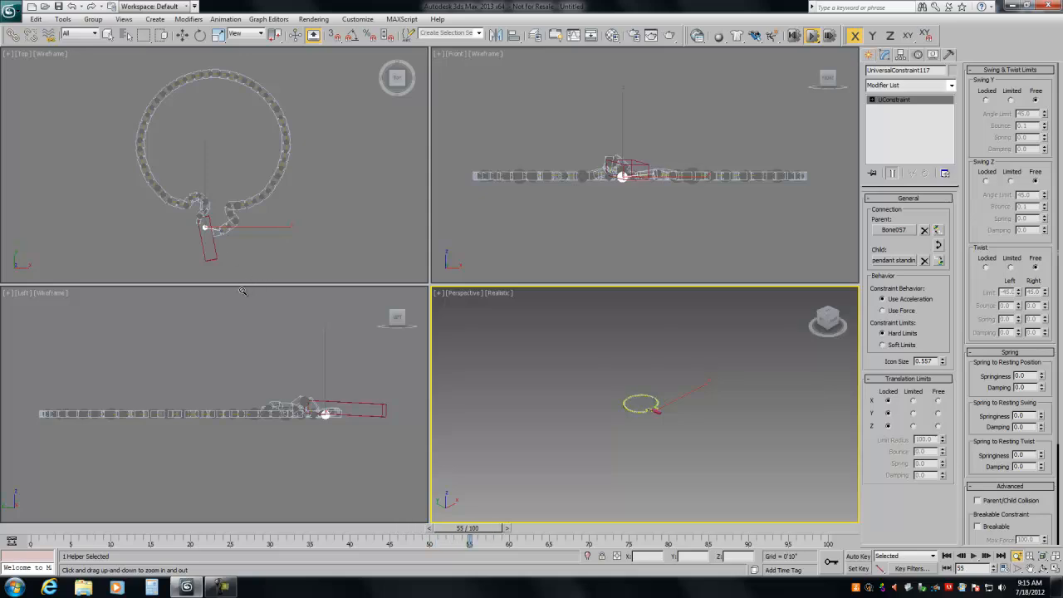
left_click_drag(469, 527, 531, 527)
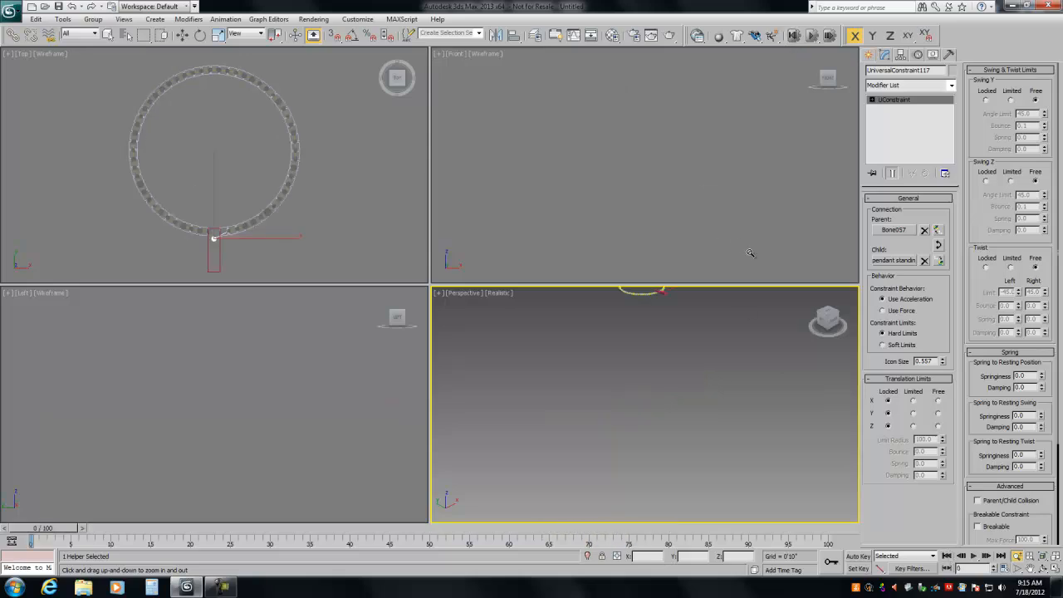
mouse_move(531, 339)
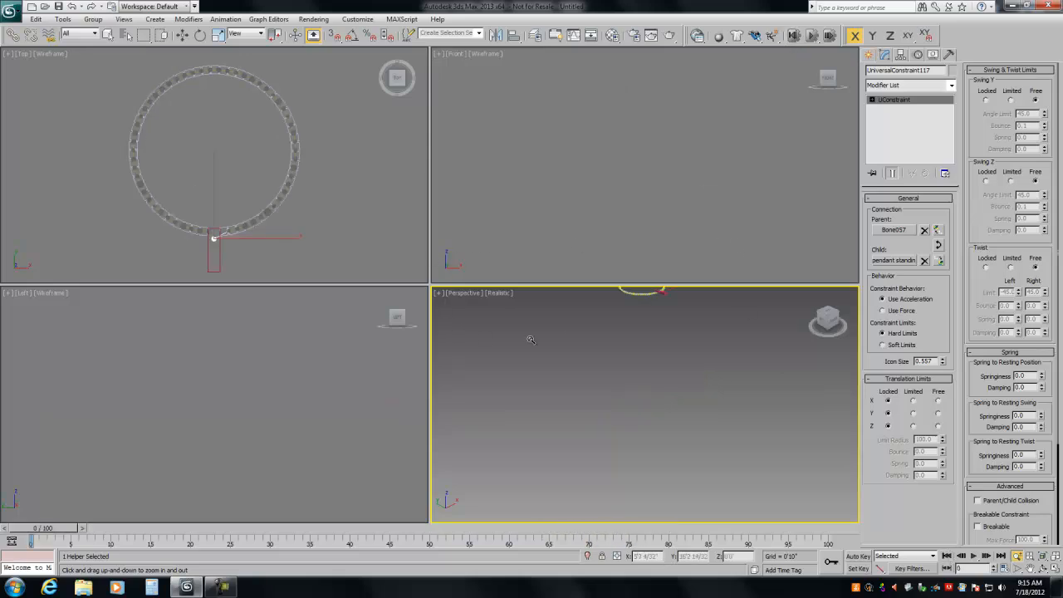
- Create Sphere001 above the ring, preview it as a rigid body, then remove its physics
left_click(871, 72)
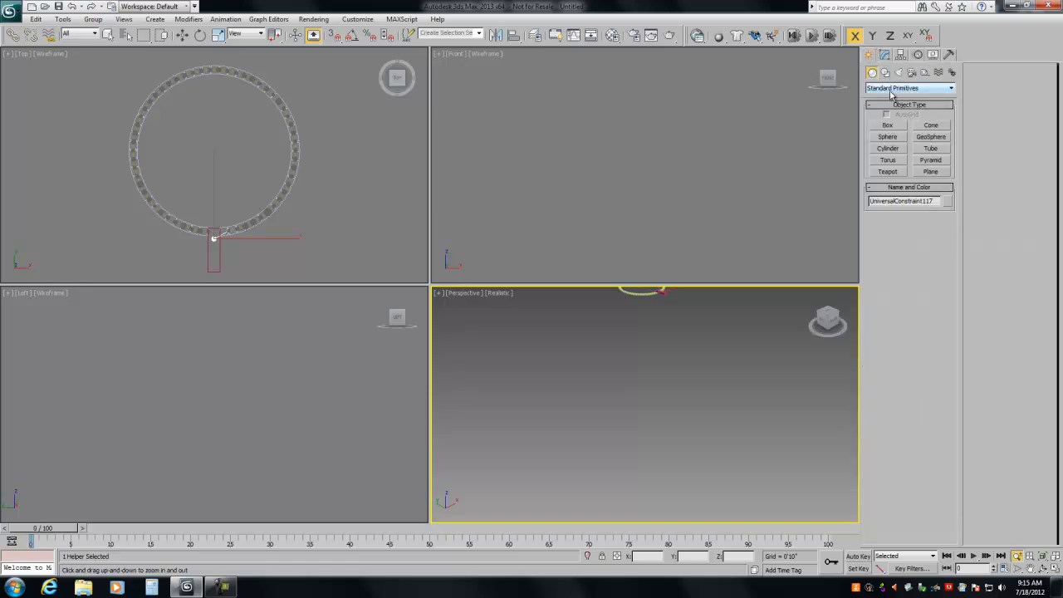
left_click(887, 137)
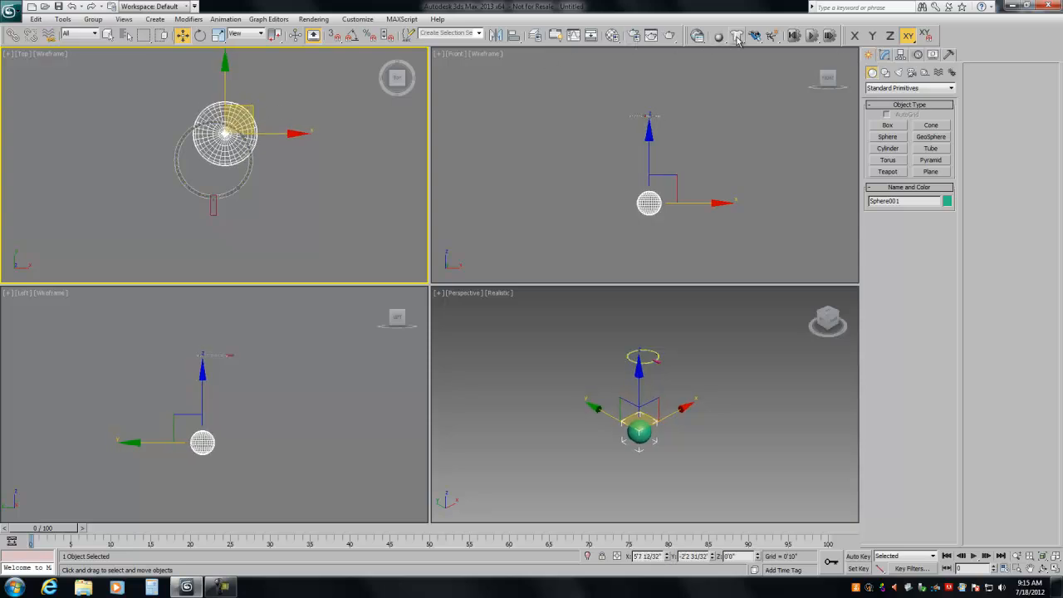
left_click(716, 36)
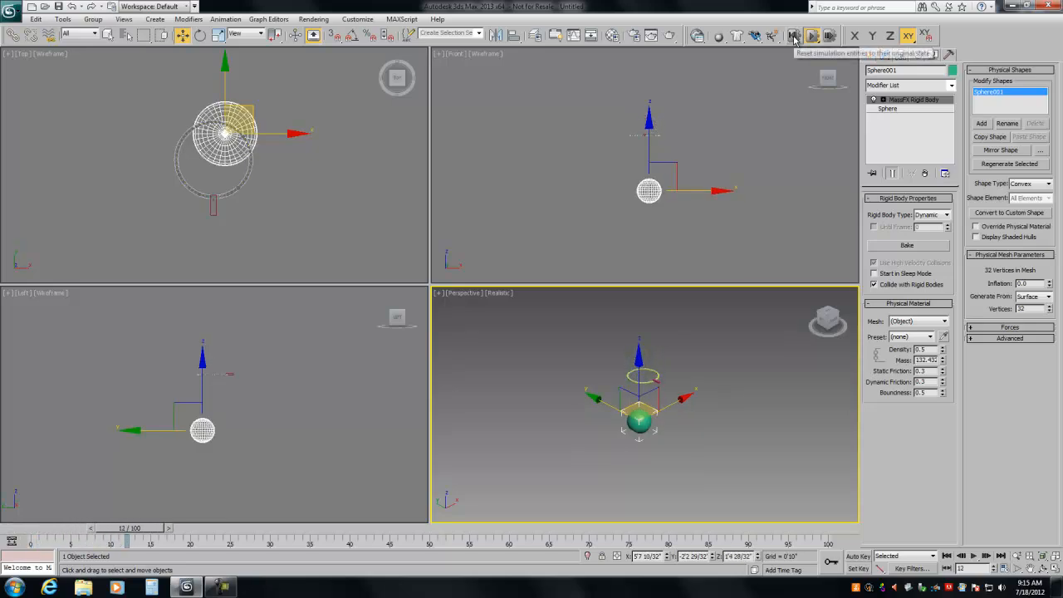
left_click_drag(131, 528, 191, 528)
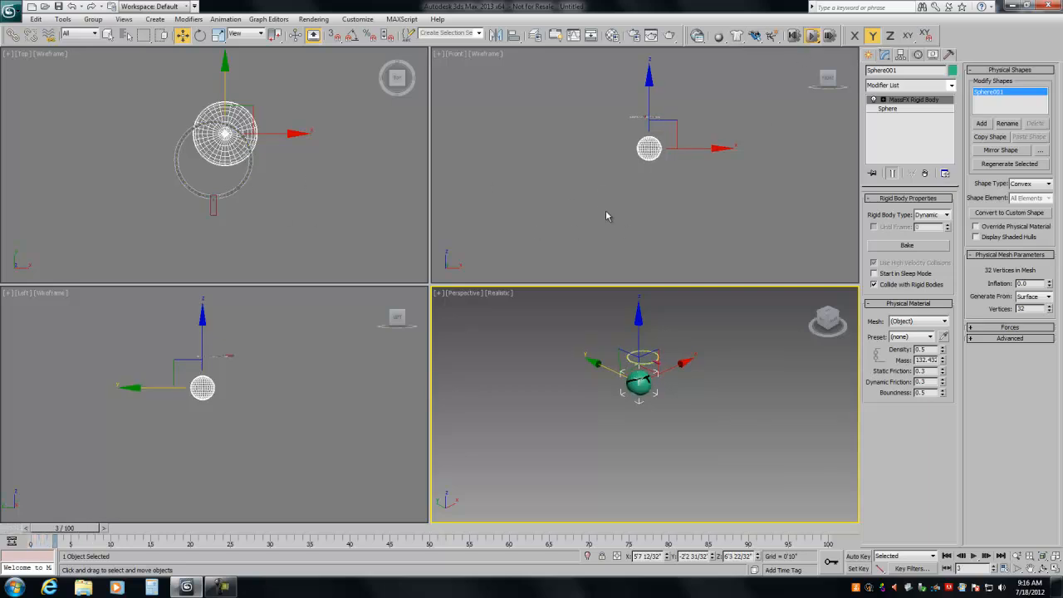
left_click(808, 36)
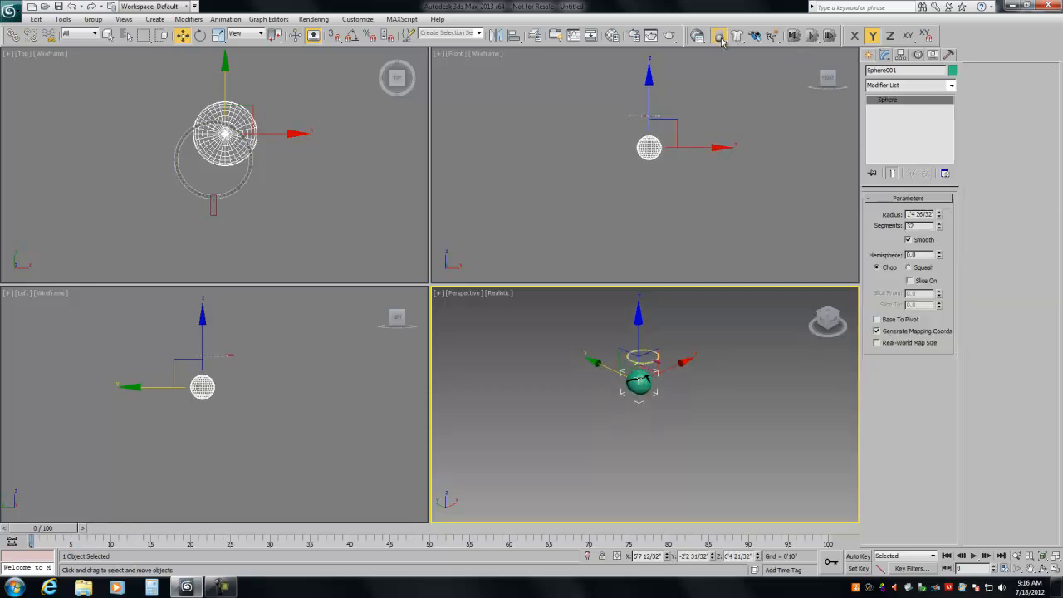
- Make Sphere001 a kinematic rigid body, then run and scrub the necklace fall
left_click(716, 35)
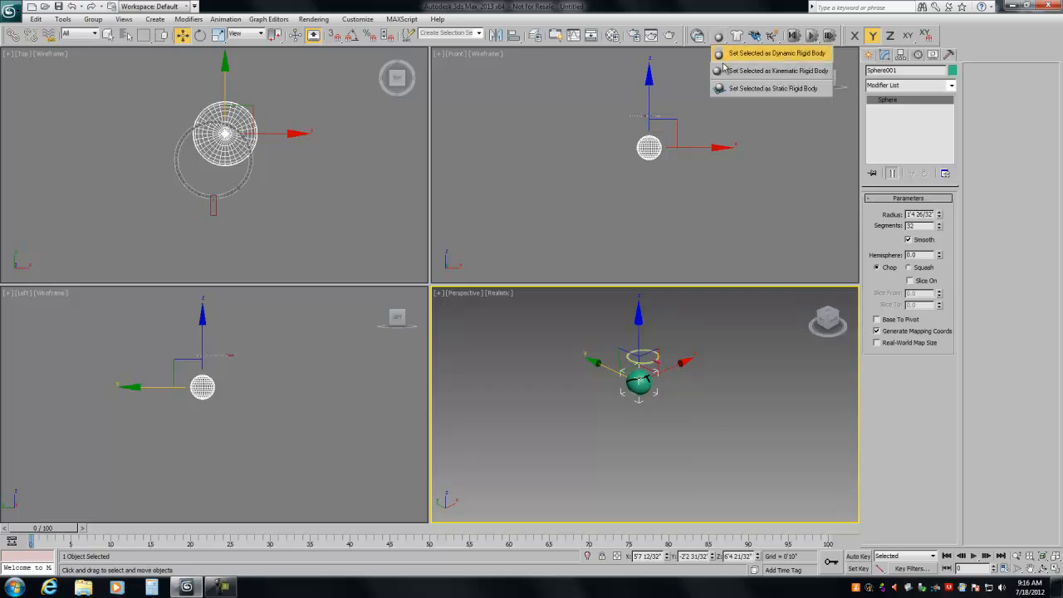
left_click(763, 71)
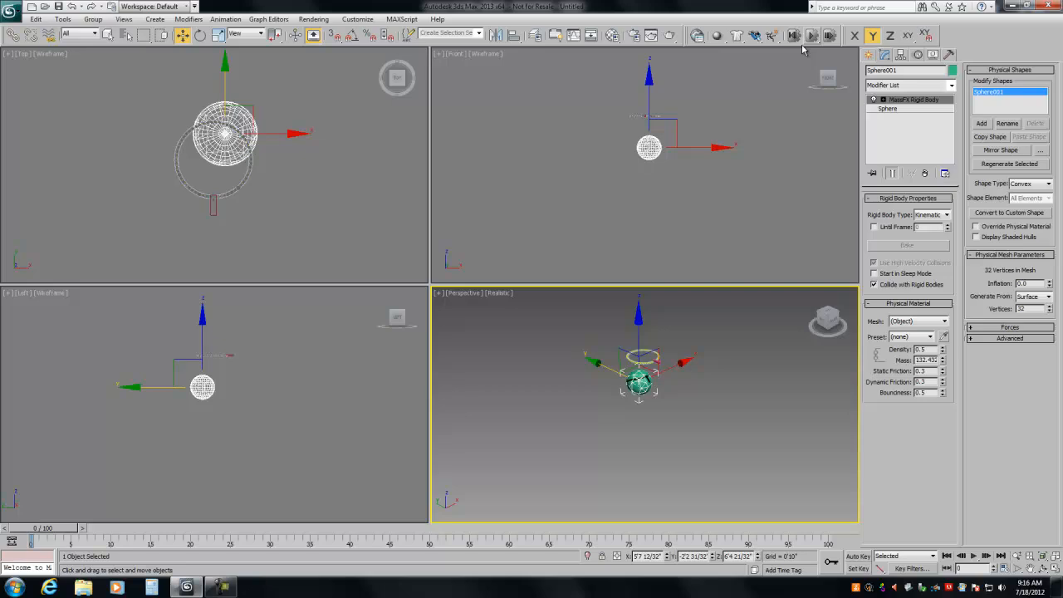
left_click(814, 36)
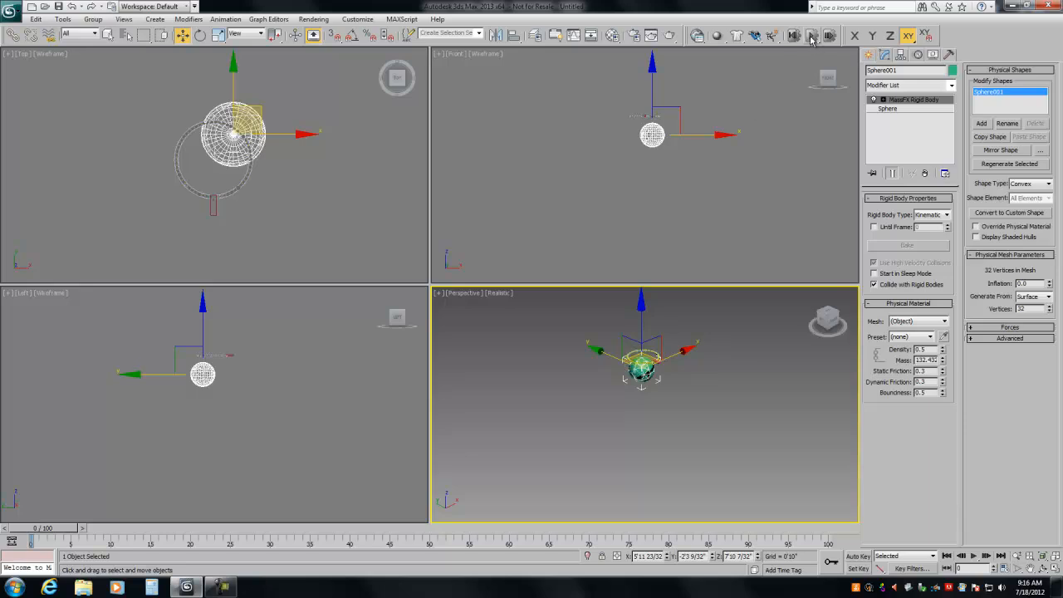
left_click(812, 35)
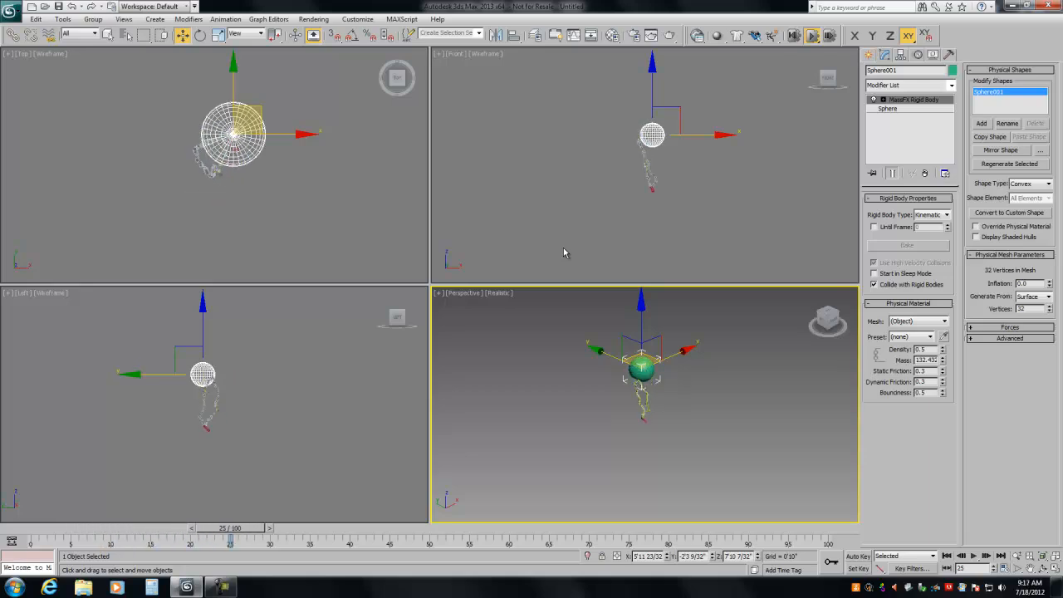
left_click_drag(231, 527, 295, 527)
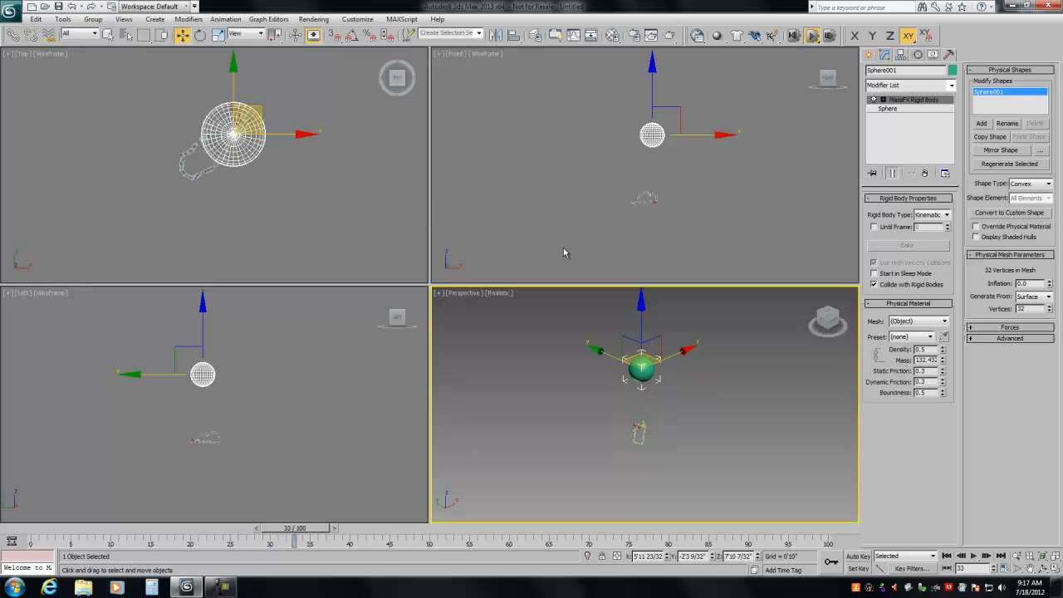
left_click_drag(295, 541, 332, 541)
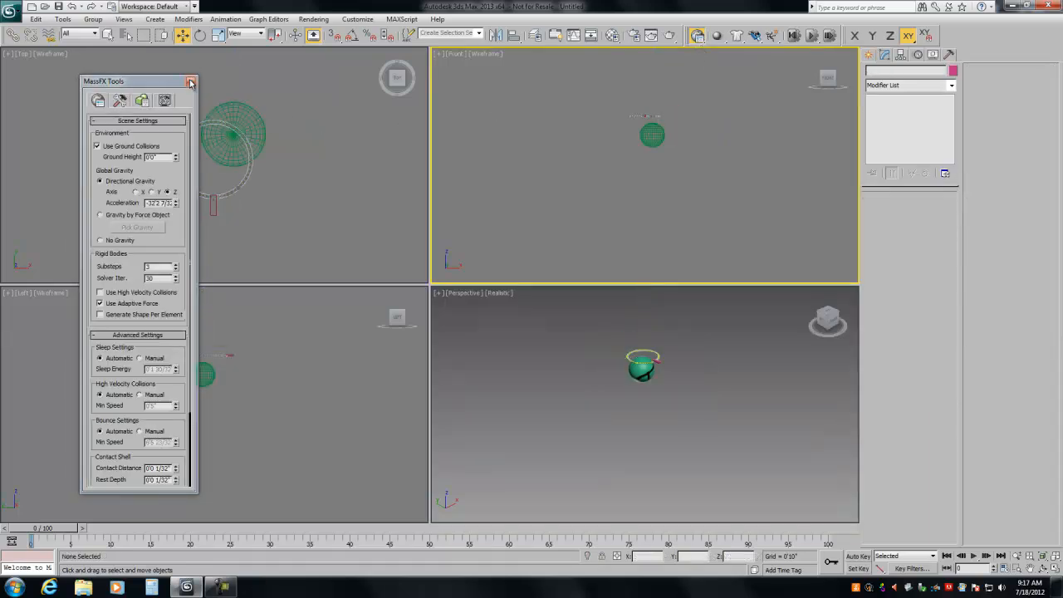
- Close scene settings and Bake All from MassFX Simulation Tools
left_click(190, 81)
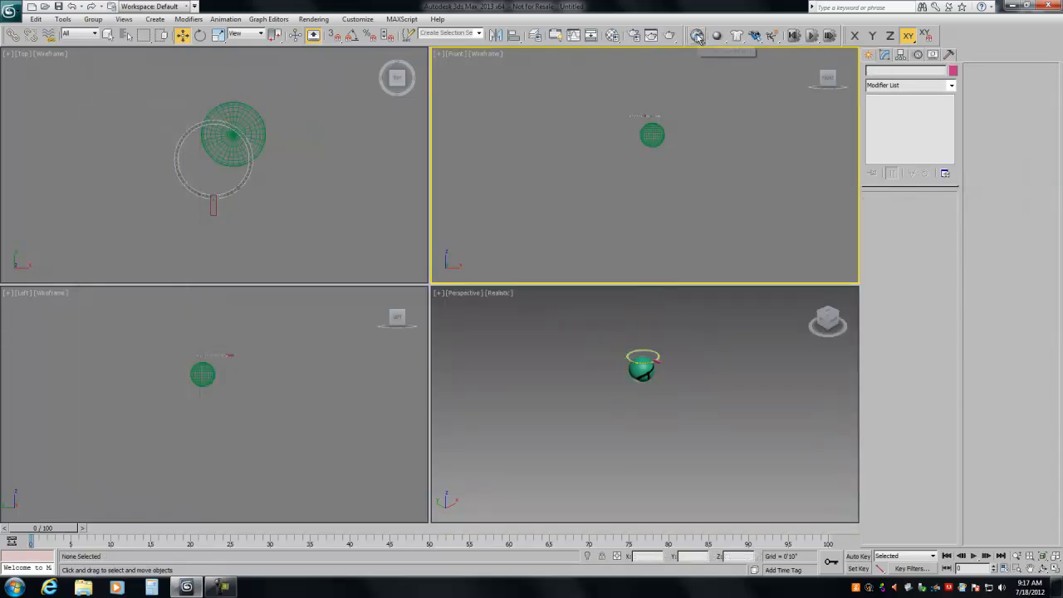
left_click(699, 35)
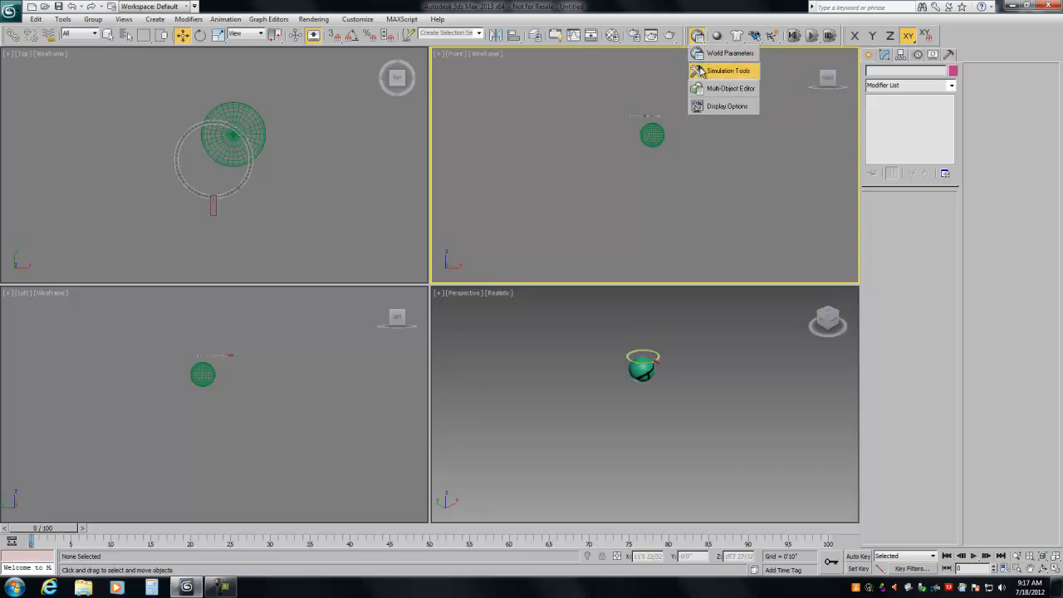
left_click(736, 69)
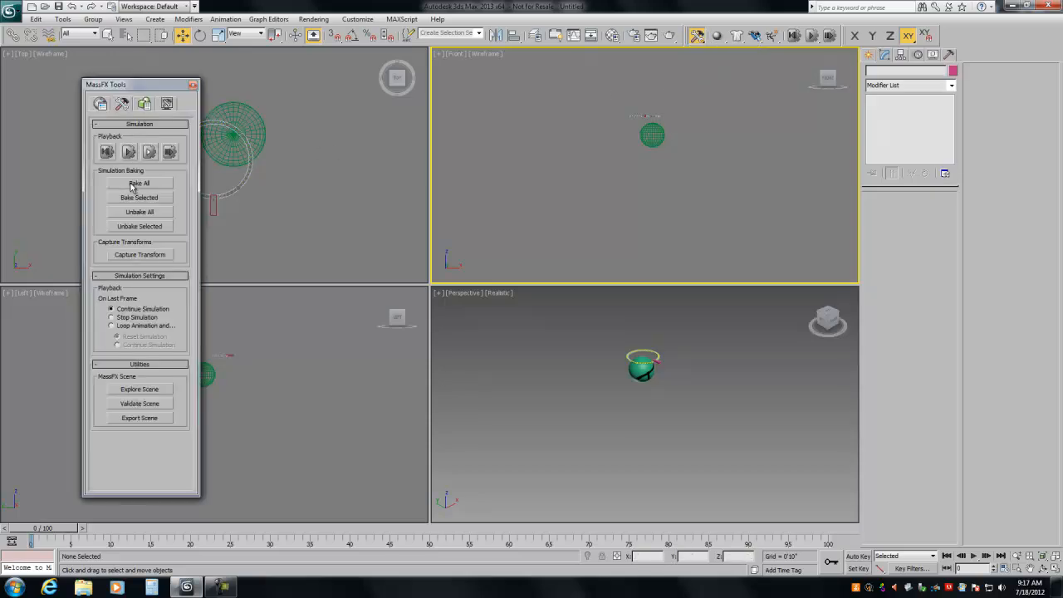
left_click(139, 183)
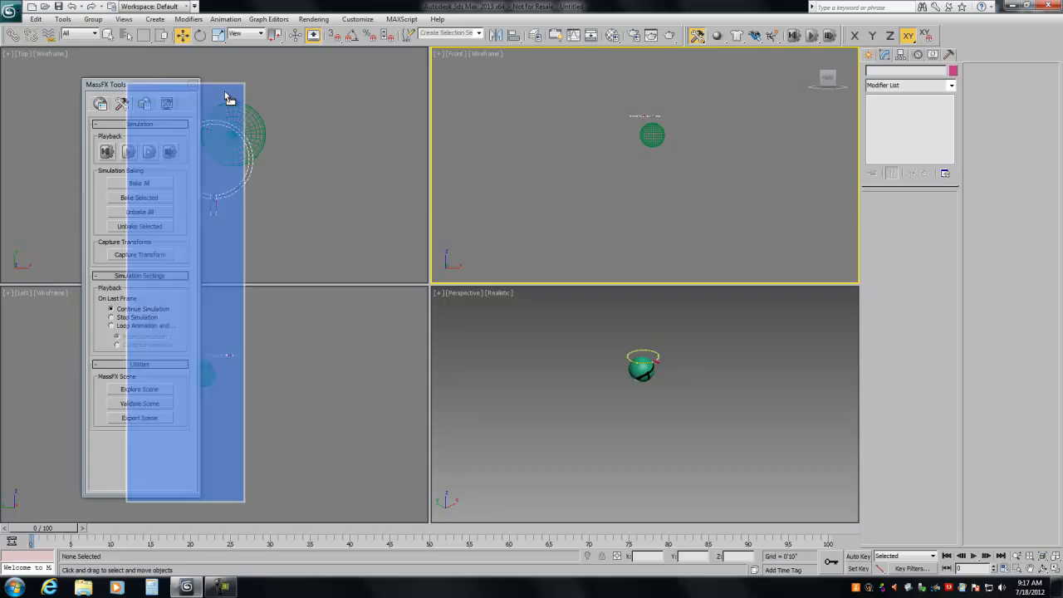
- Maximize the Perspective view and scrub the baked necklace draping over the sphere
left_click_drag(106, 84, 371, 62)
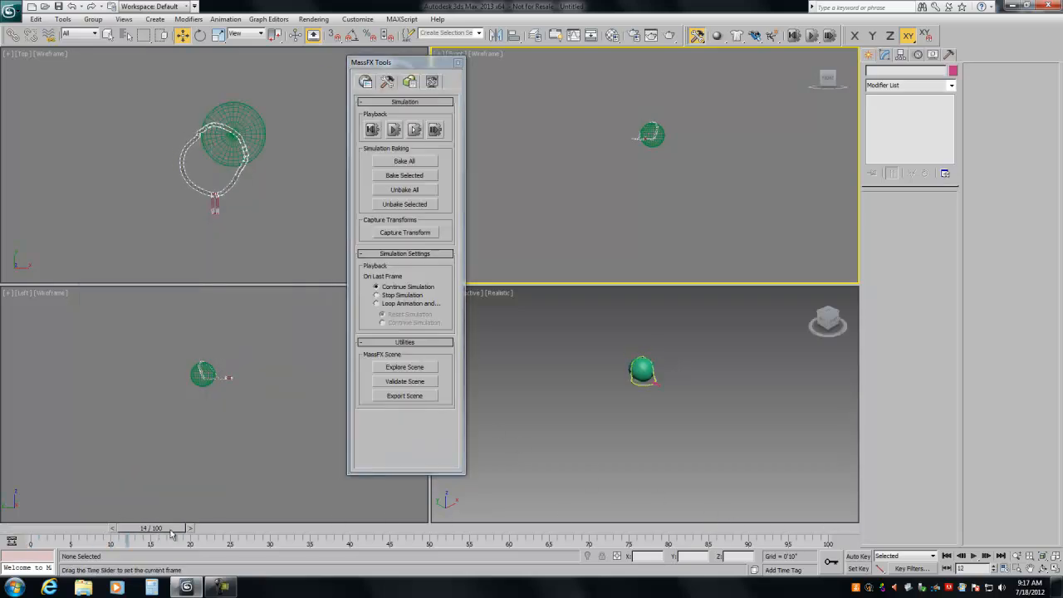
left_click_drag(170, 536, 187, 536)
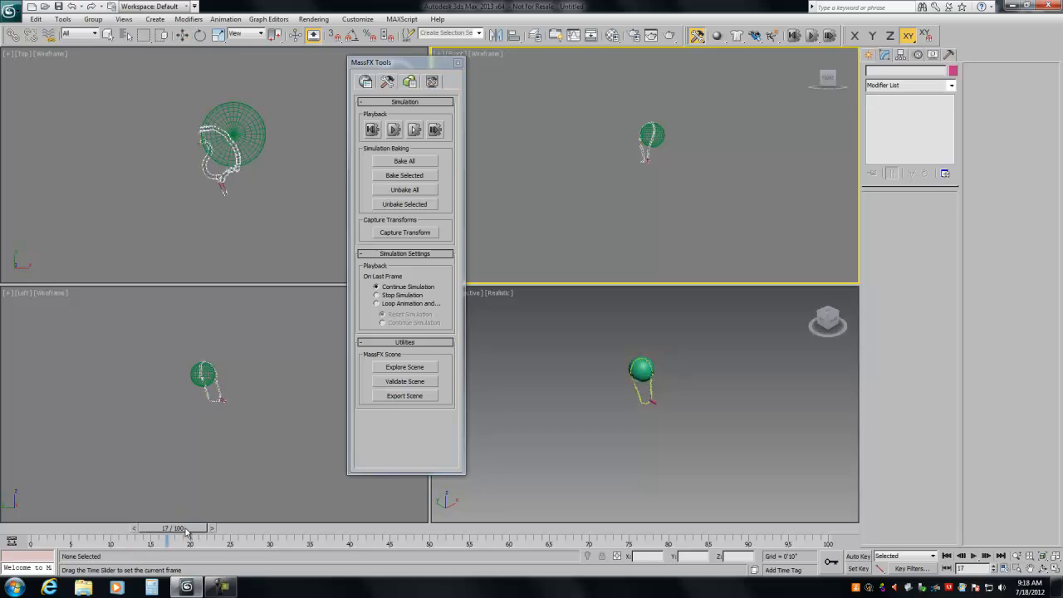
left_click(577, 385)
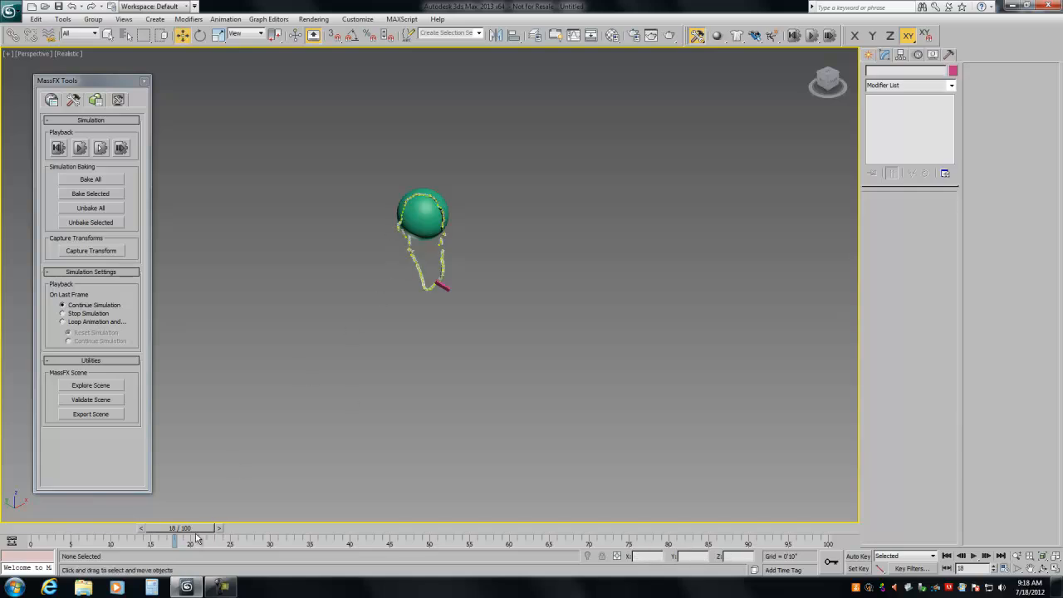
left_click_drag(174, 536, 162, 536)
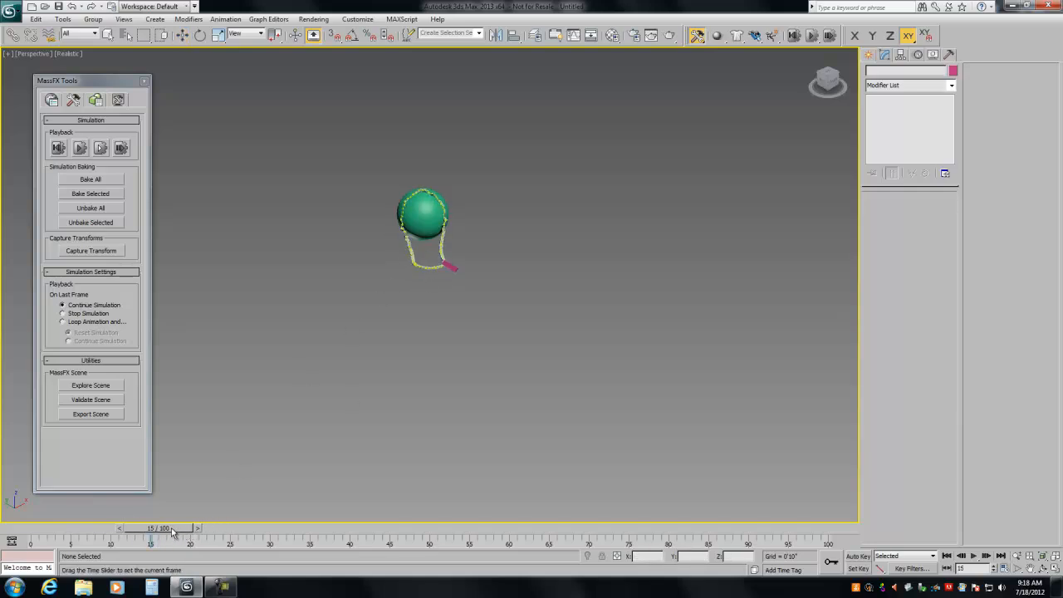
left_click_drag(170, 527, 100, 527)
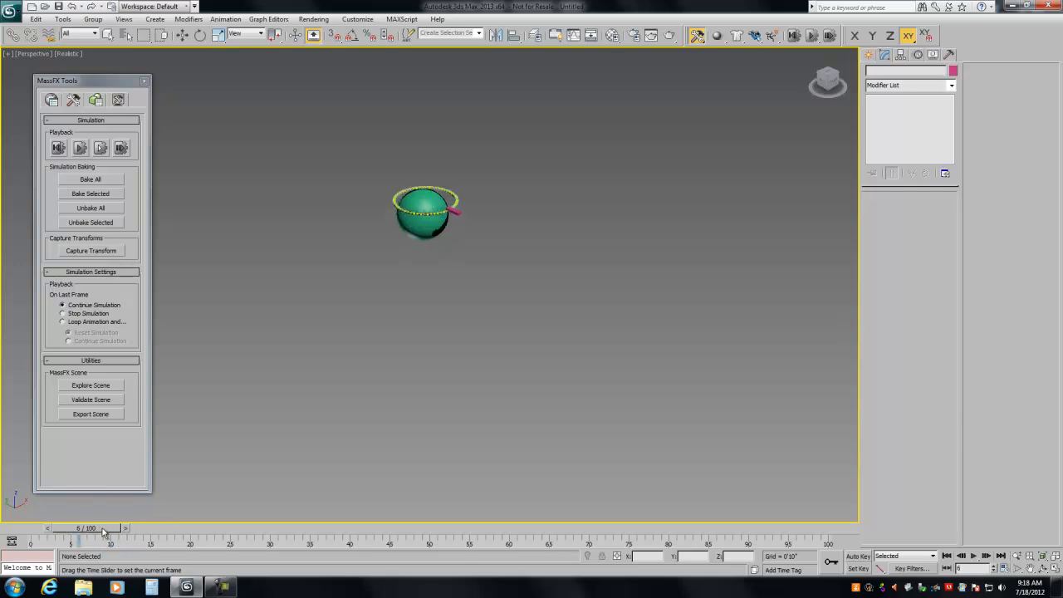
left_click_drag(104, 527, 200, 528)
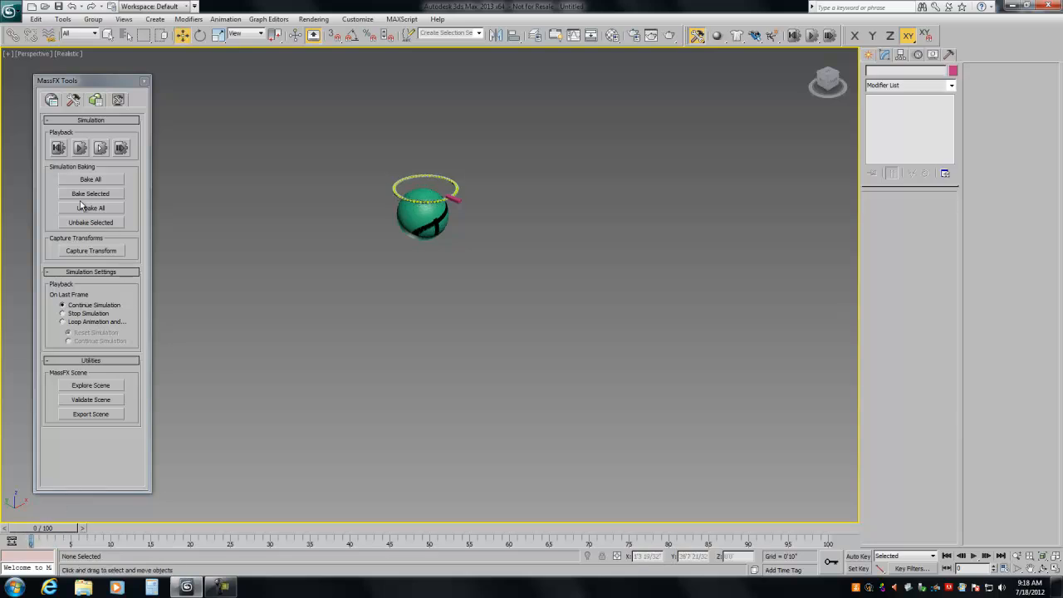
- Unbake All and reopen the MassFX world settings to lower gravity to -5'0"
left_click(52, 100)
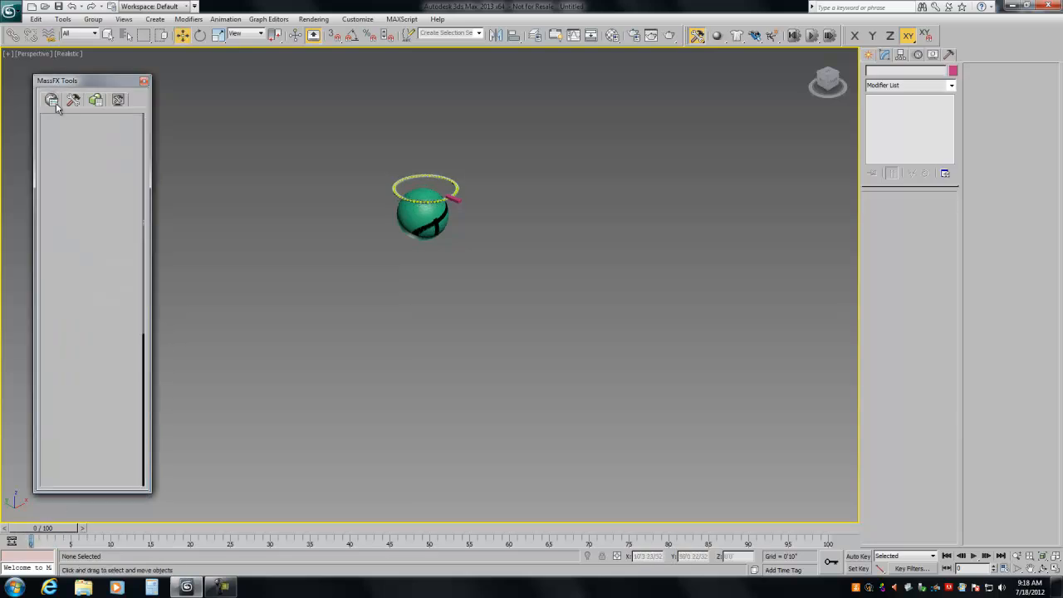
left_click(51, 100)
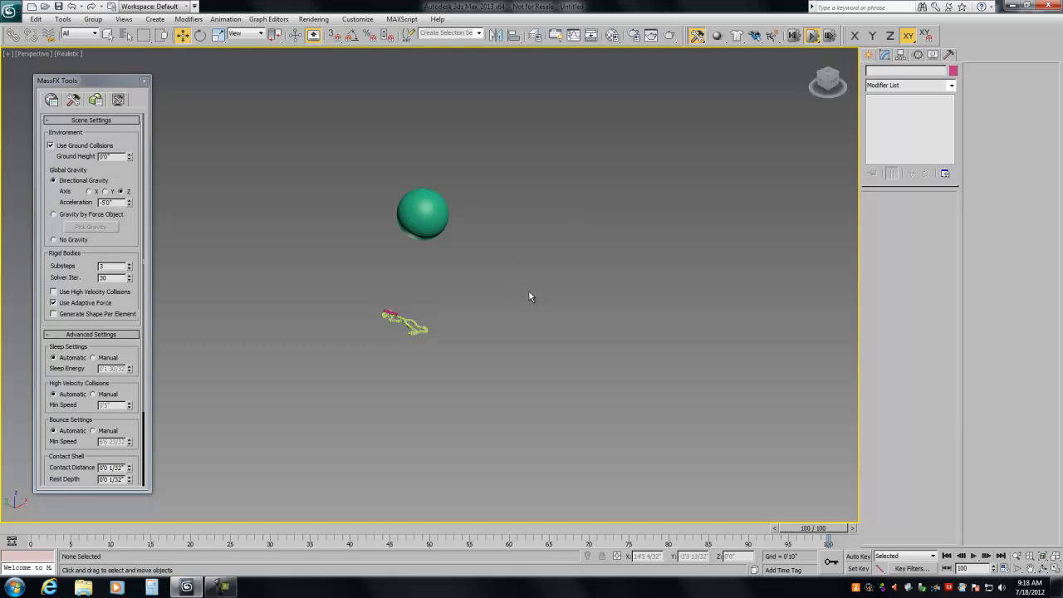
mouse_move(810, 51)
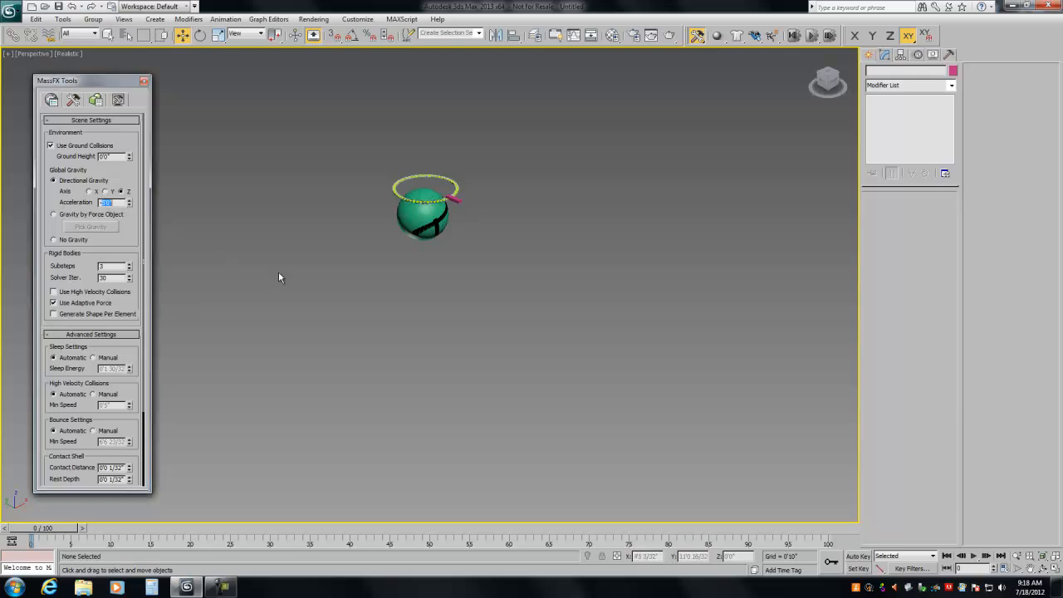
mouse_move(157, 132)
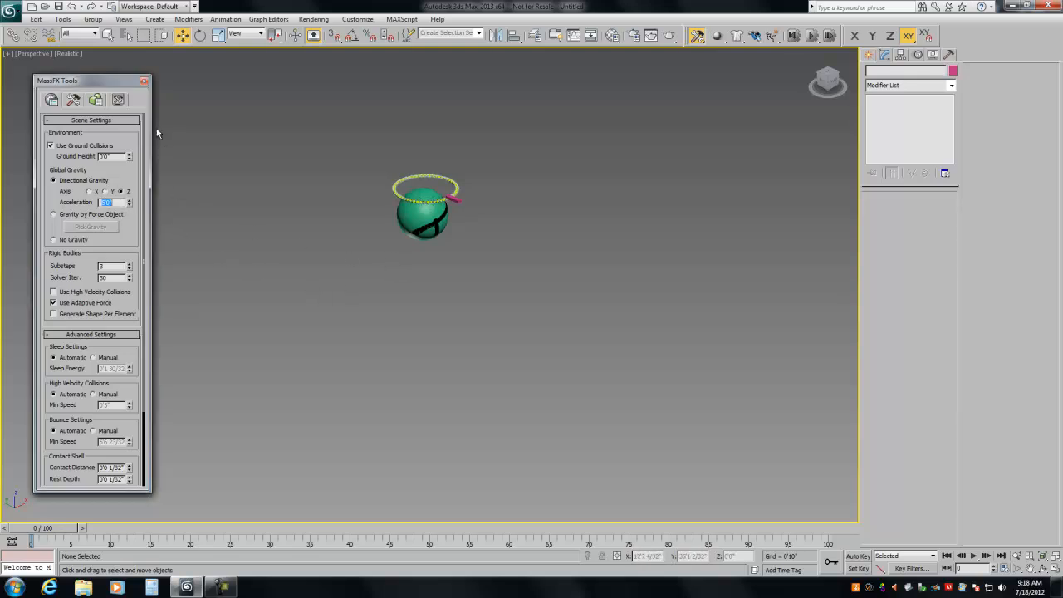